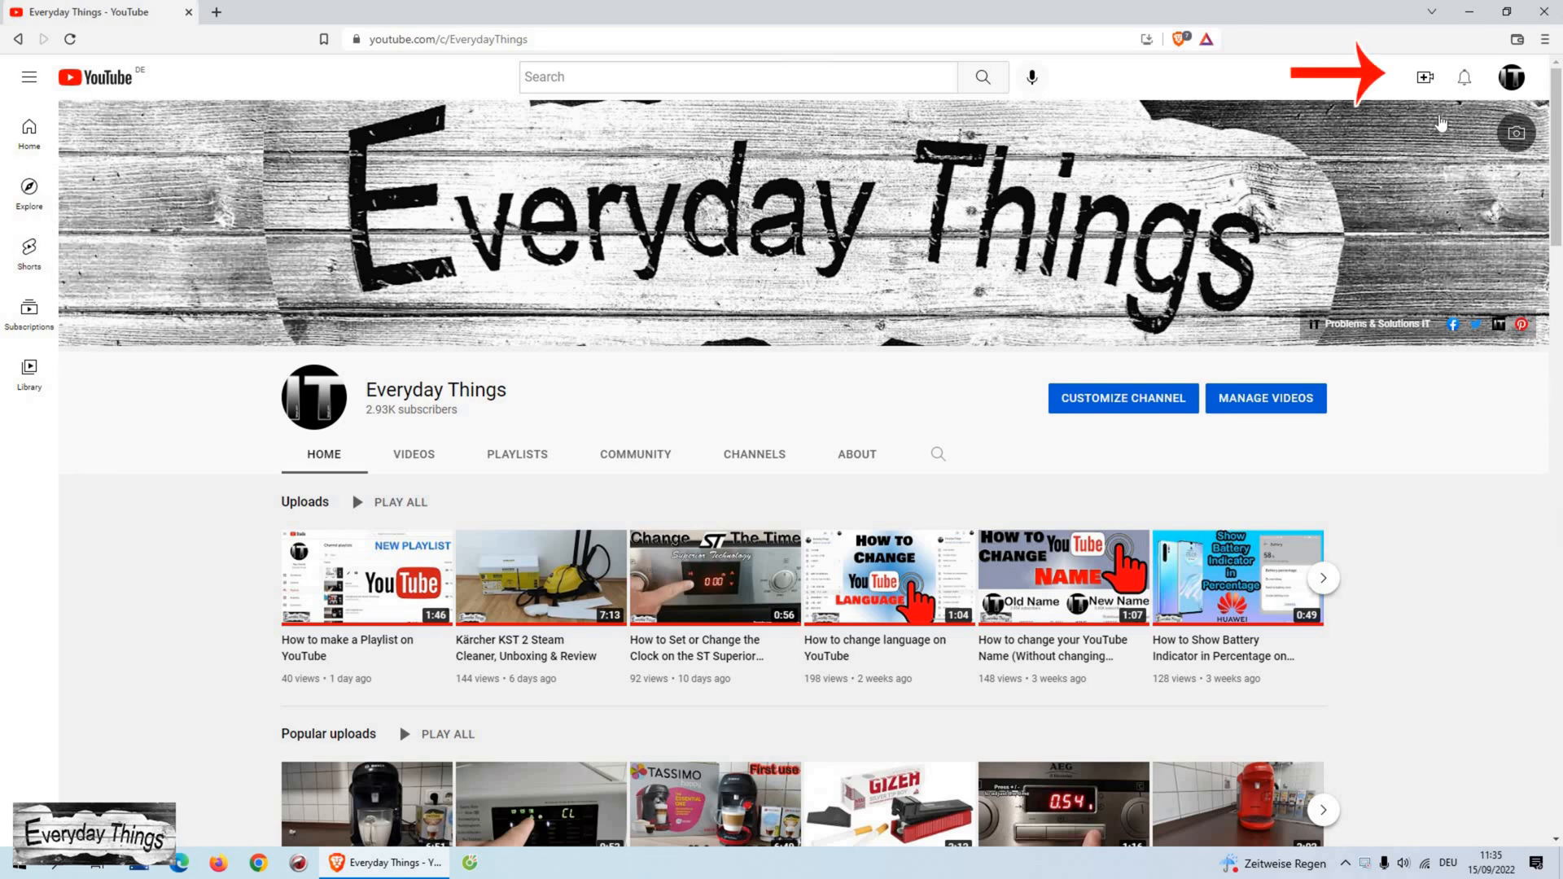
Select the Google Chrome default browser video from the upload videos folder for upload
left_click(1424, 77)
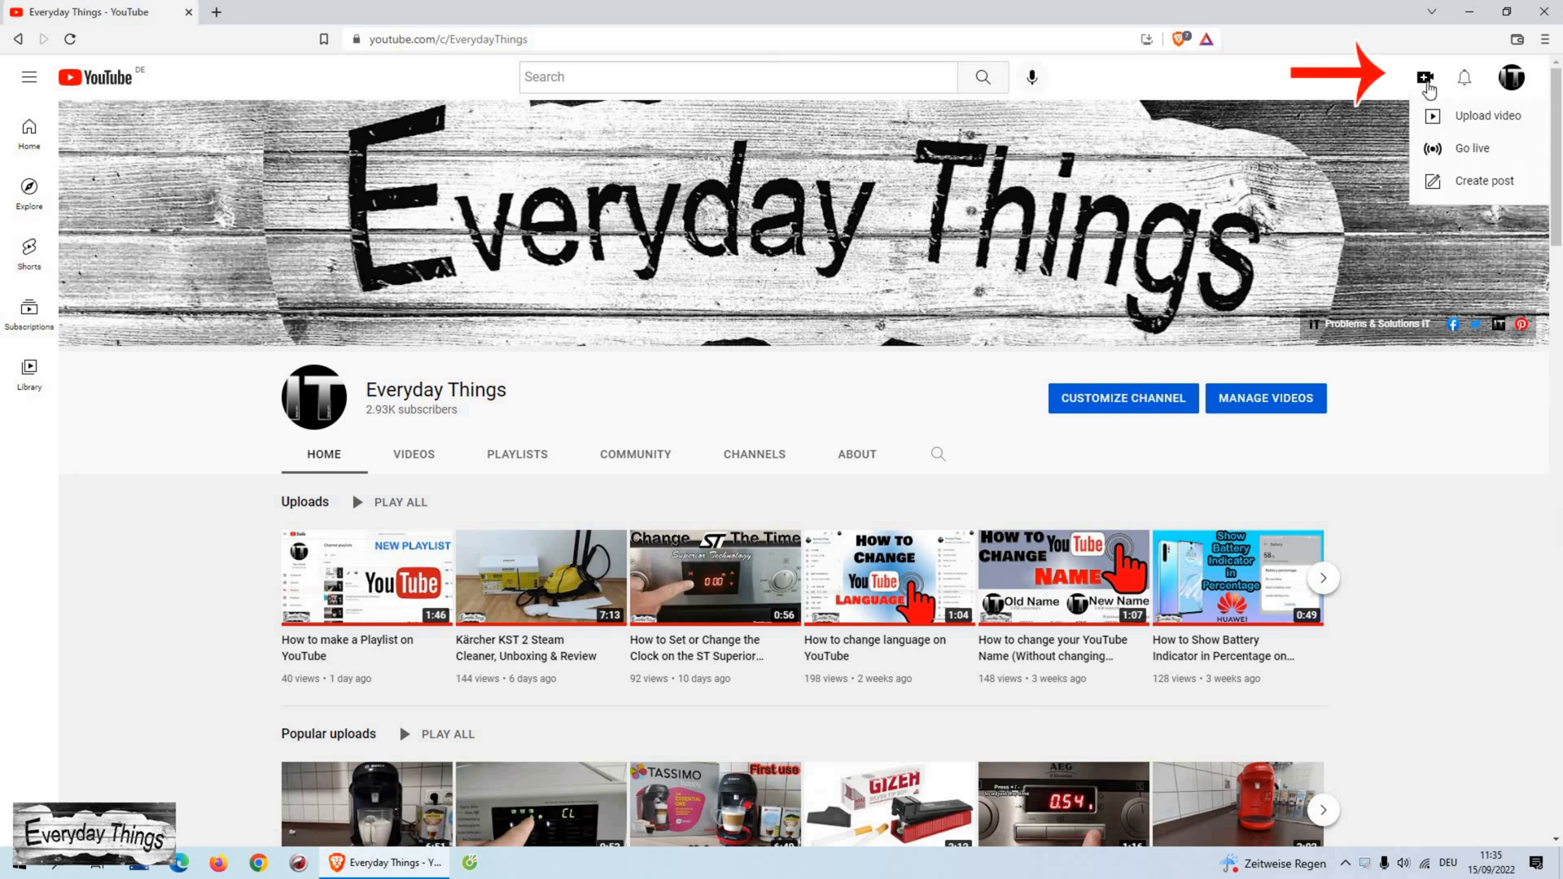
mouse_move(1510, 124)
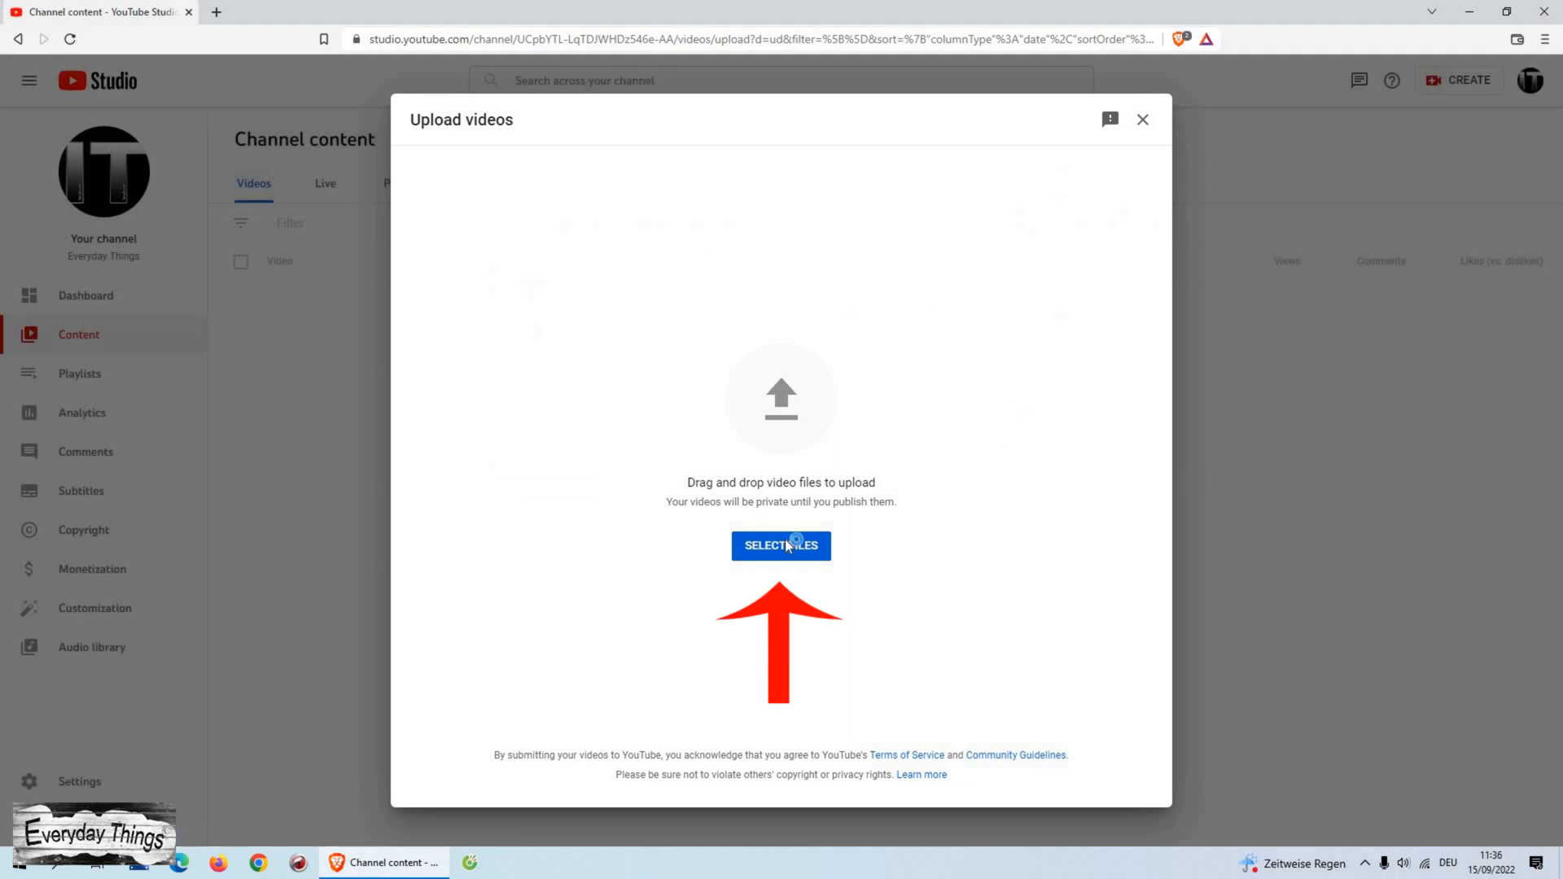
left_click(782, 546)
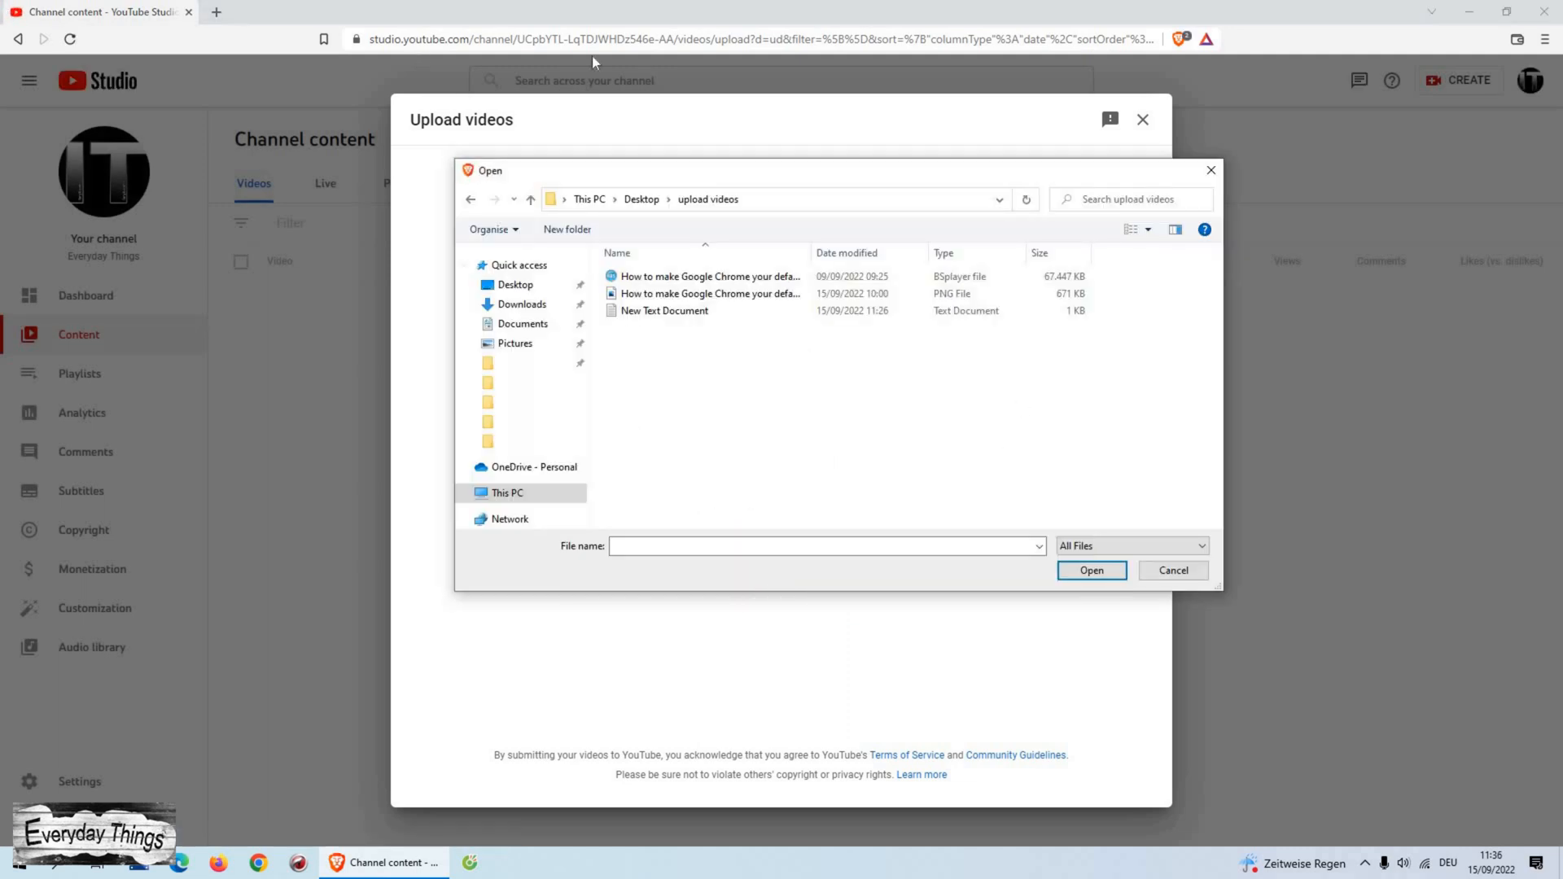
left_click(709, 277)
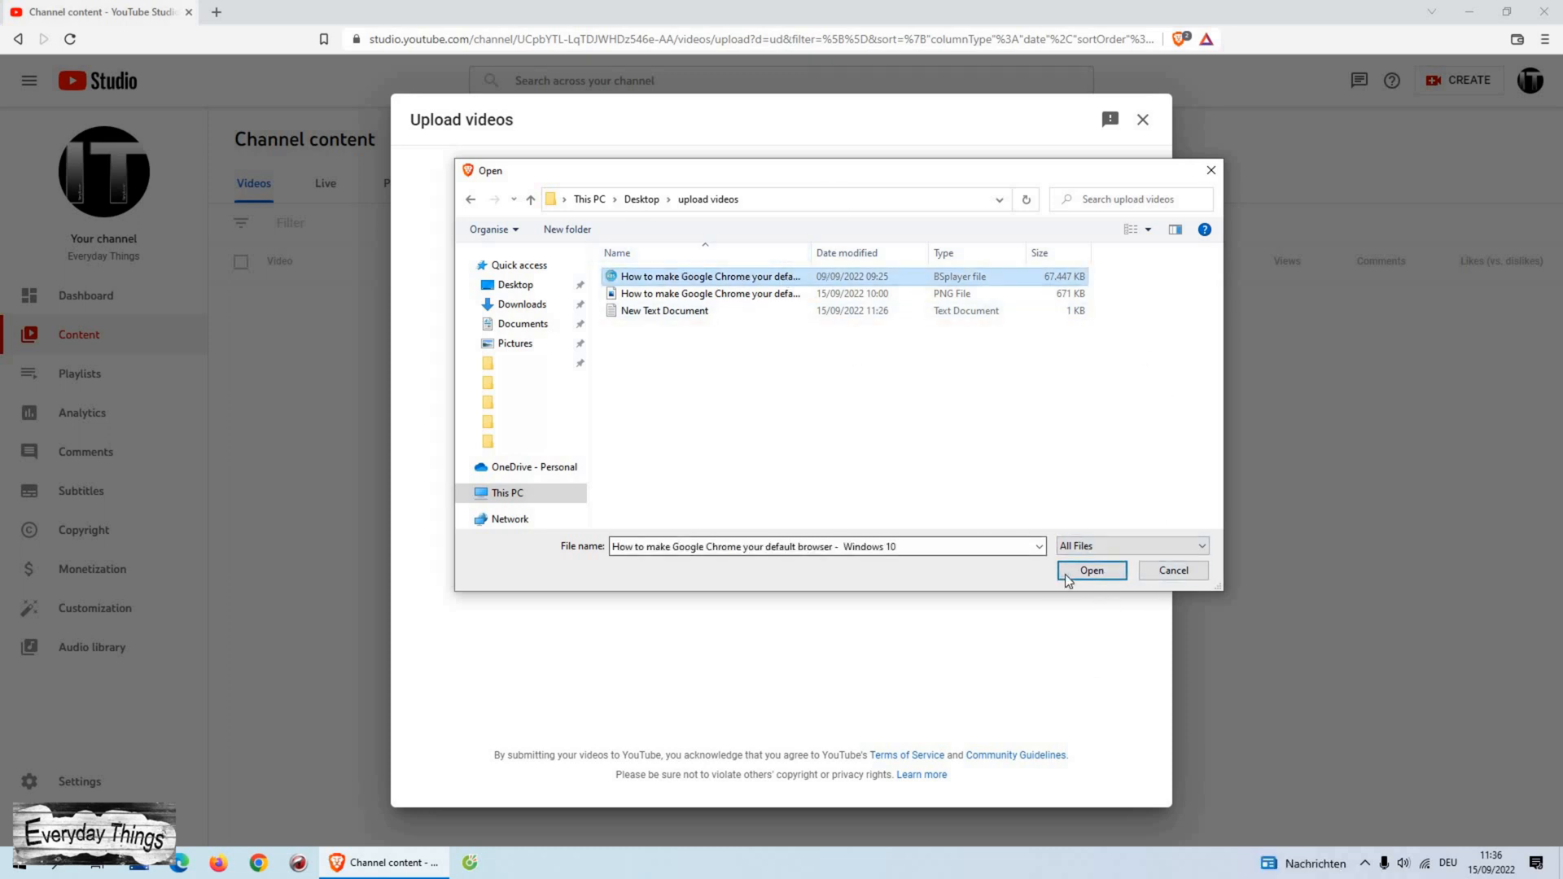
left_click(1091, 570)
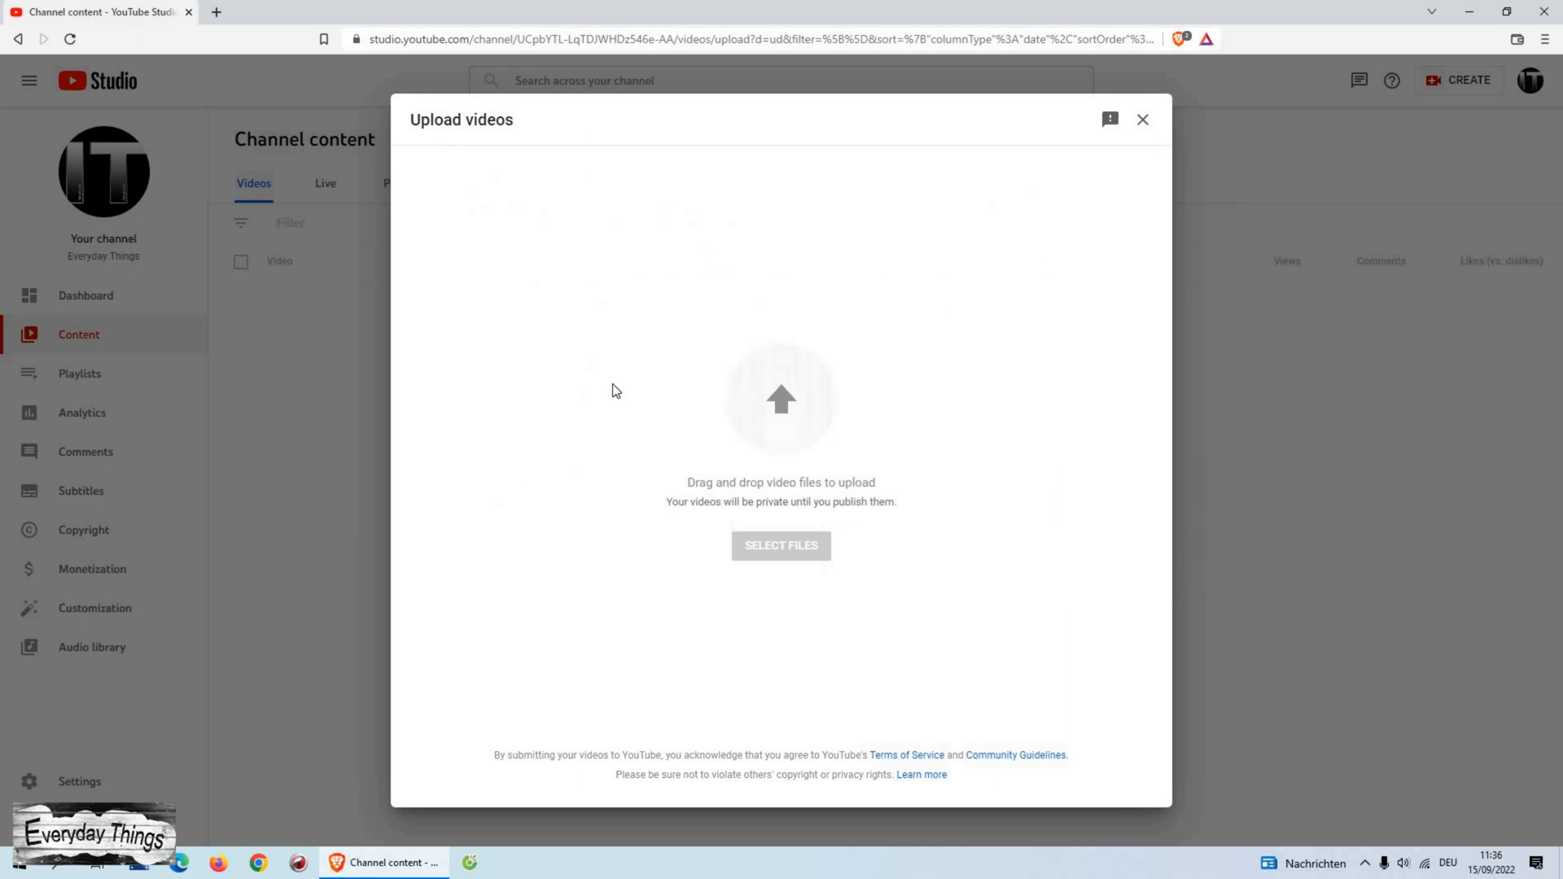
Retitle the video with a dash before Windows 10 and add a Chrome default-browser description with hashtags
left_click(781, 546)
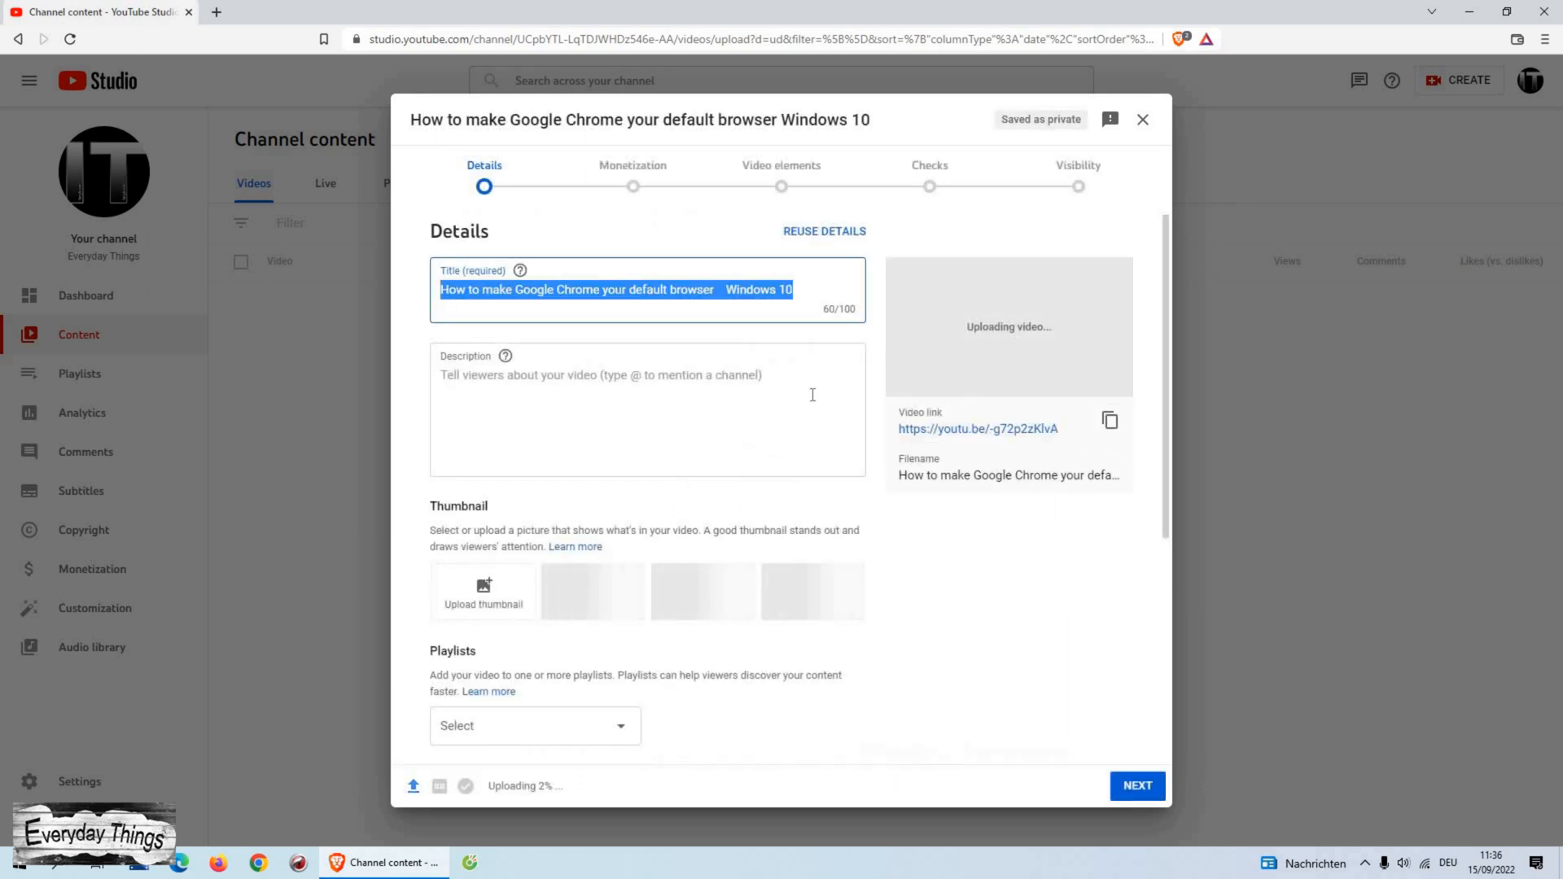
mouse_move(1026, 317)
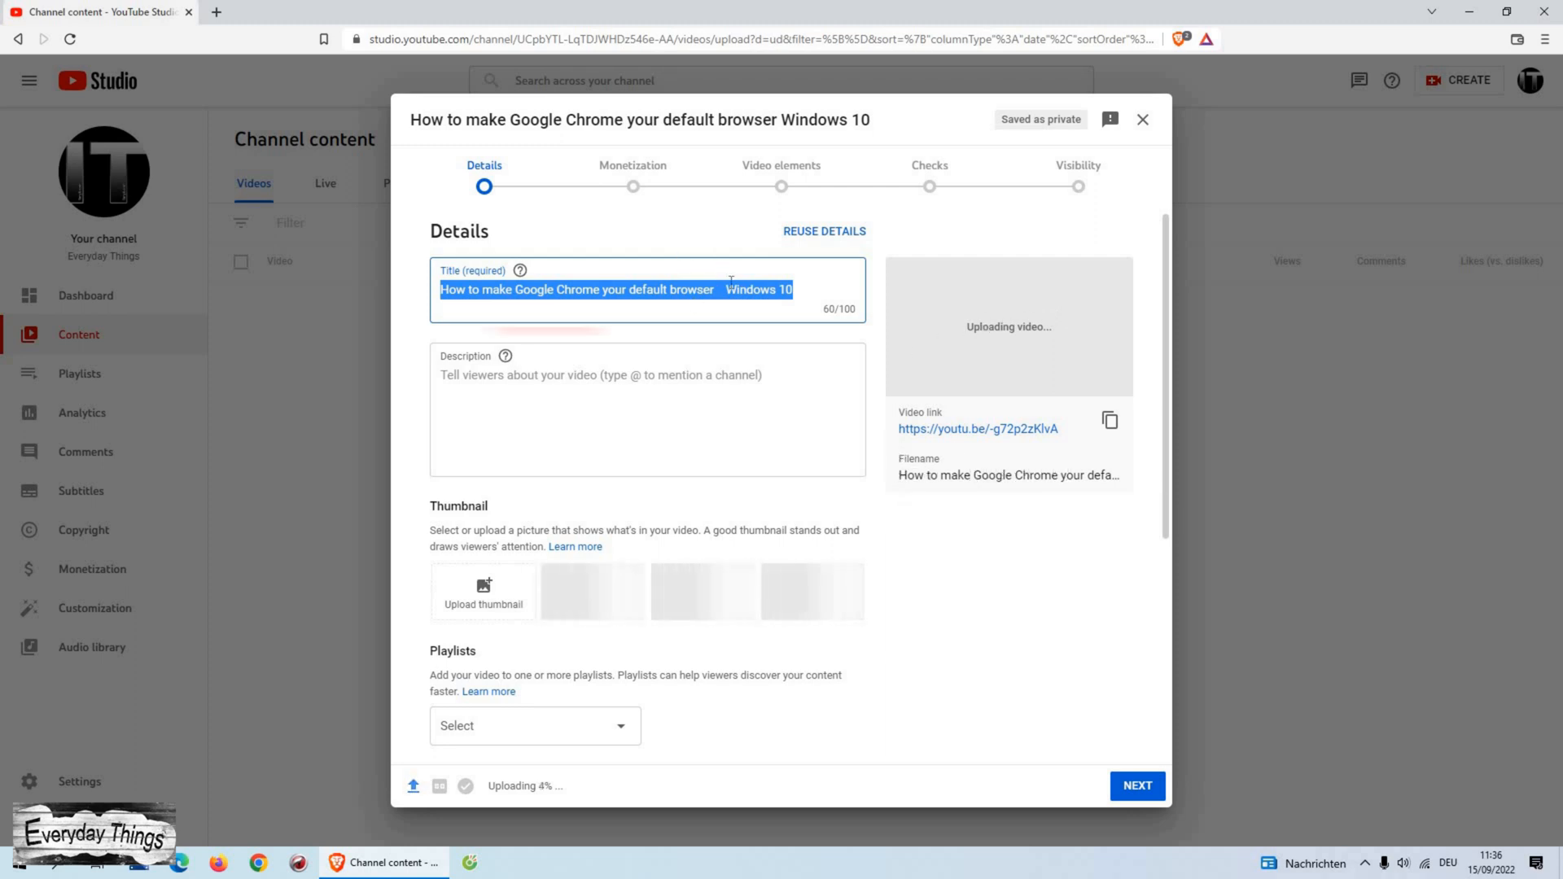
key("Backspace")
type("-")
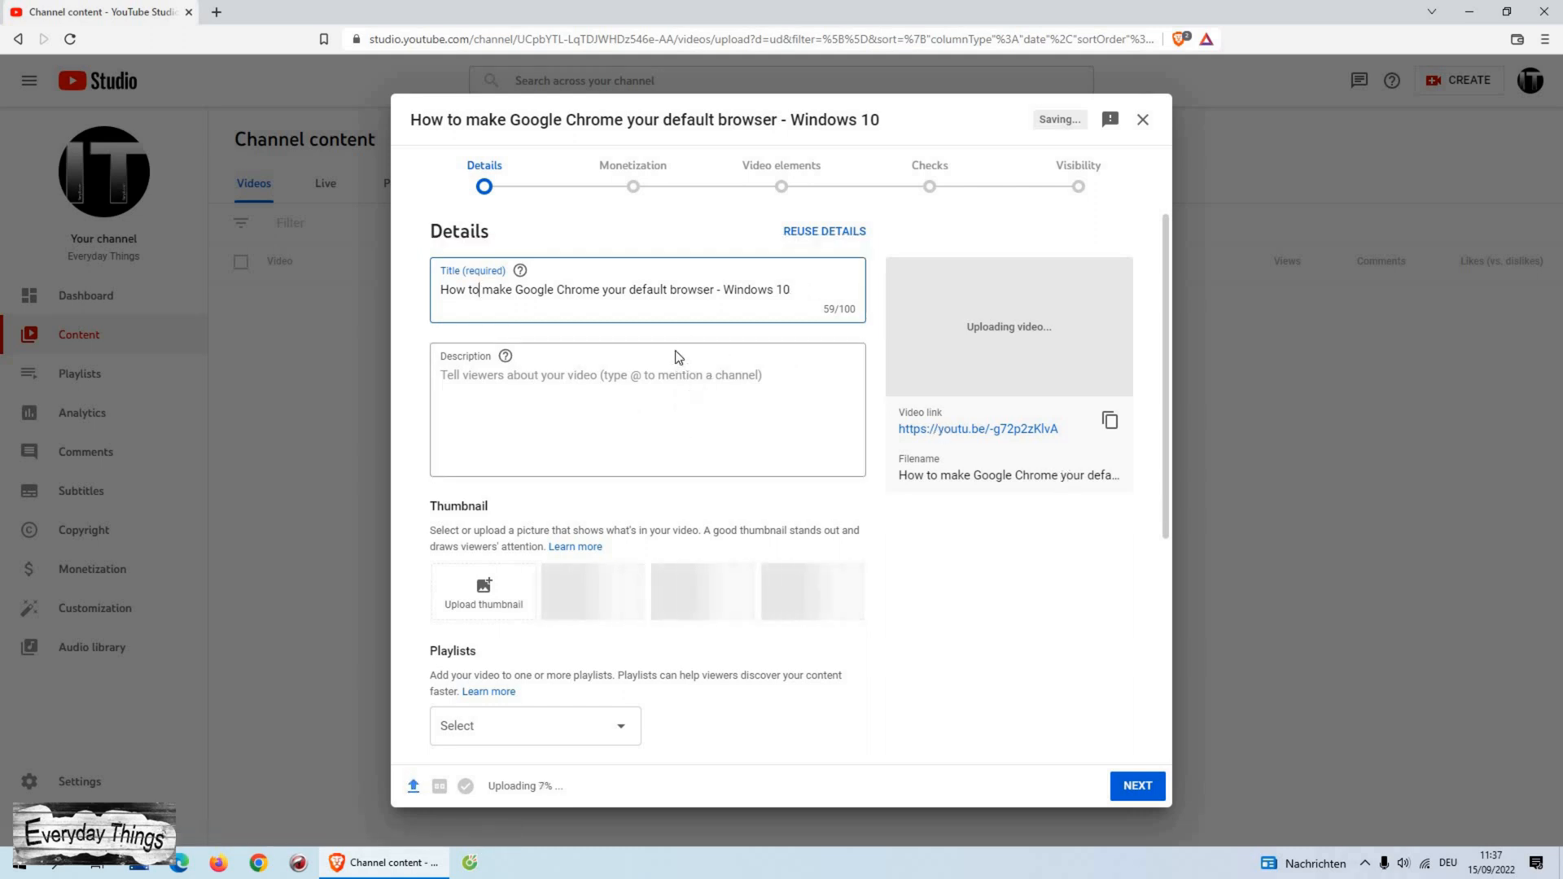
left_click(646, 409)
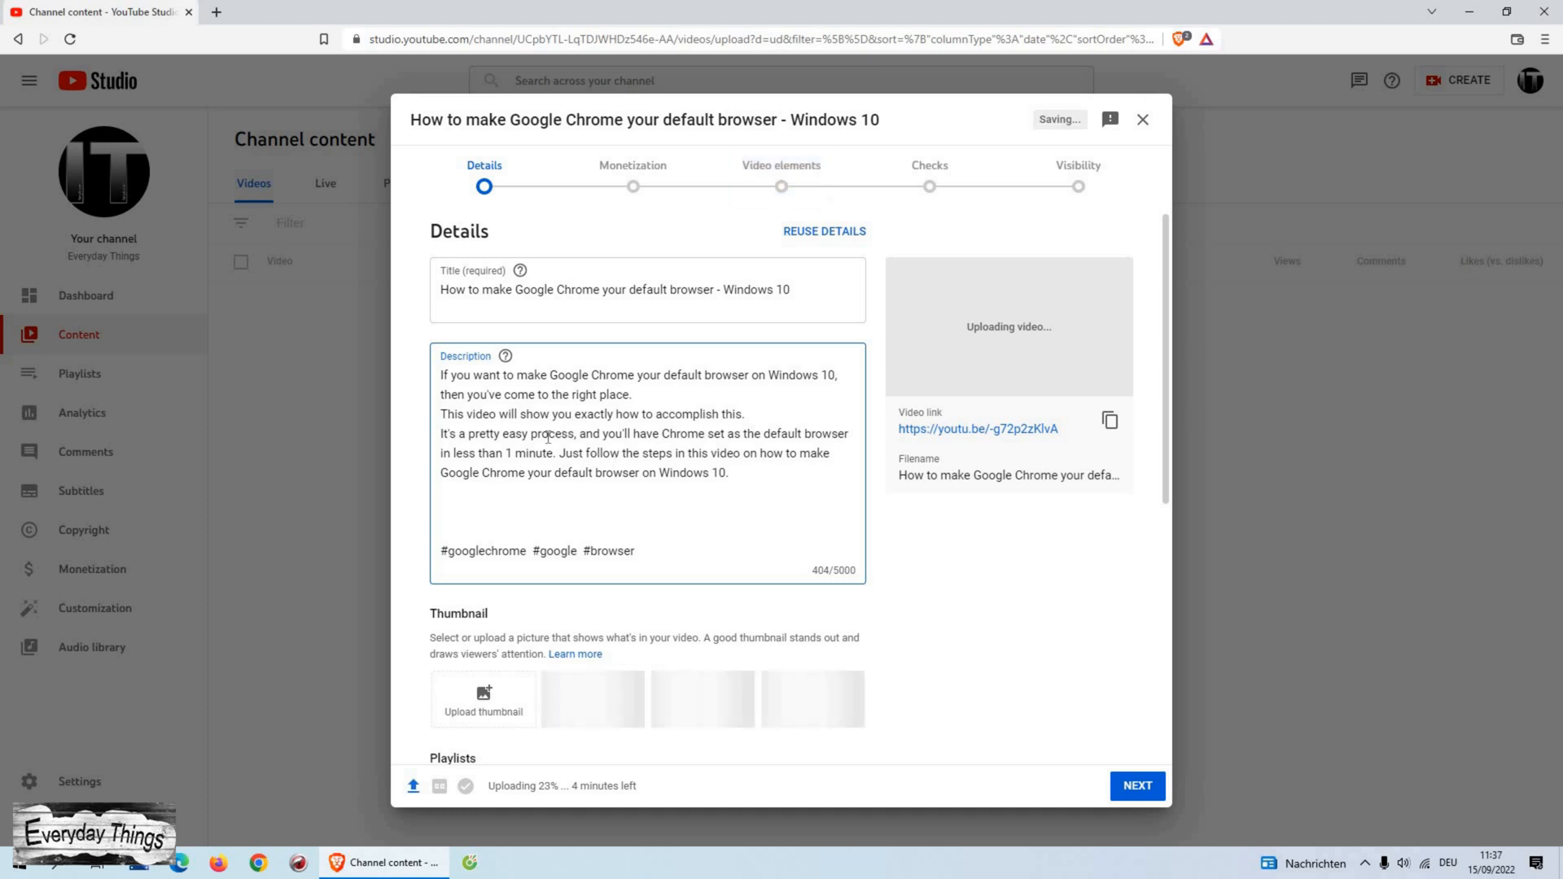
scroll("down", 3)
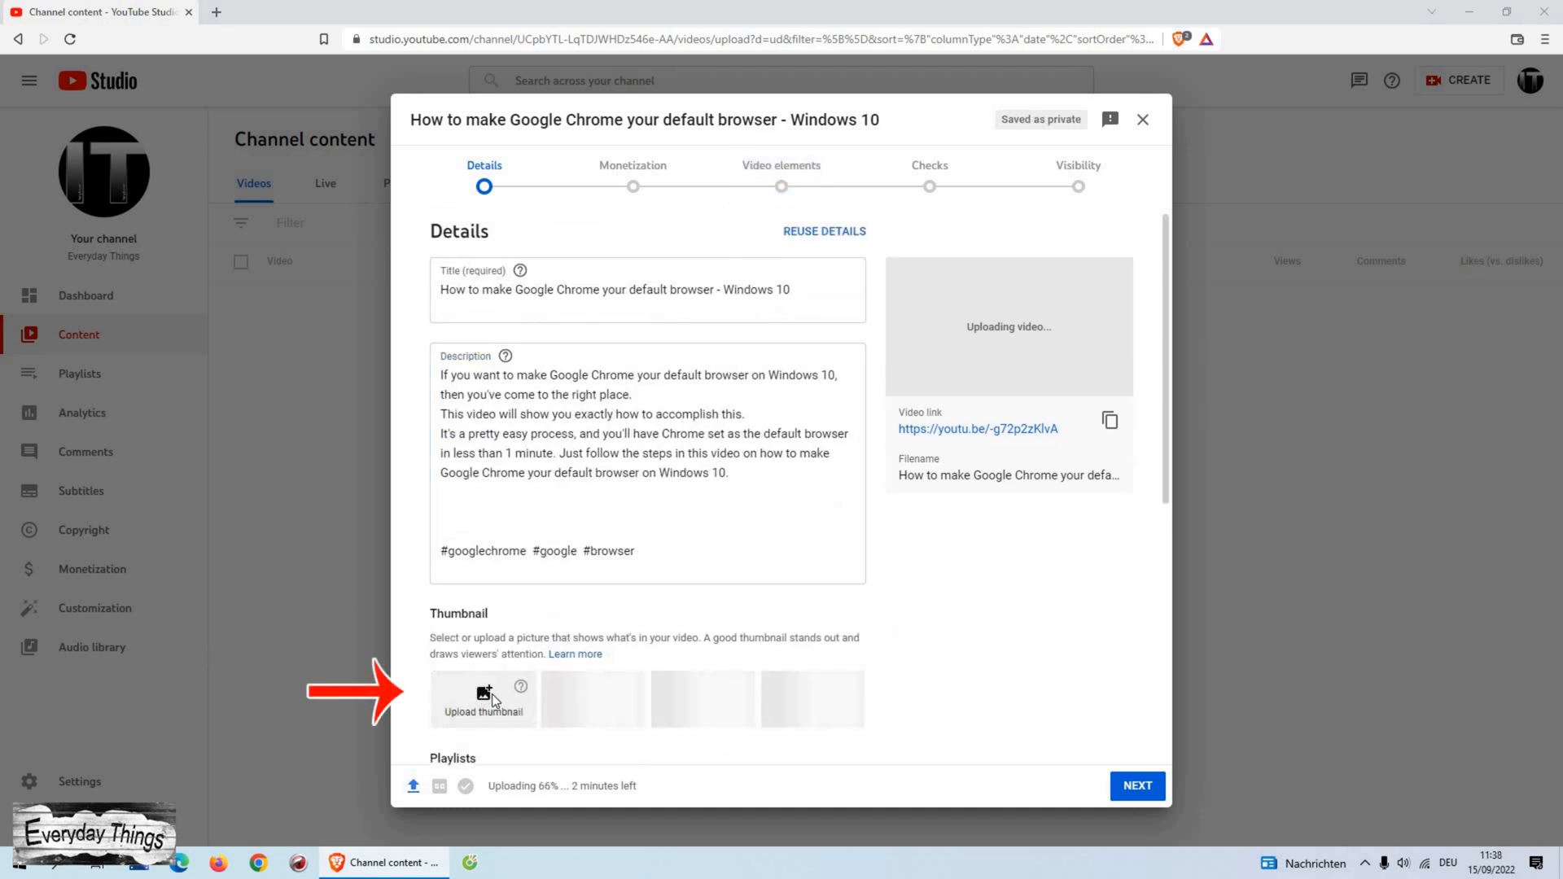
Attach the Chrome default-browser settings screenshot as the video's custom thumbnail
left_click(482, 698)
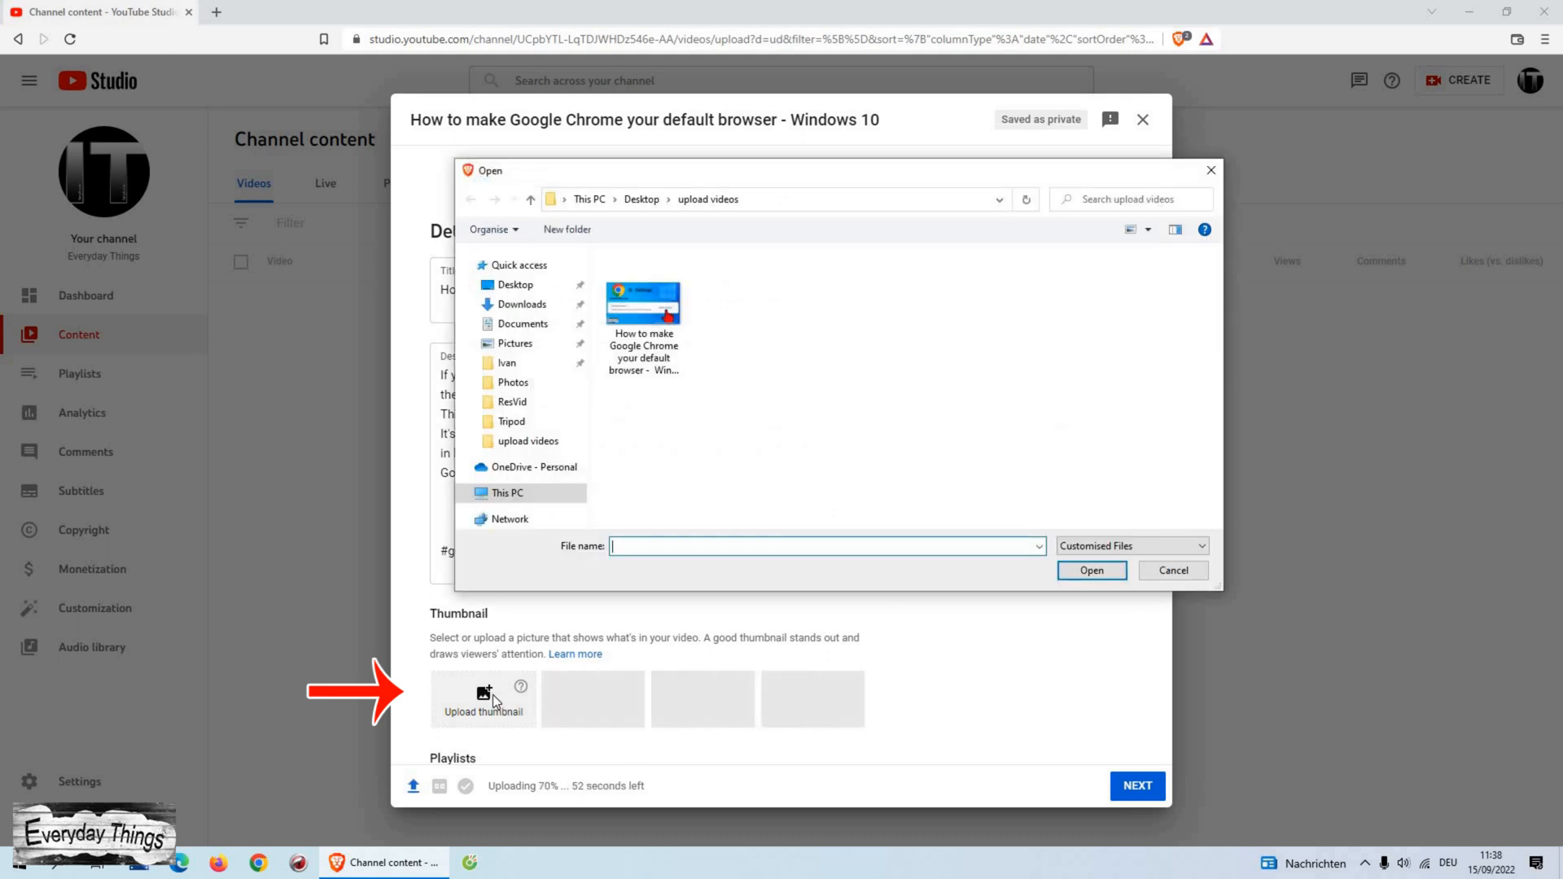
left_click(643, 301)
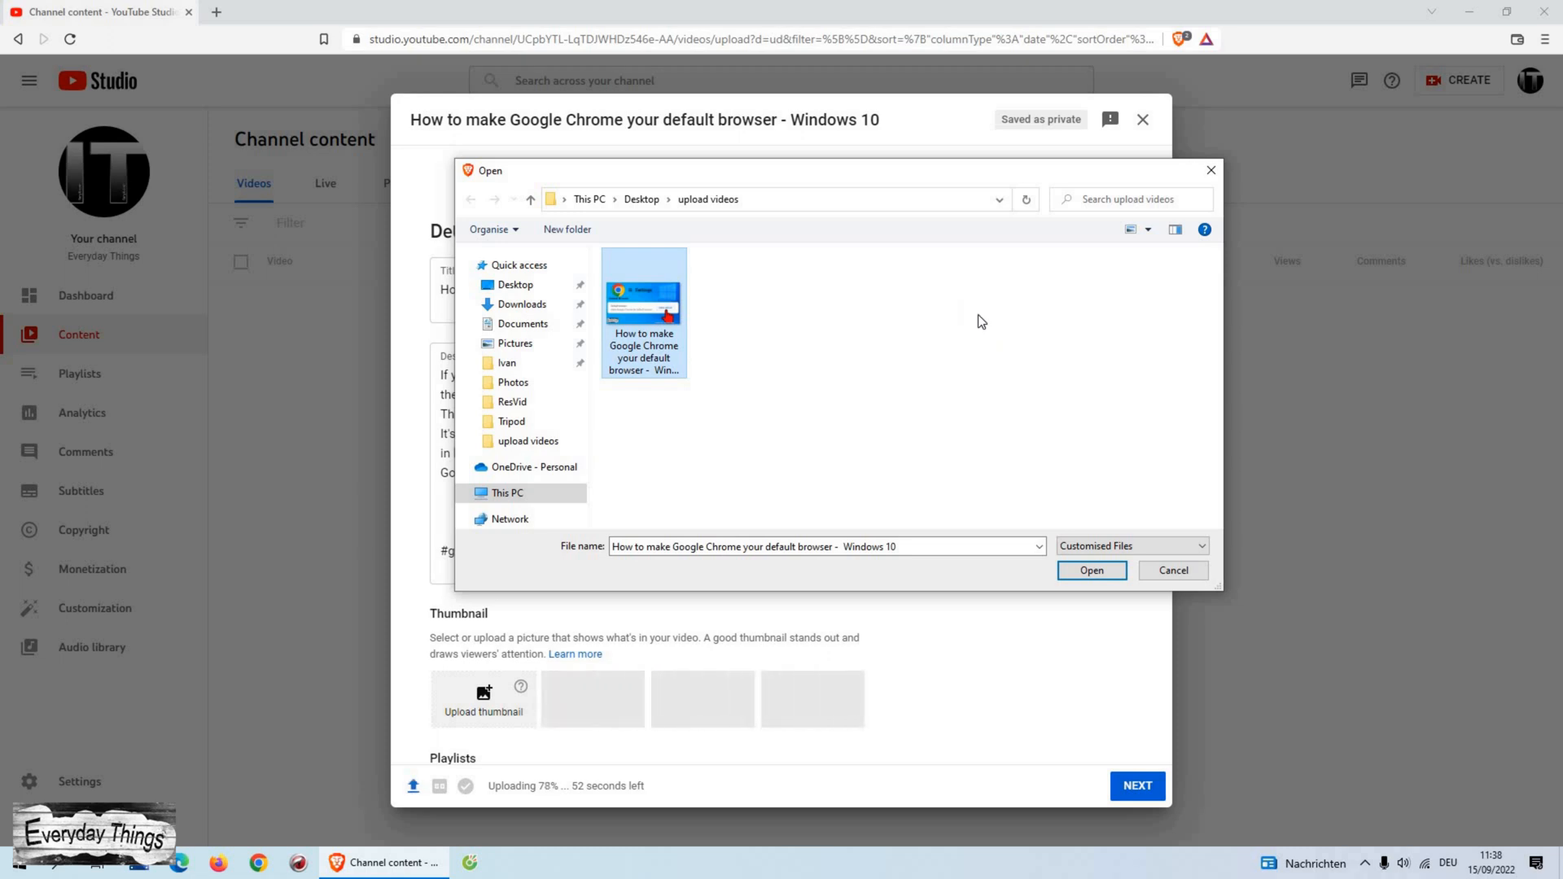
mouse_move(989, 319)
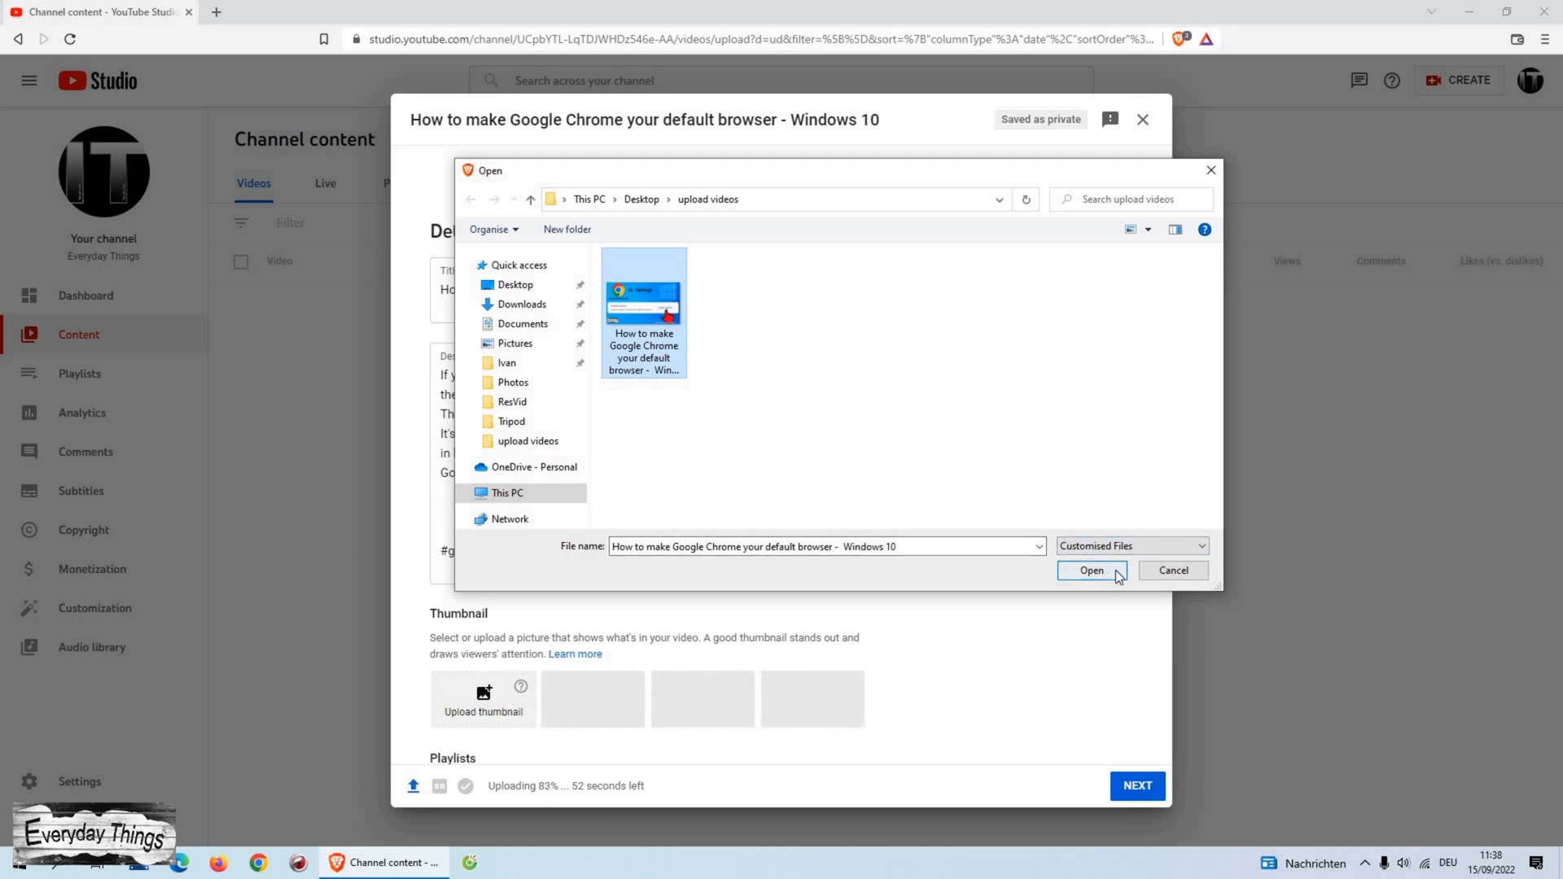
left_click(1092, 570)
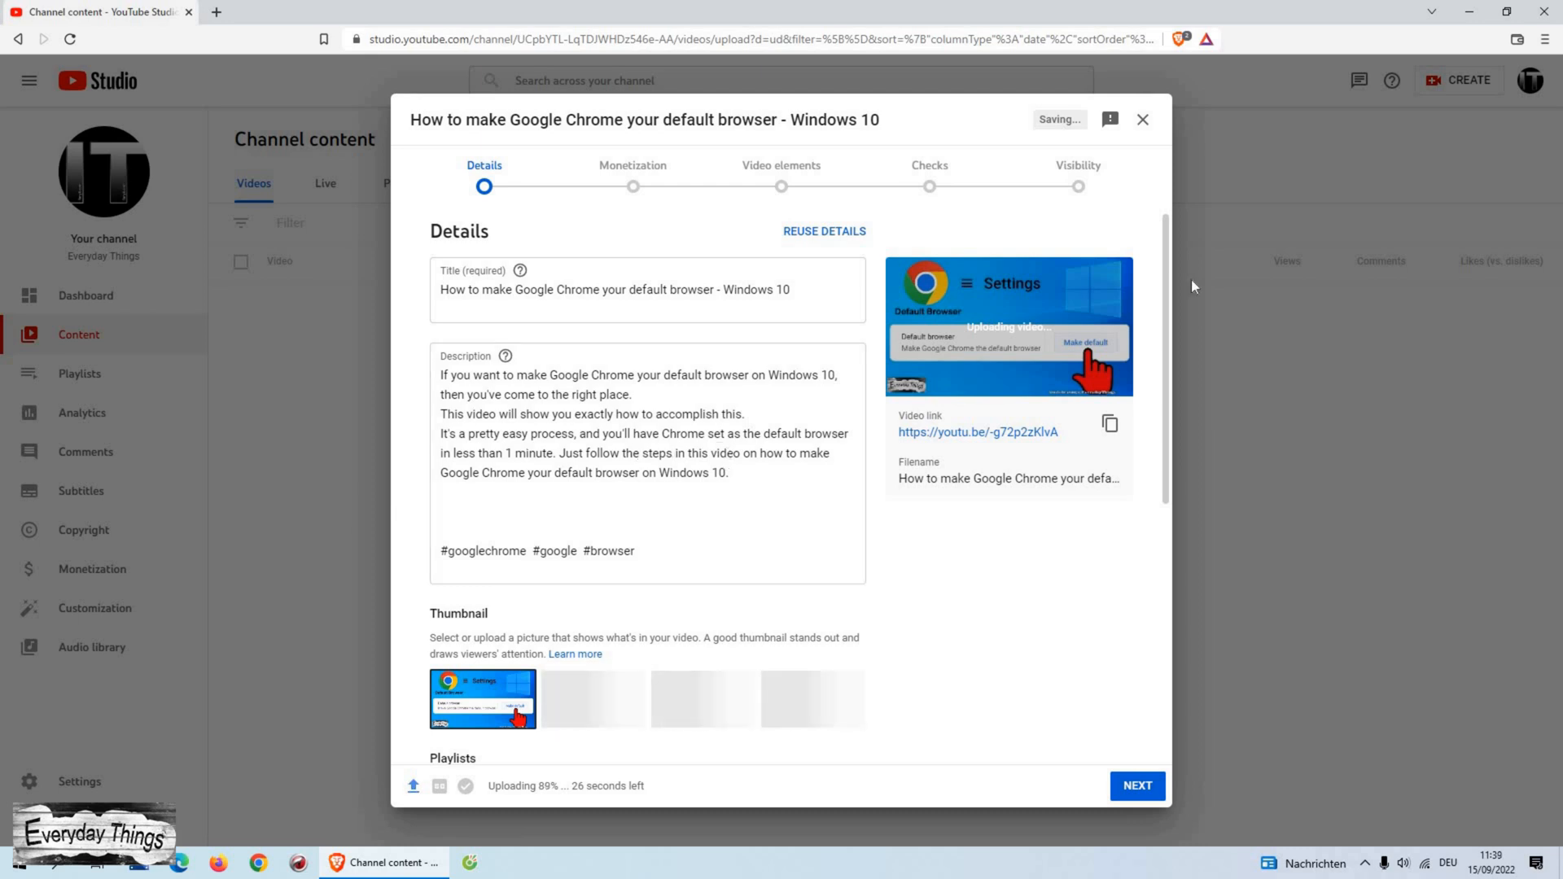
Add the video to the How to playlist
scroll("down", 3)
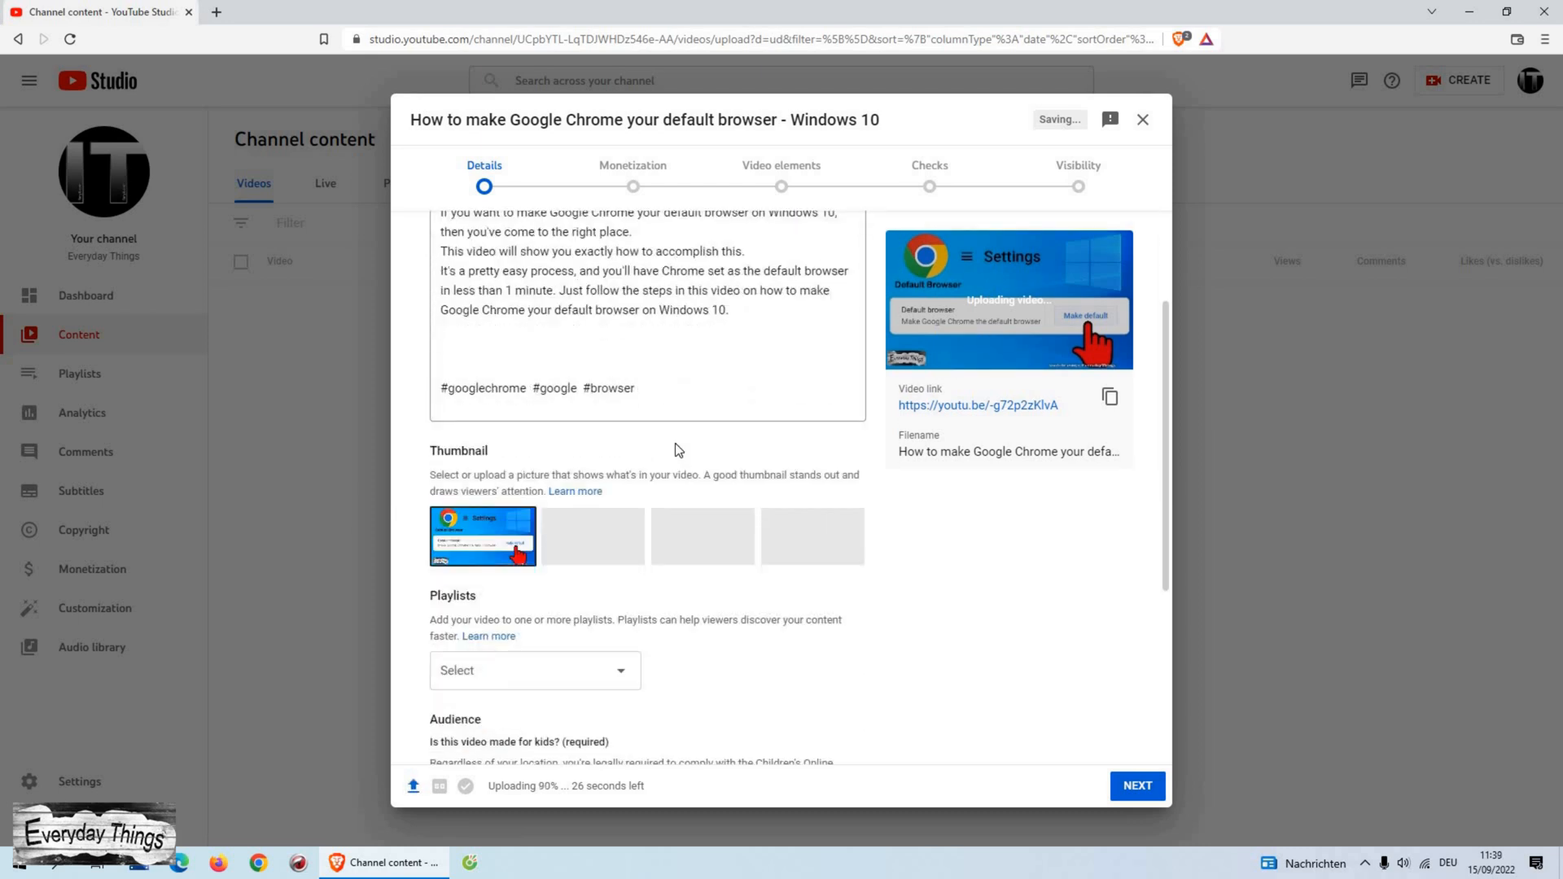
scroll("down", 3)
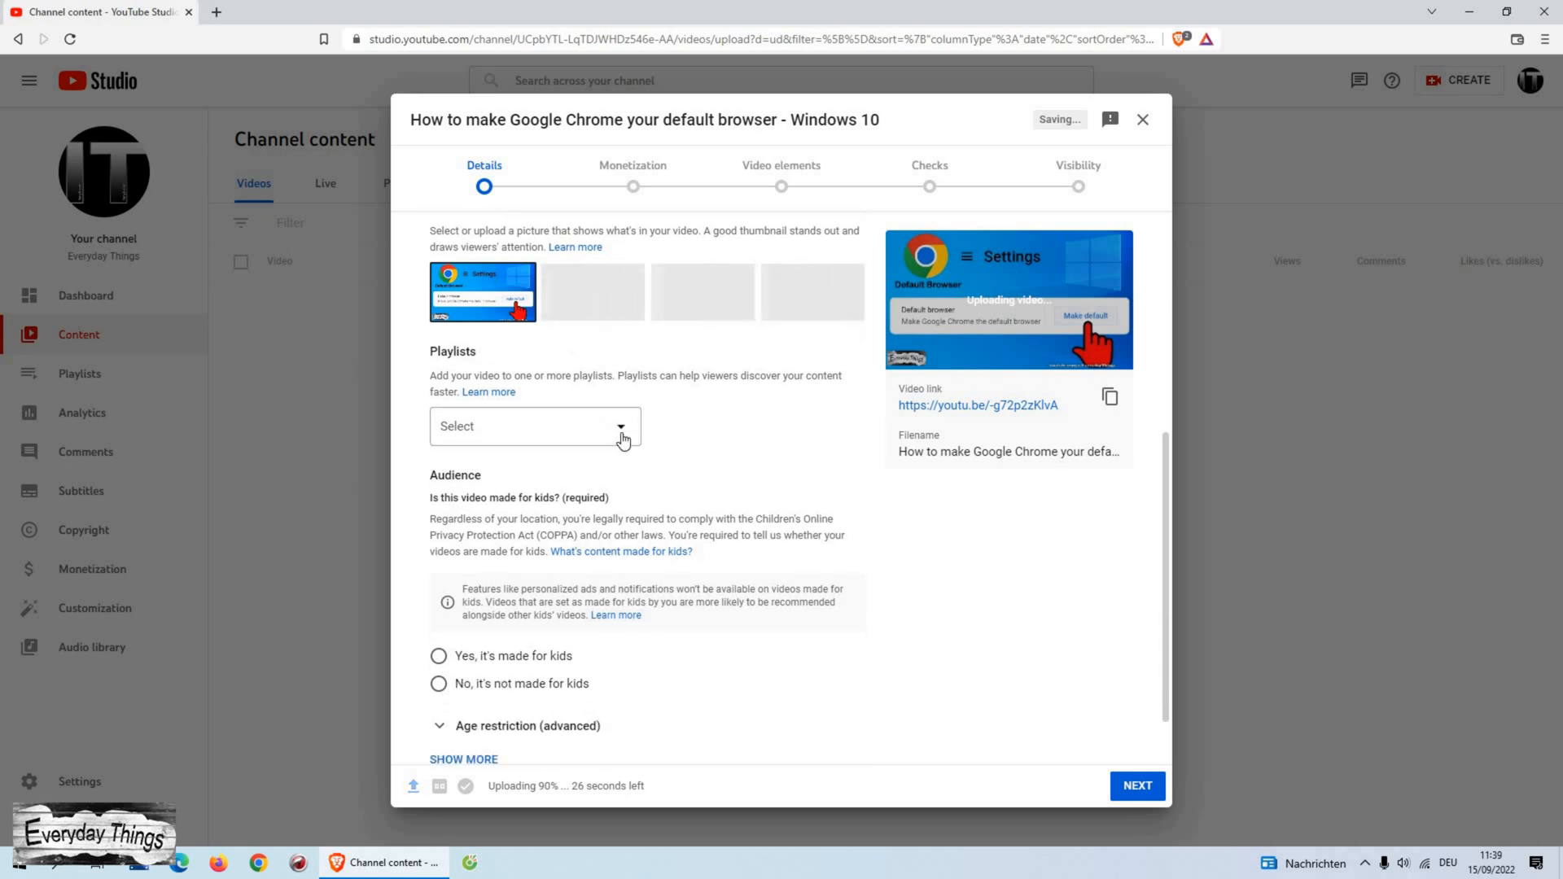
left_click(536, 426)
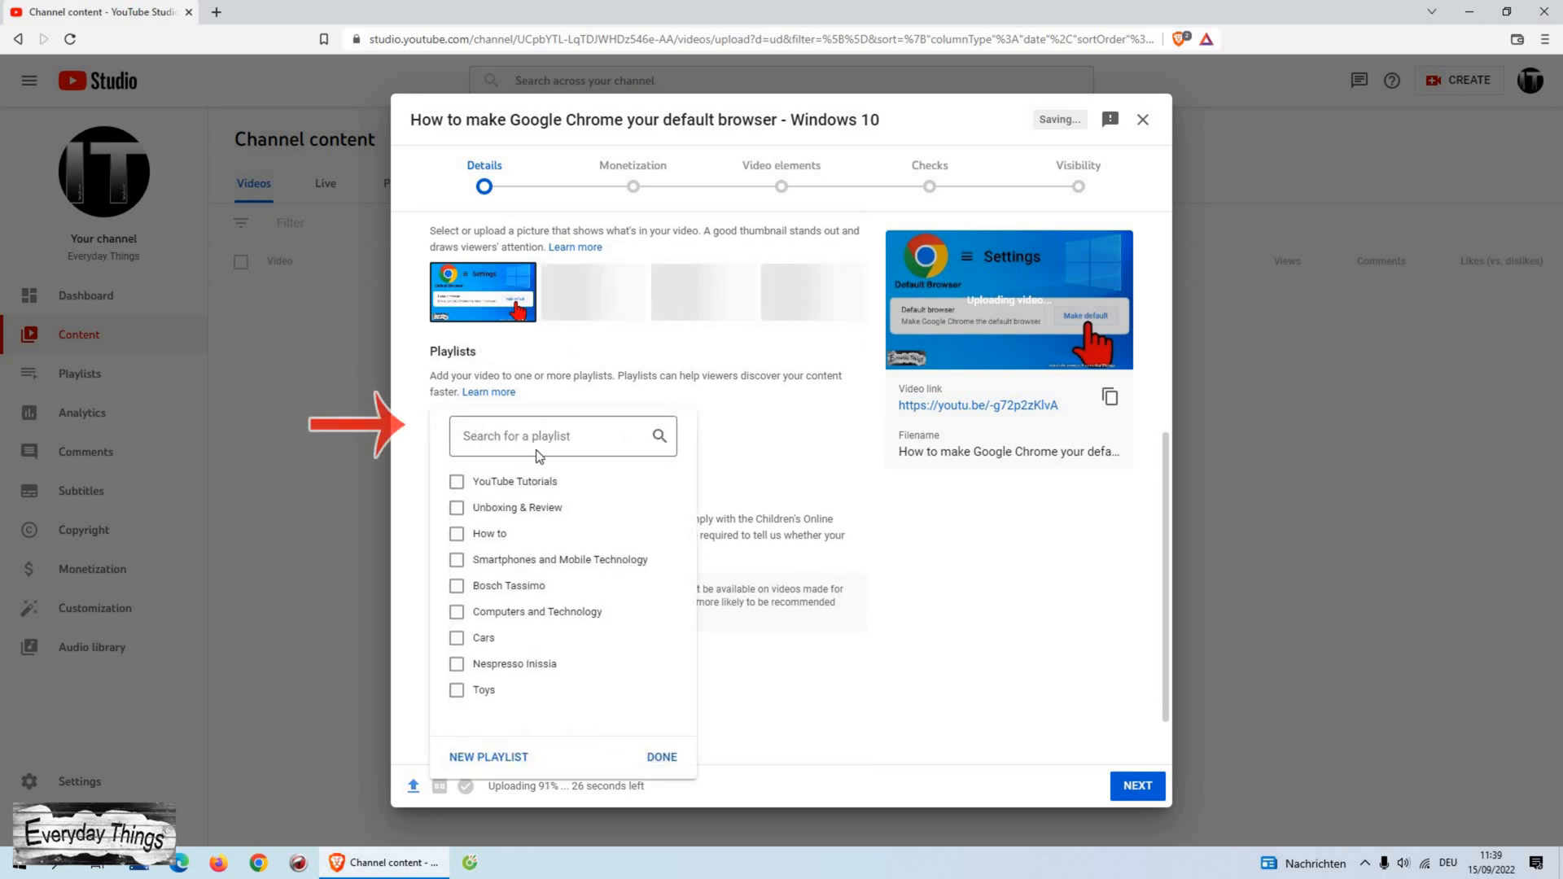
mouse_move(493, 464)
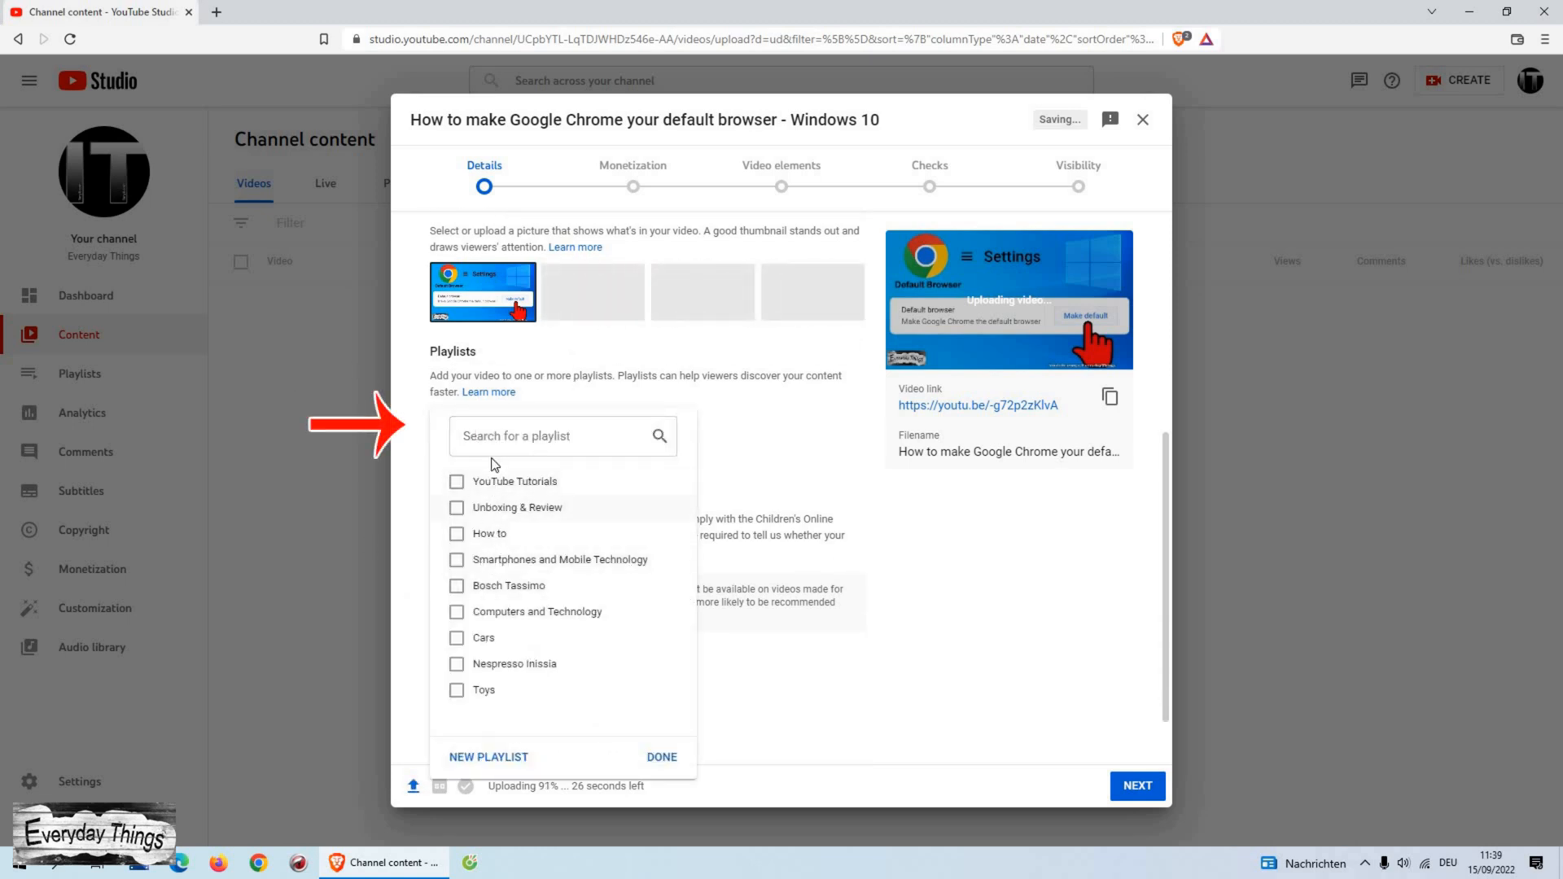
mouse_move(449, 550)
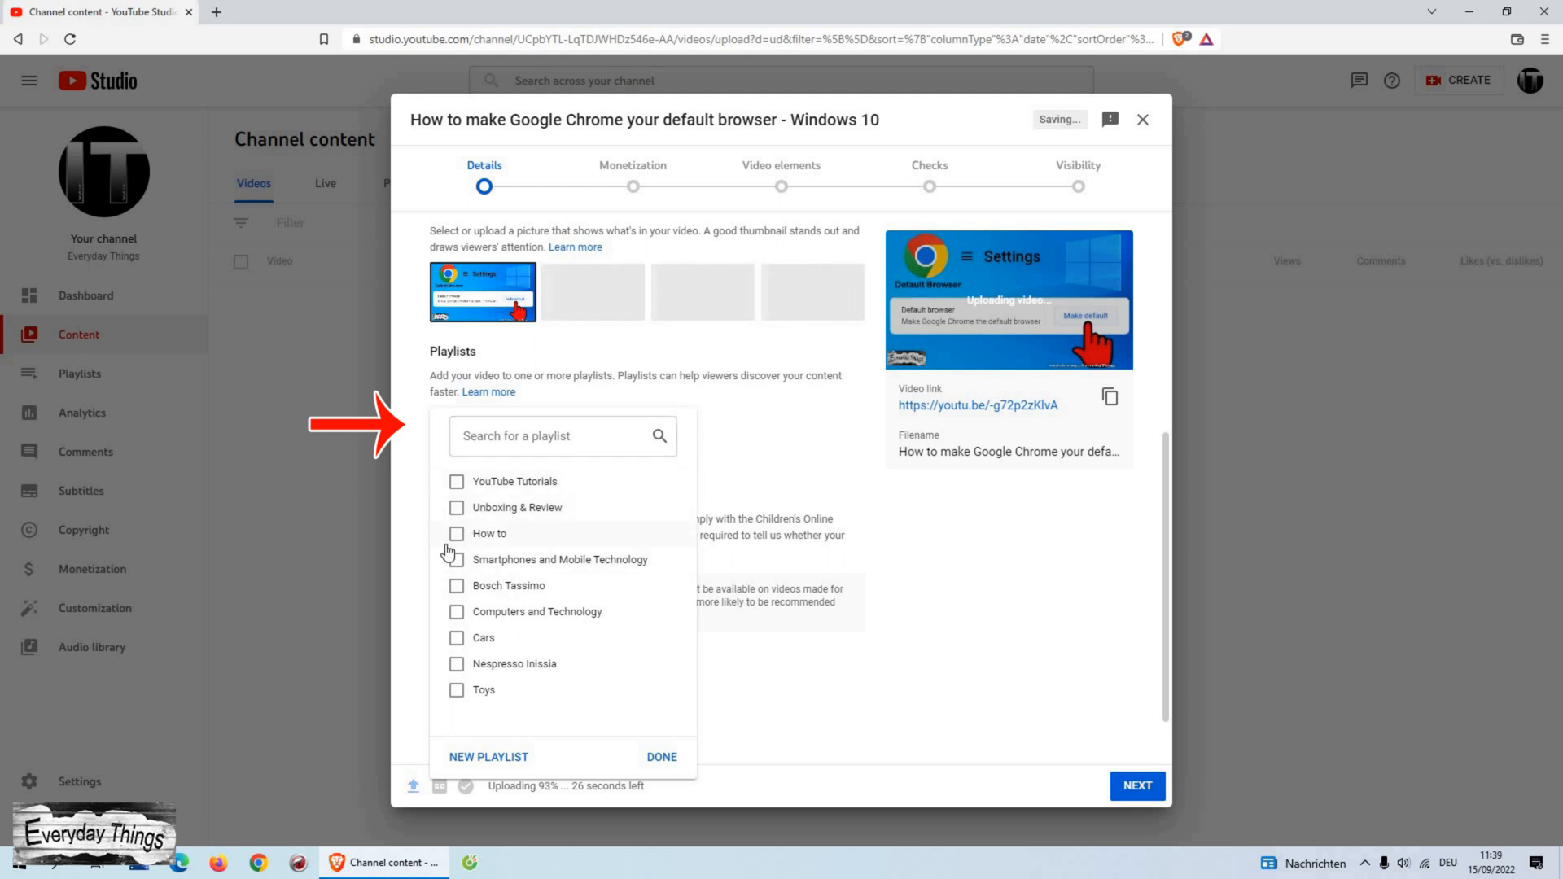
left_click(457, 533)
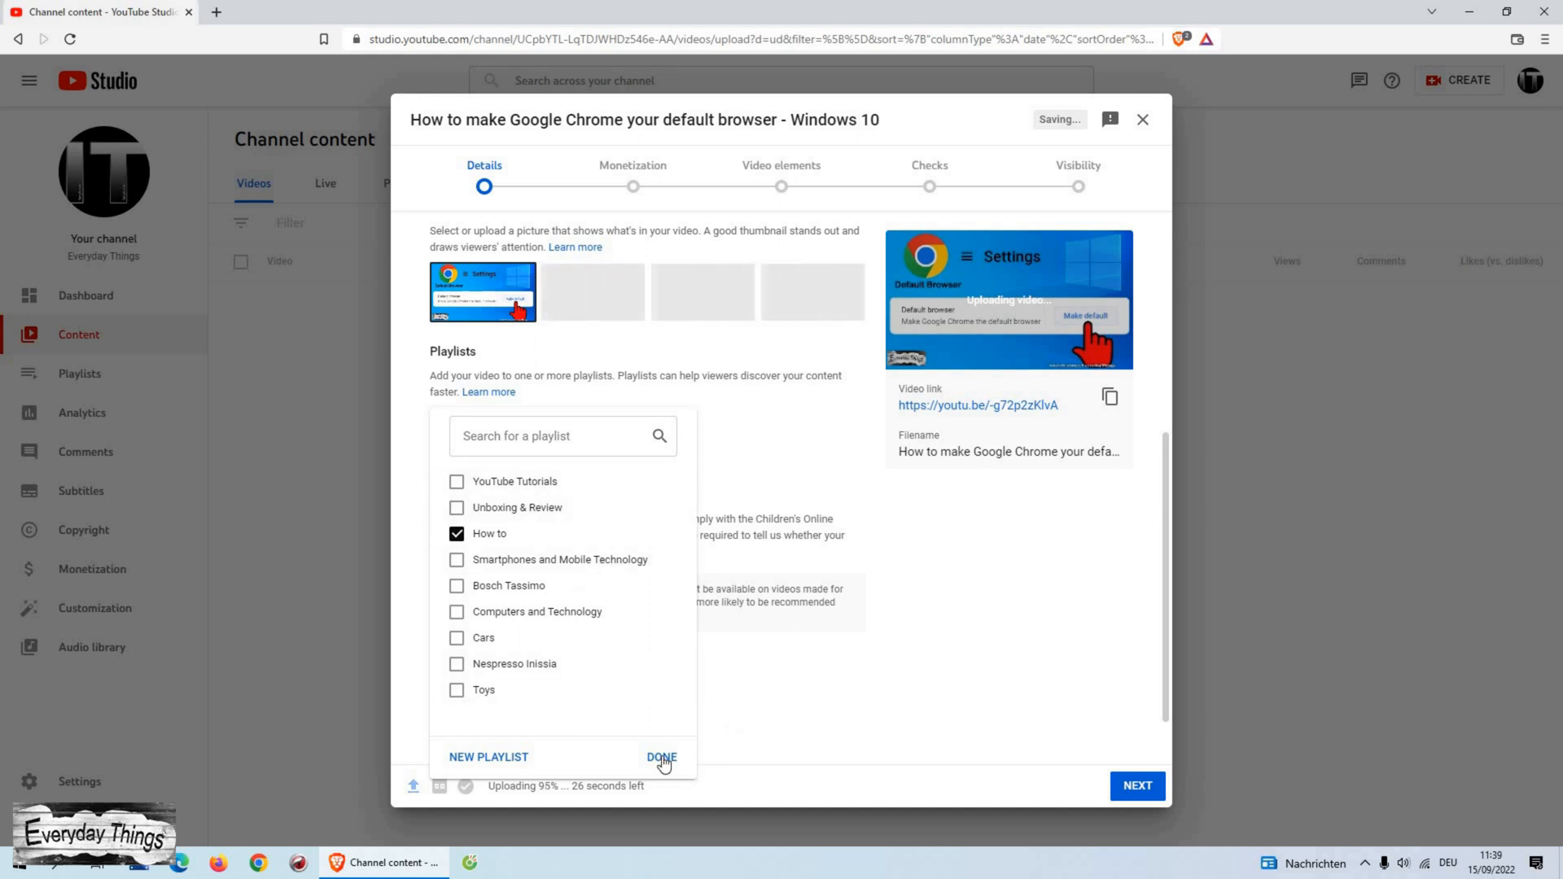
left_click(662, 757)
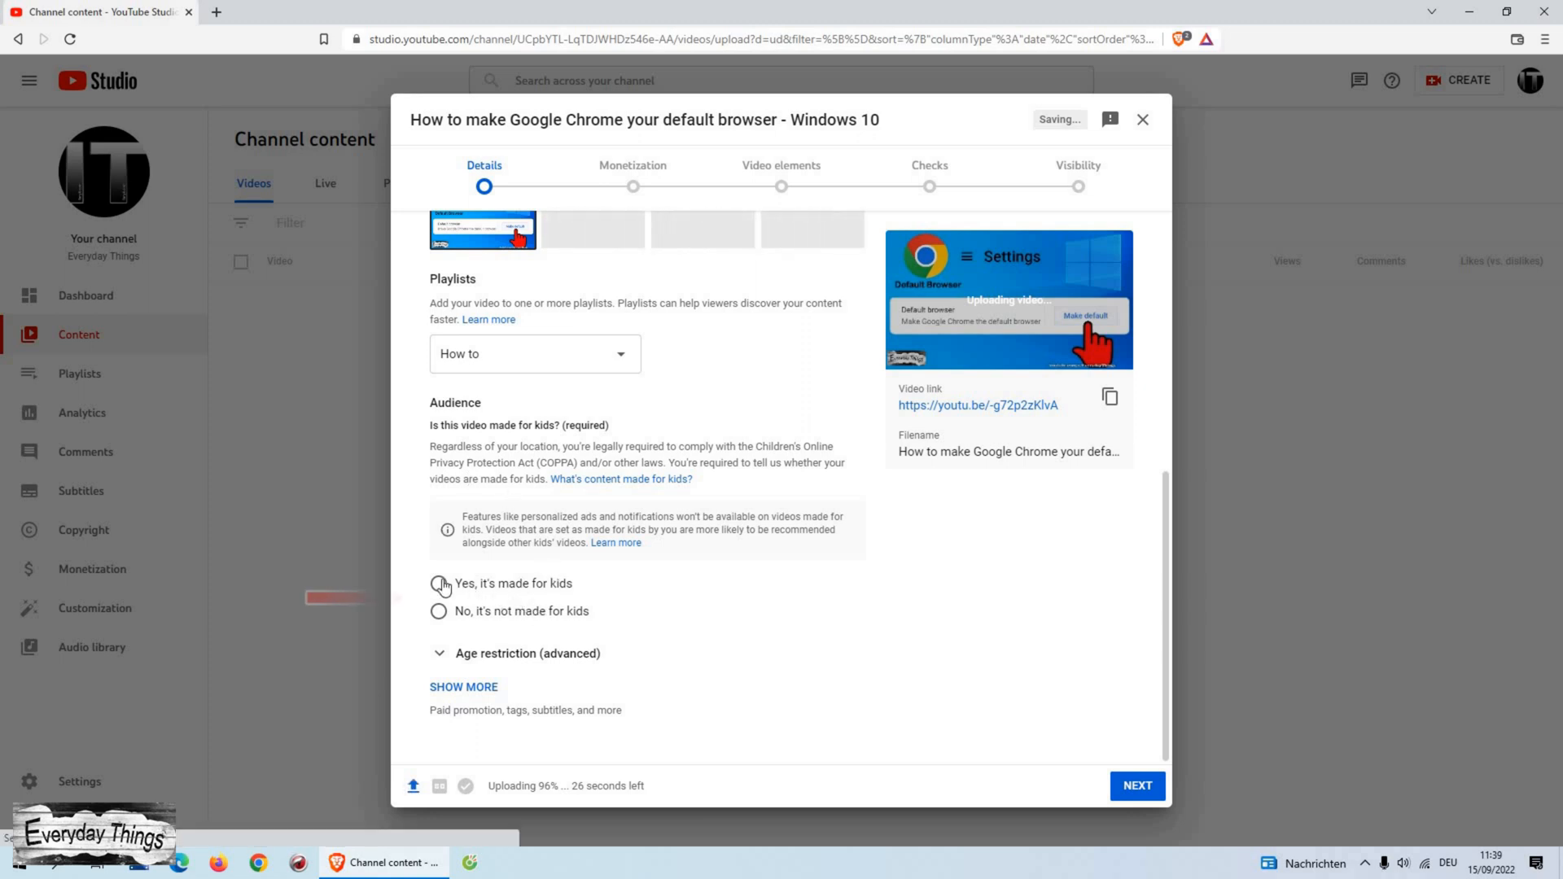
Mark the video as not made for kids
left_click(438, 584)
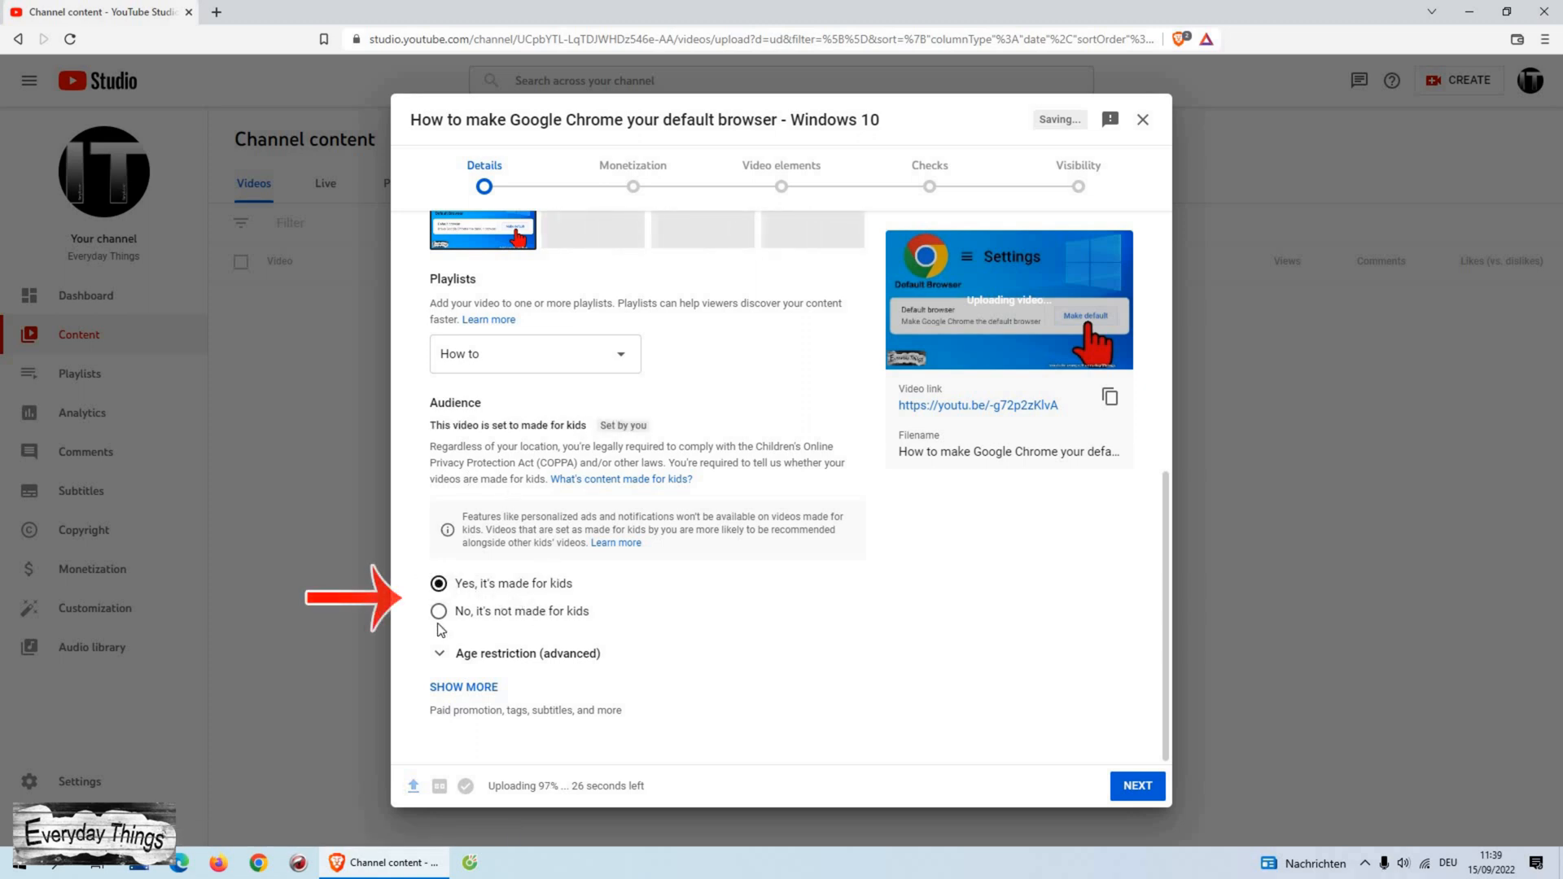
left_click(436, 611)
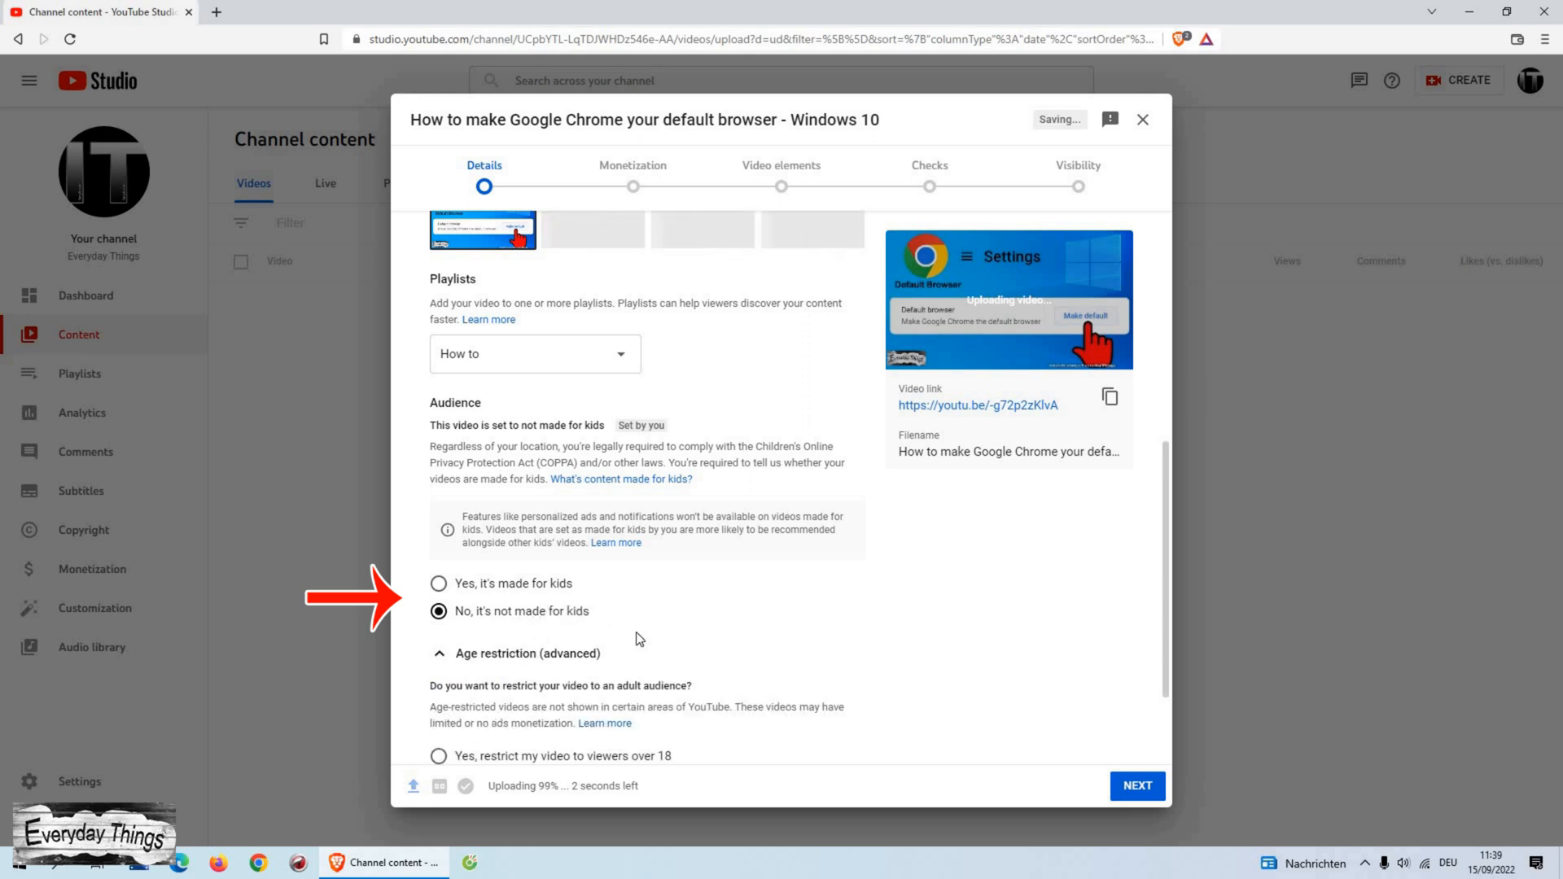
scroll("down", 3)
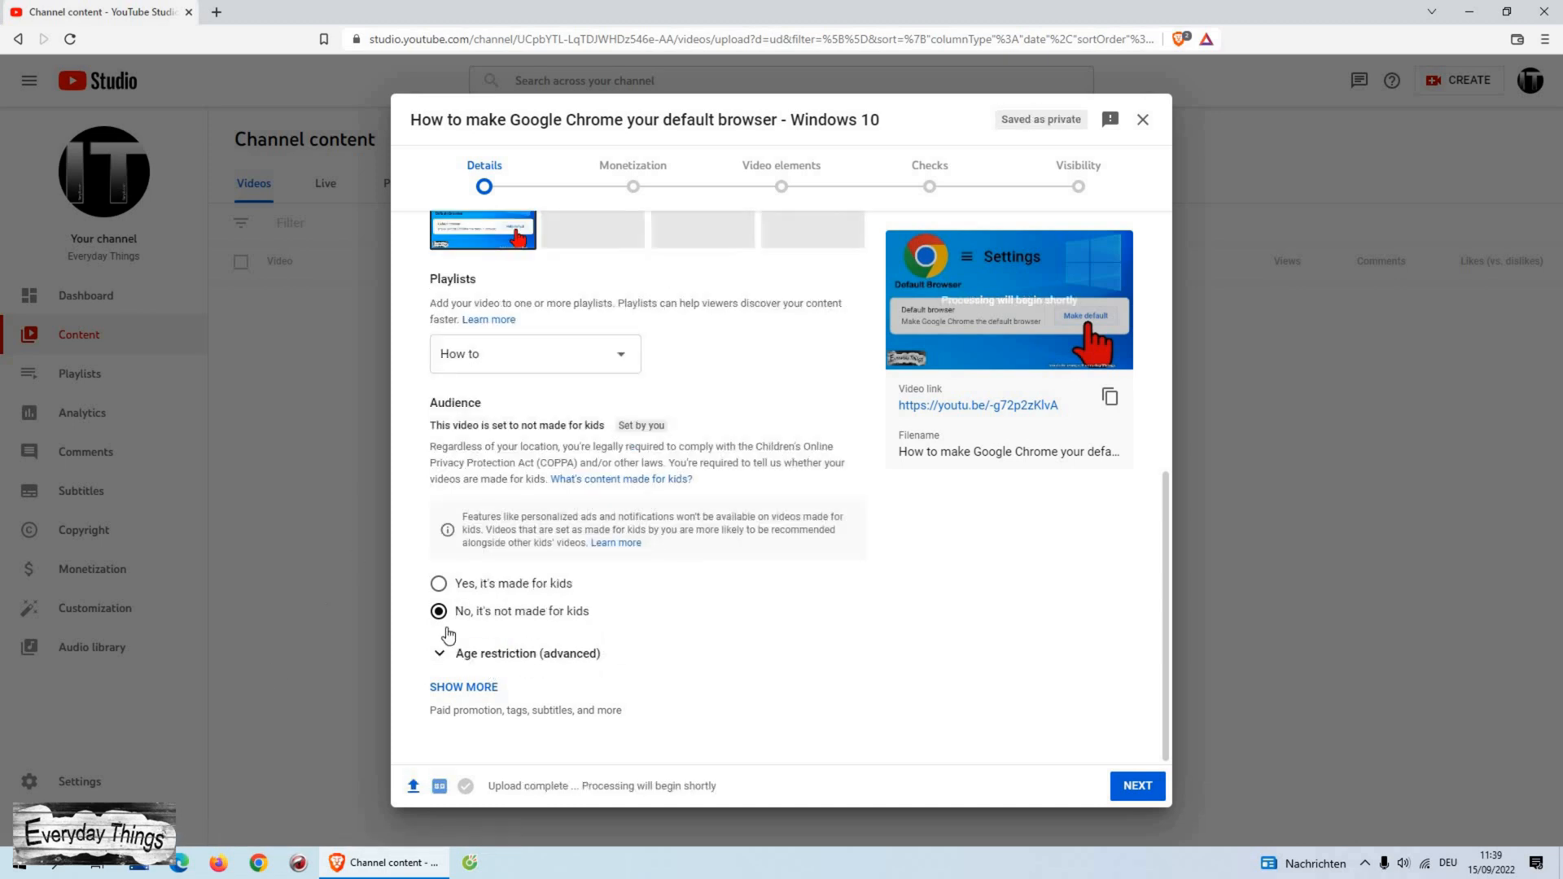
Add eleven tags like 'make google chrome default browser' and 'Google Chrome', including German phrases
left_click(463, 687)
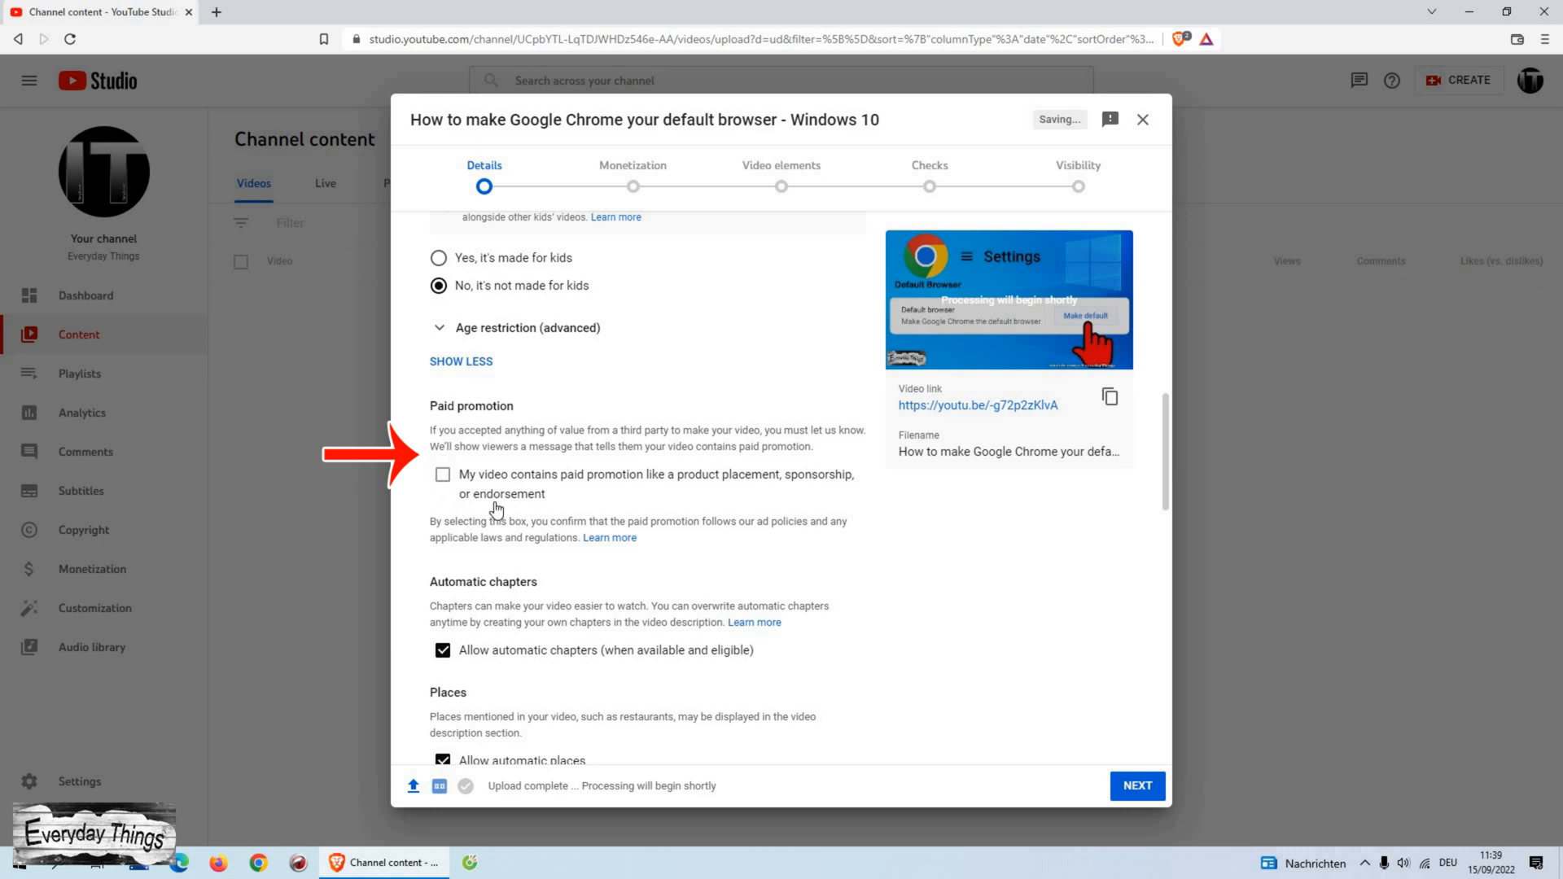
scroll("down", 3)
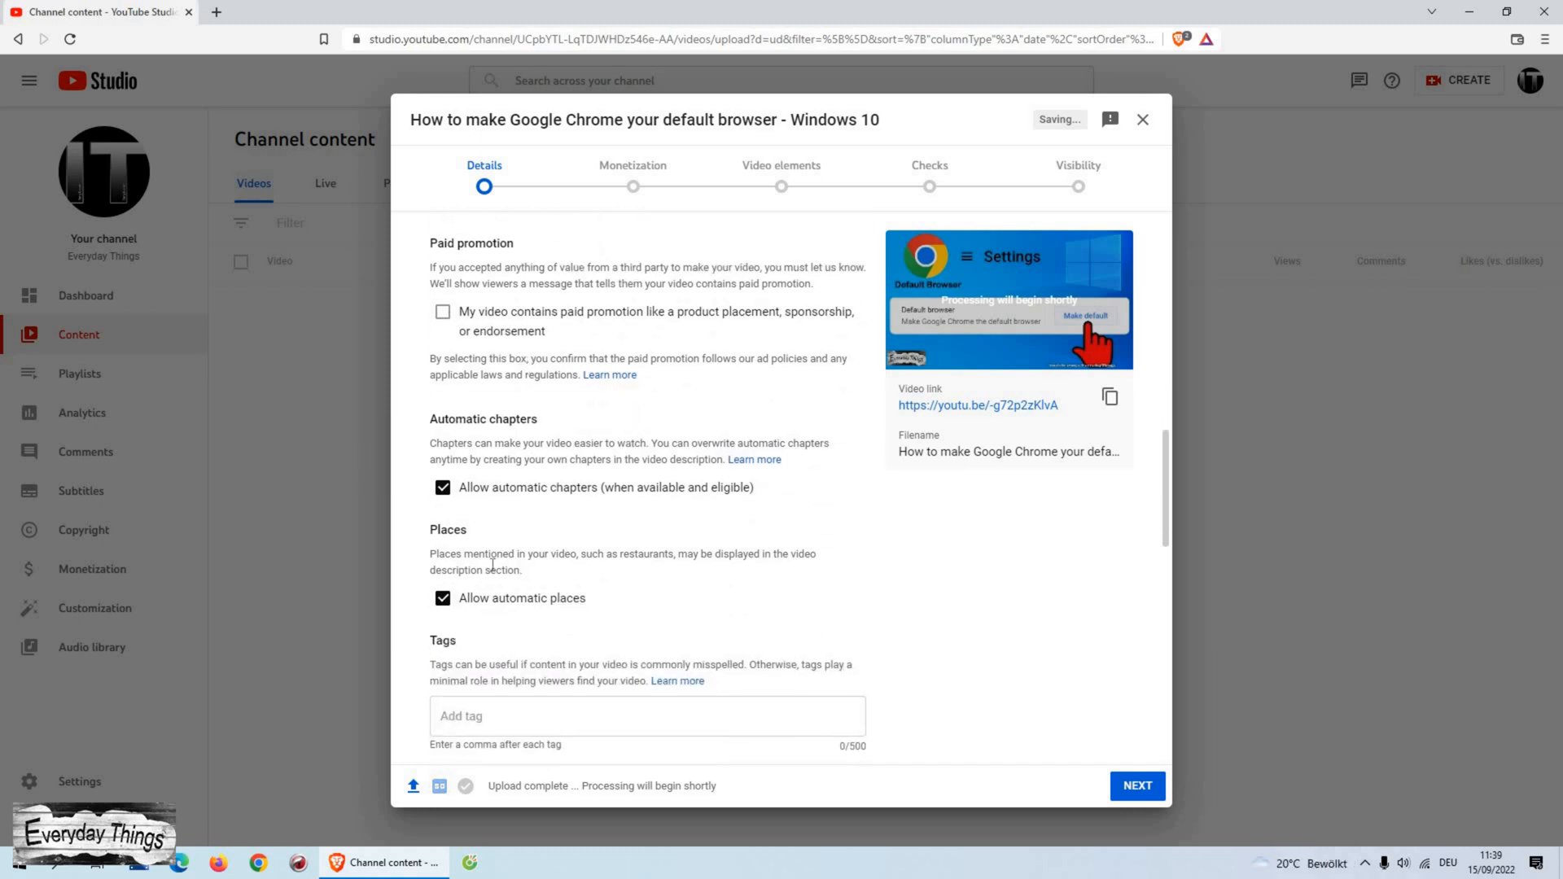
scroll("down", 3)
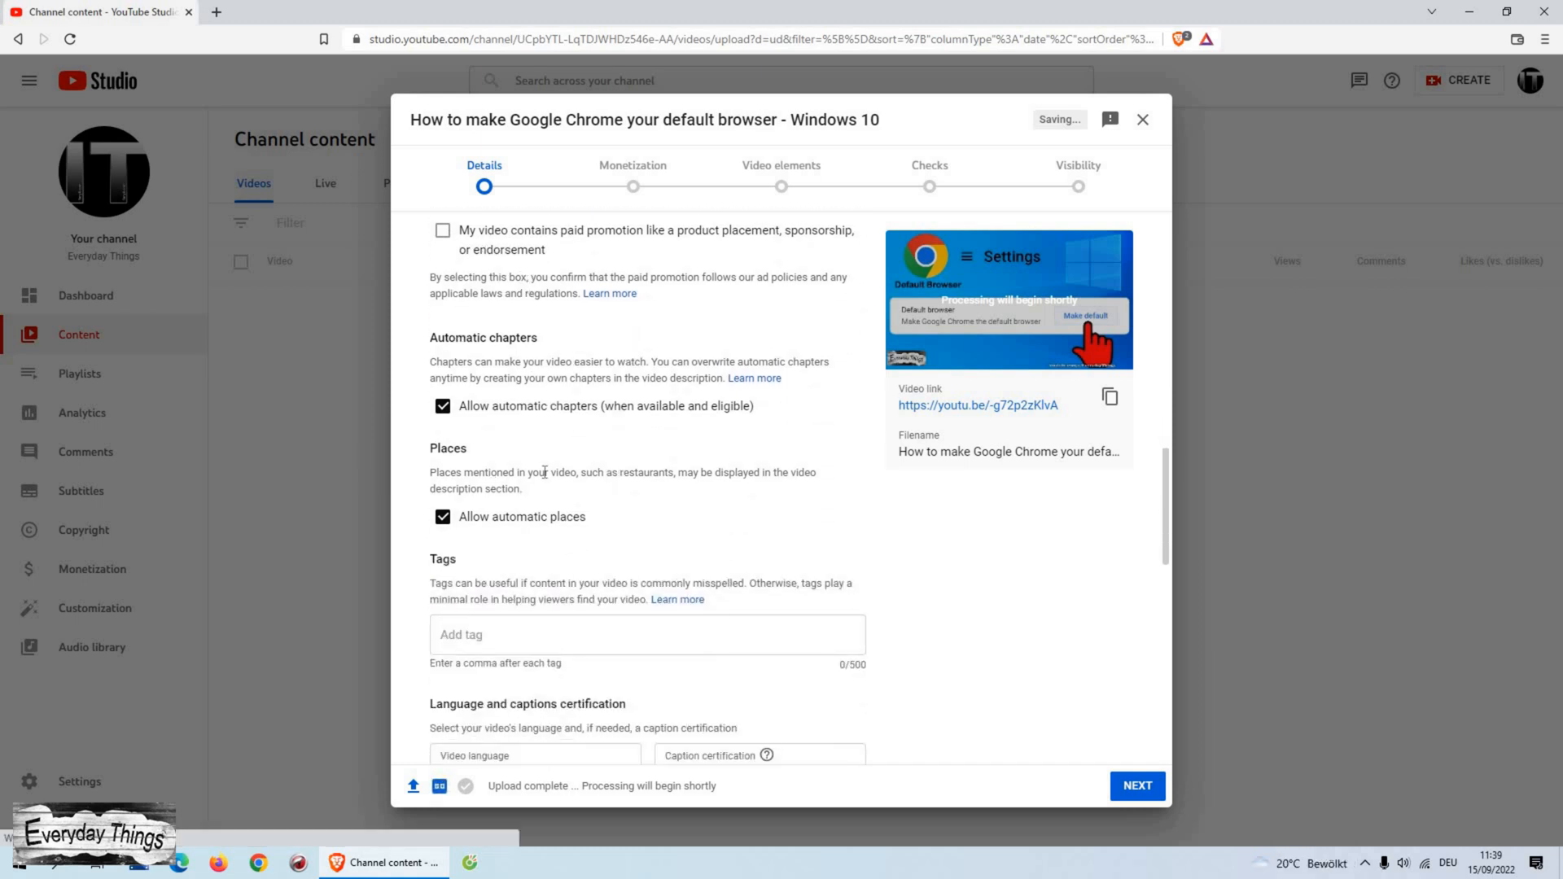
scroll("down", 3)
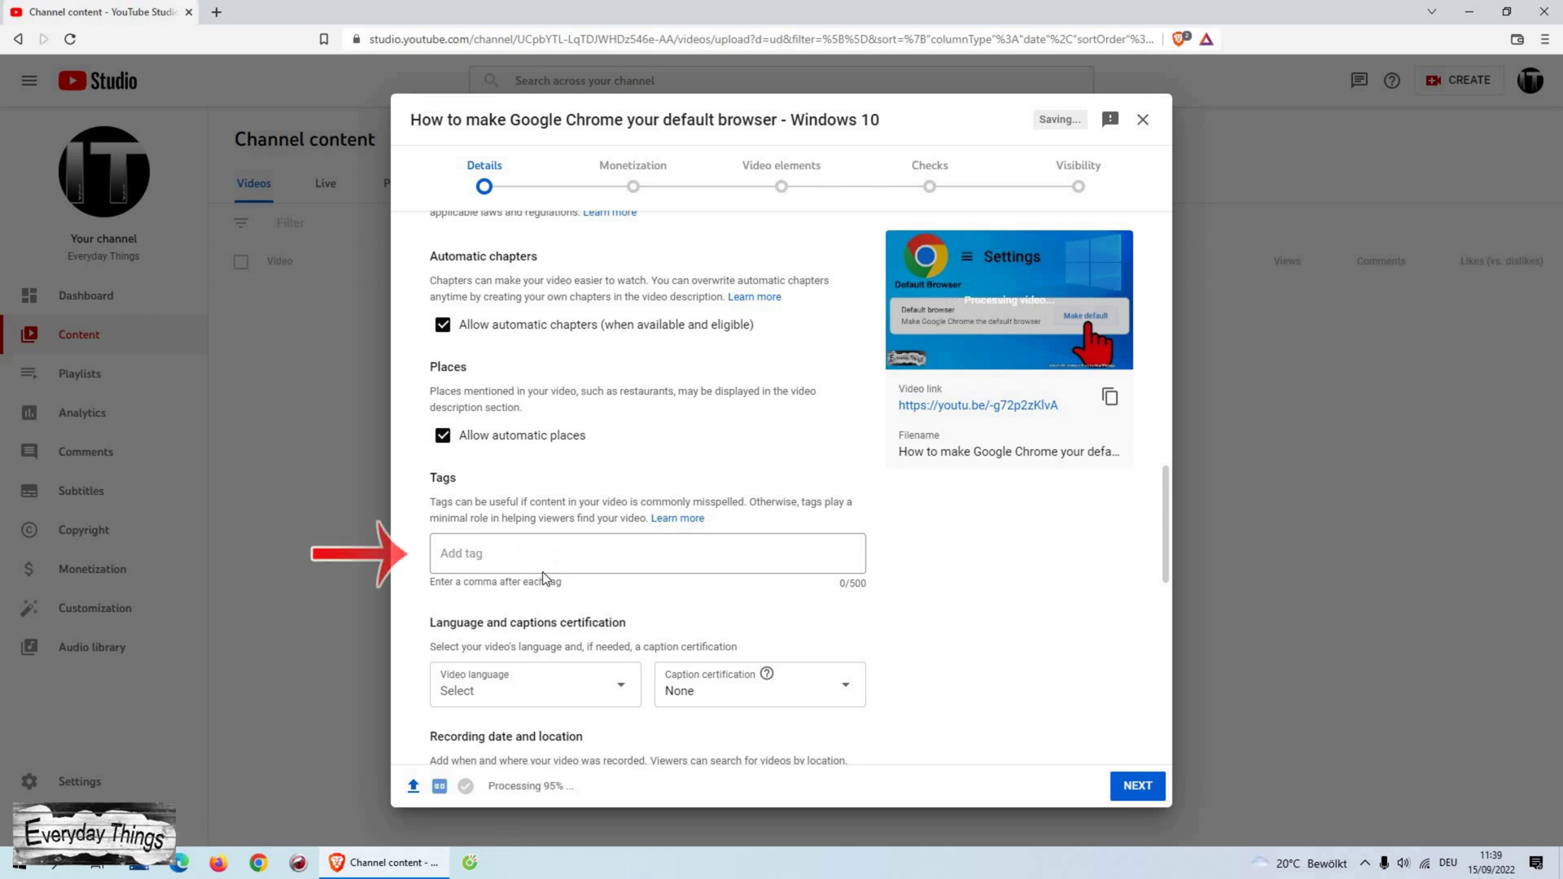
left_click(645, 554)
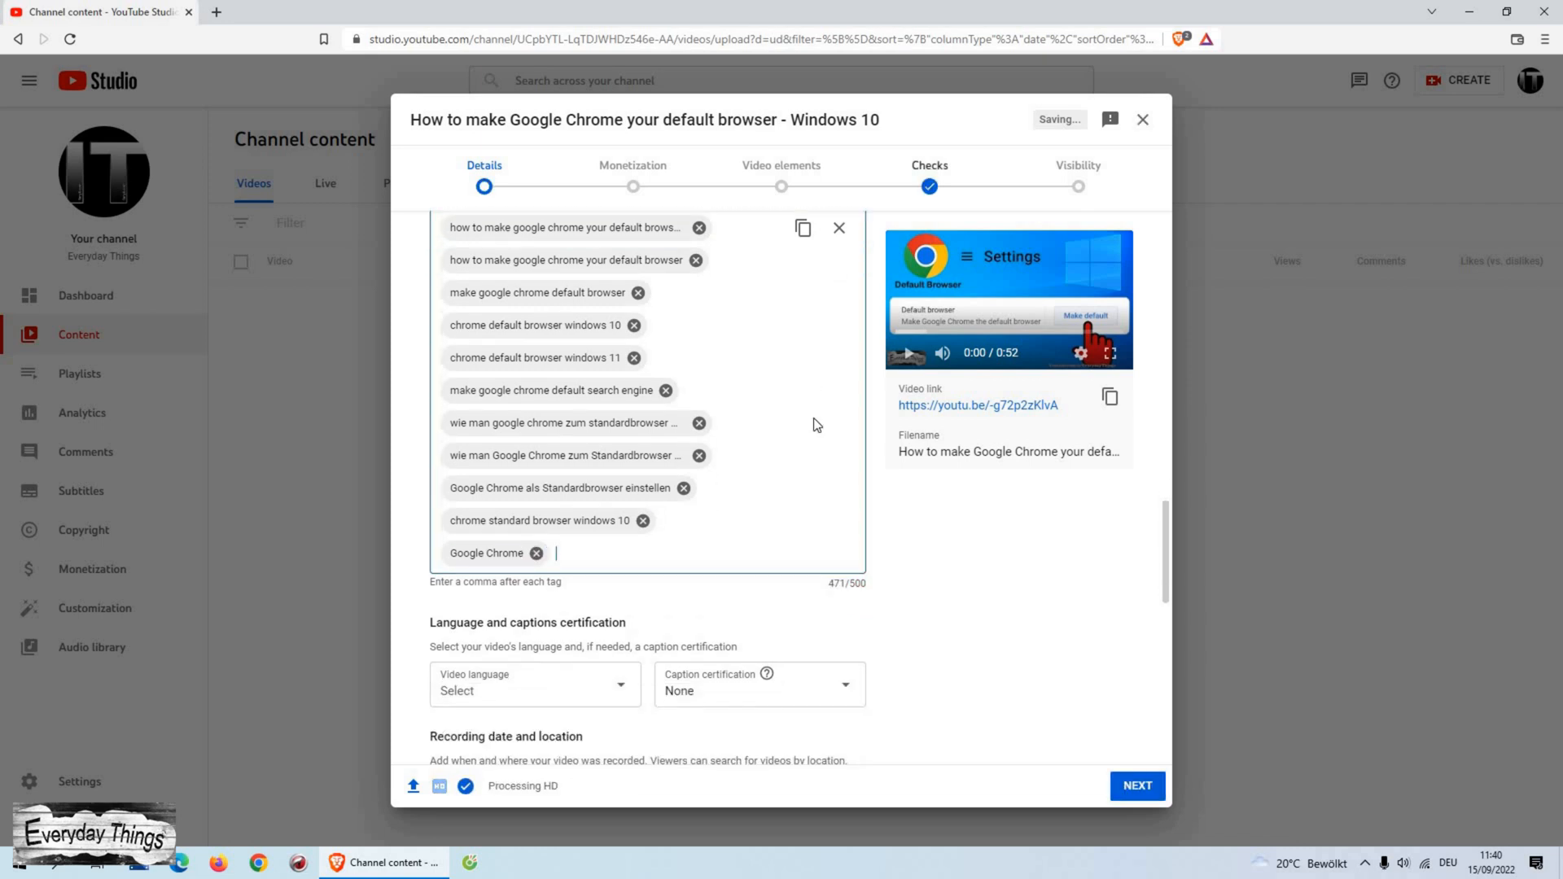
scroll("down", 3)
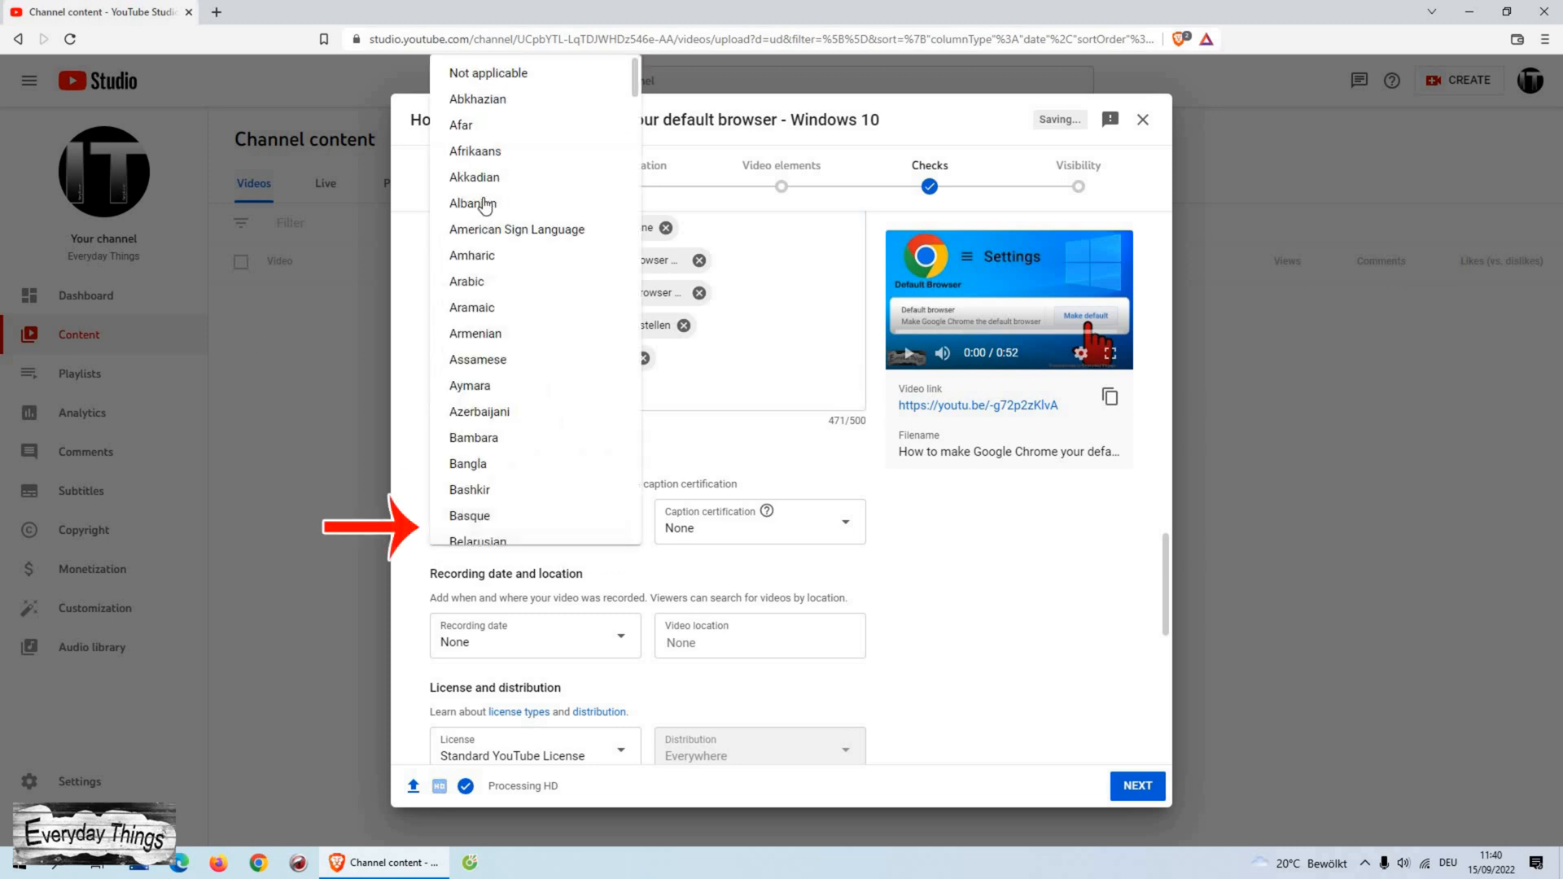
mouse_move(556, 349)
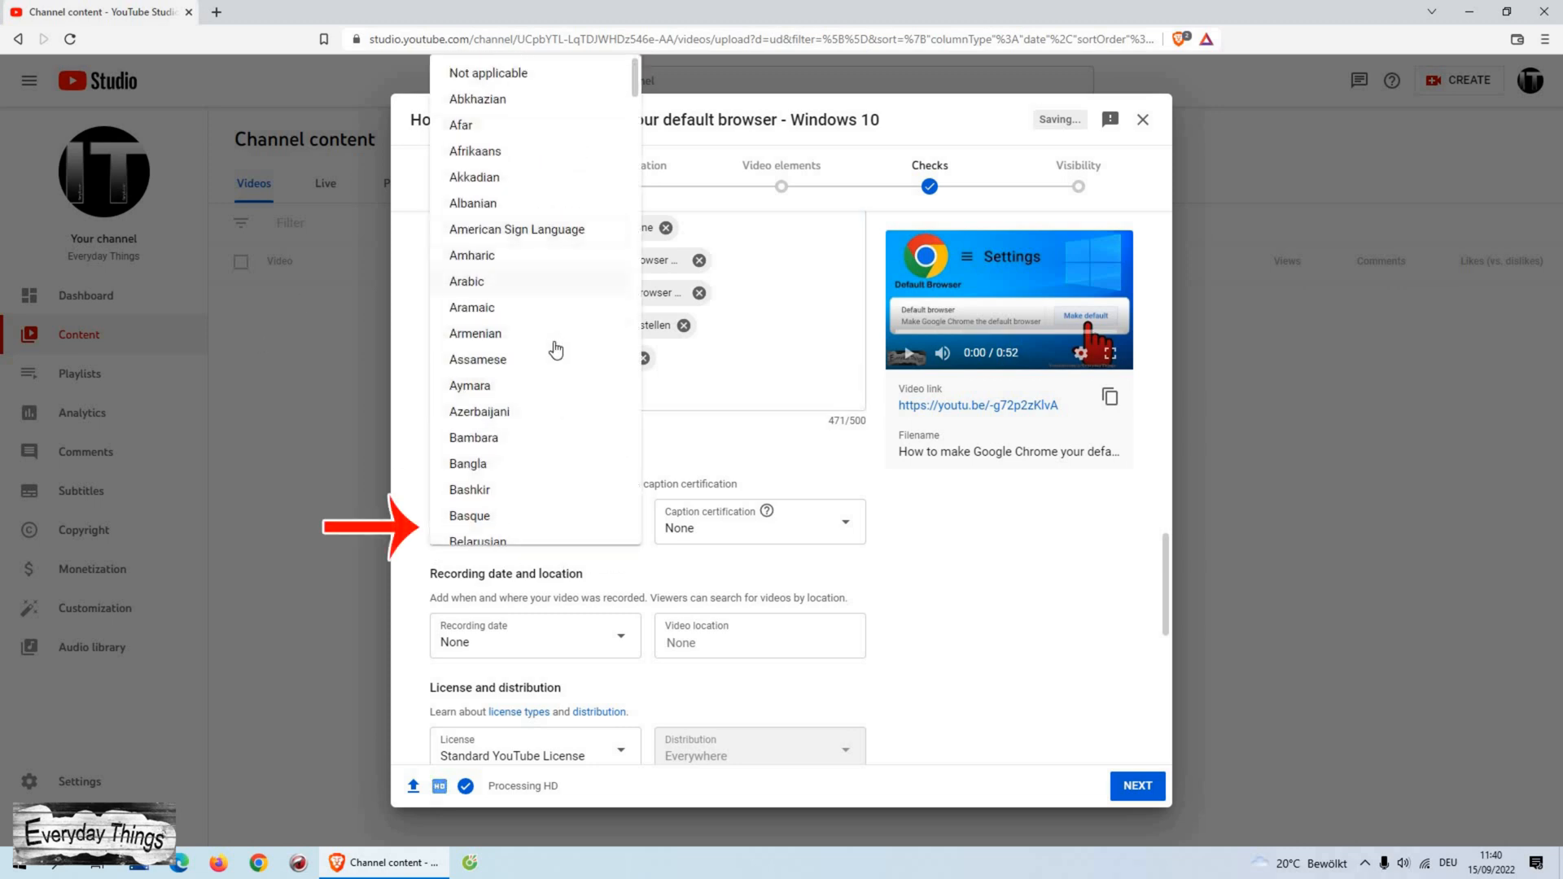
scroll("down", 3)
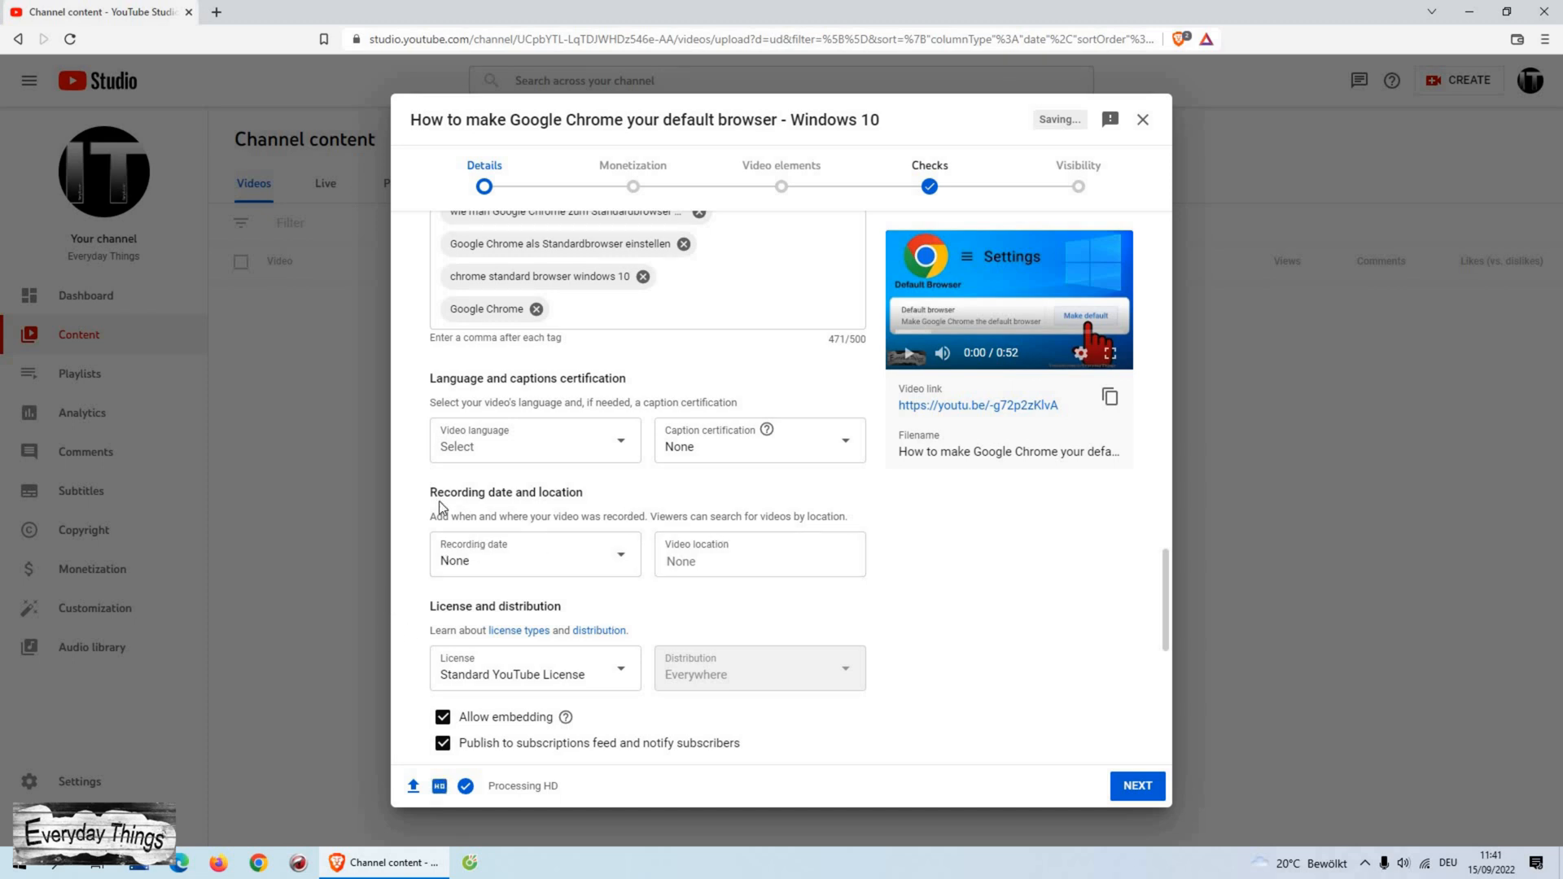
scroll("down", 3)
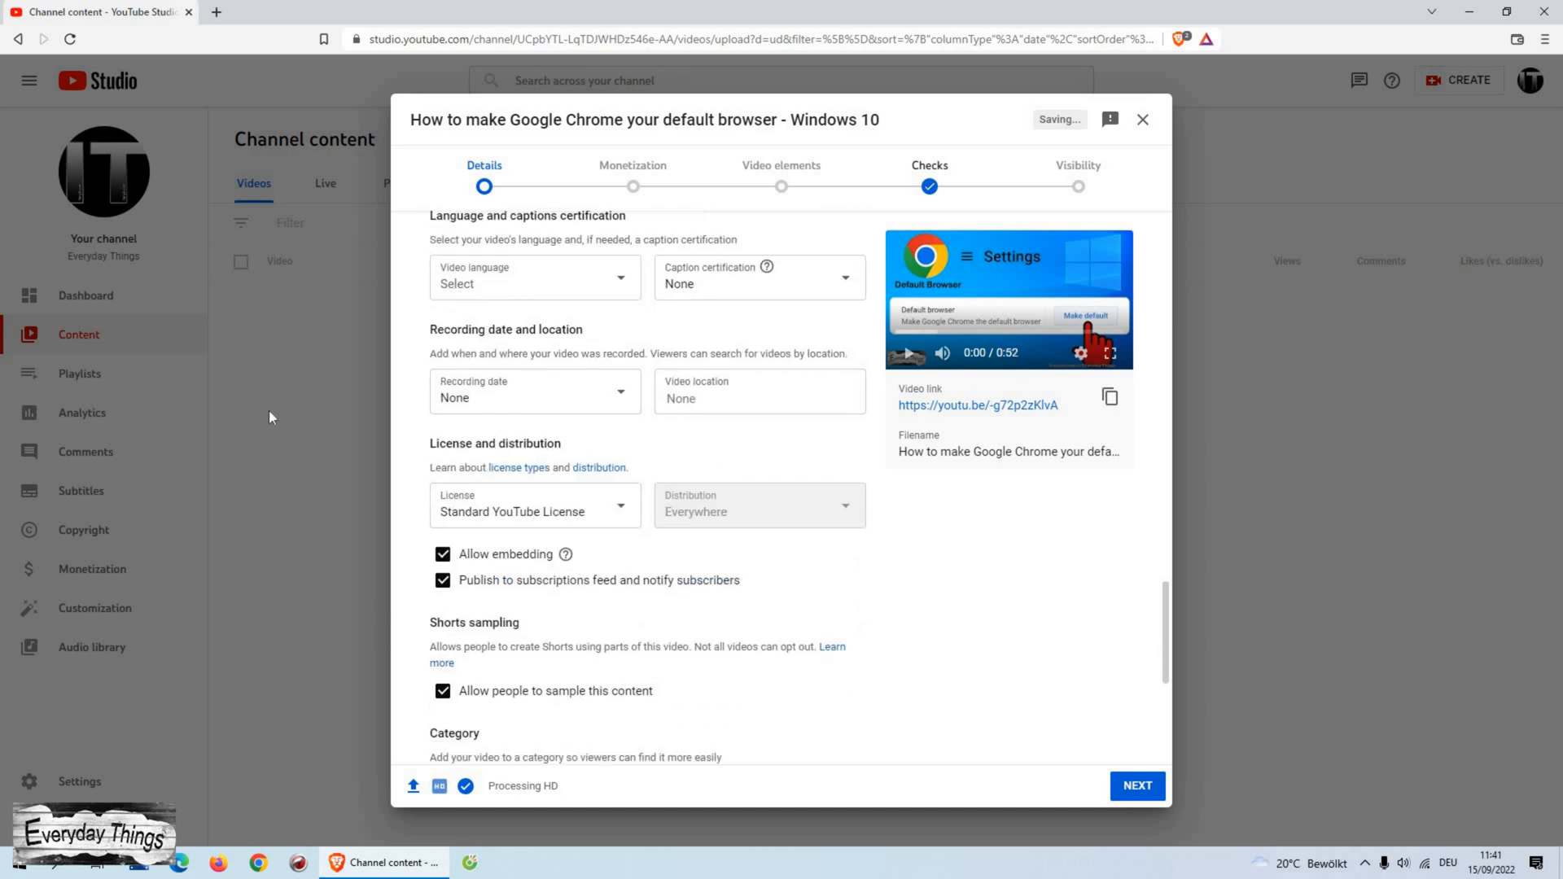
scroll("down", 3)
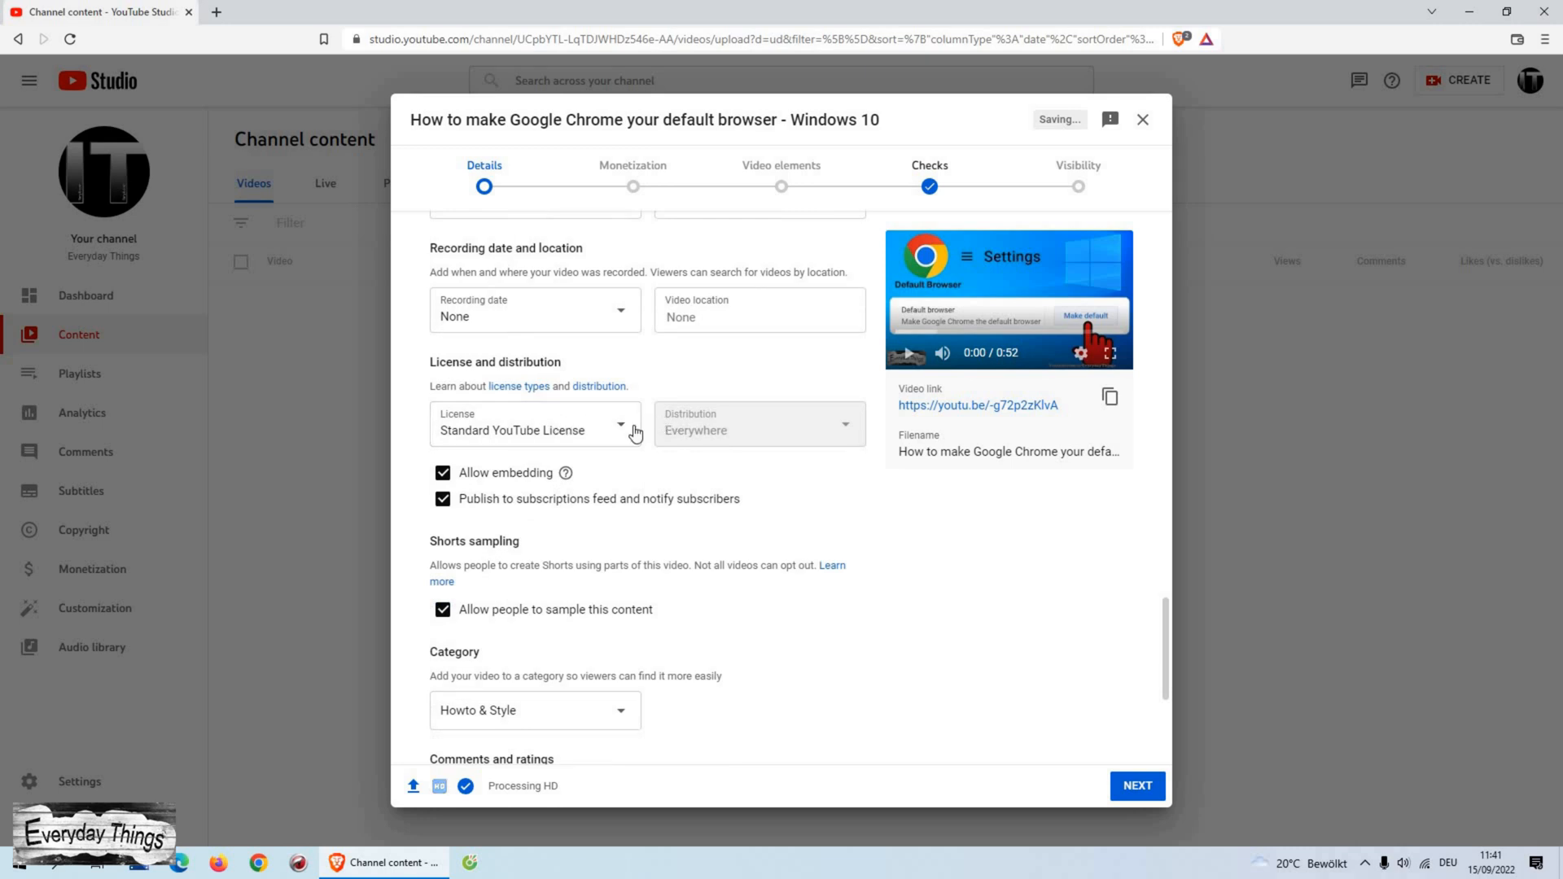
scroll("down", 3)
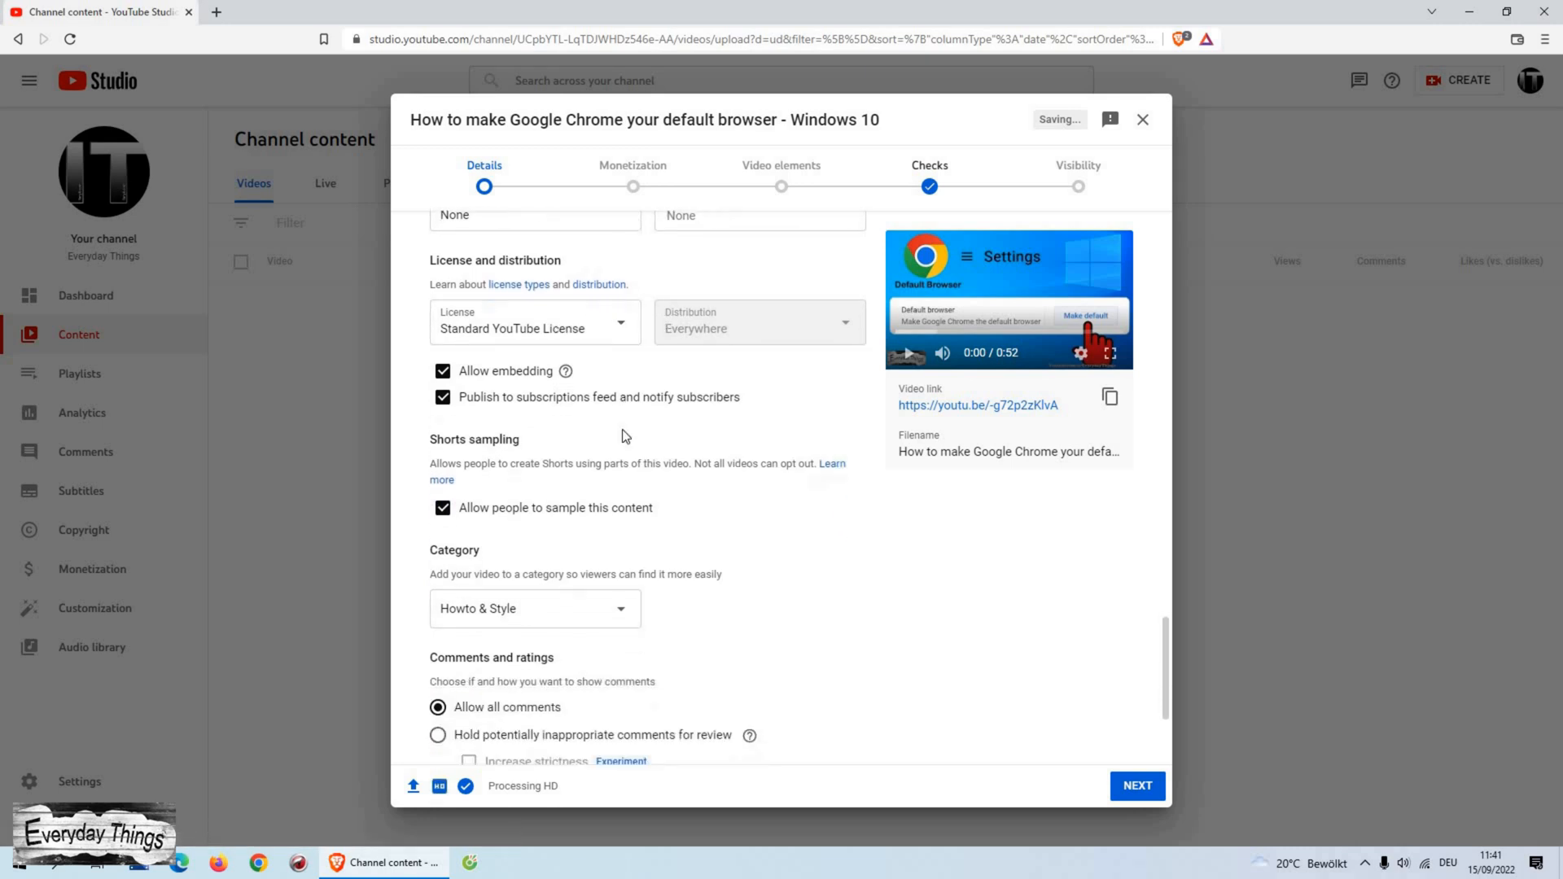
scroll("down", 3)
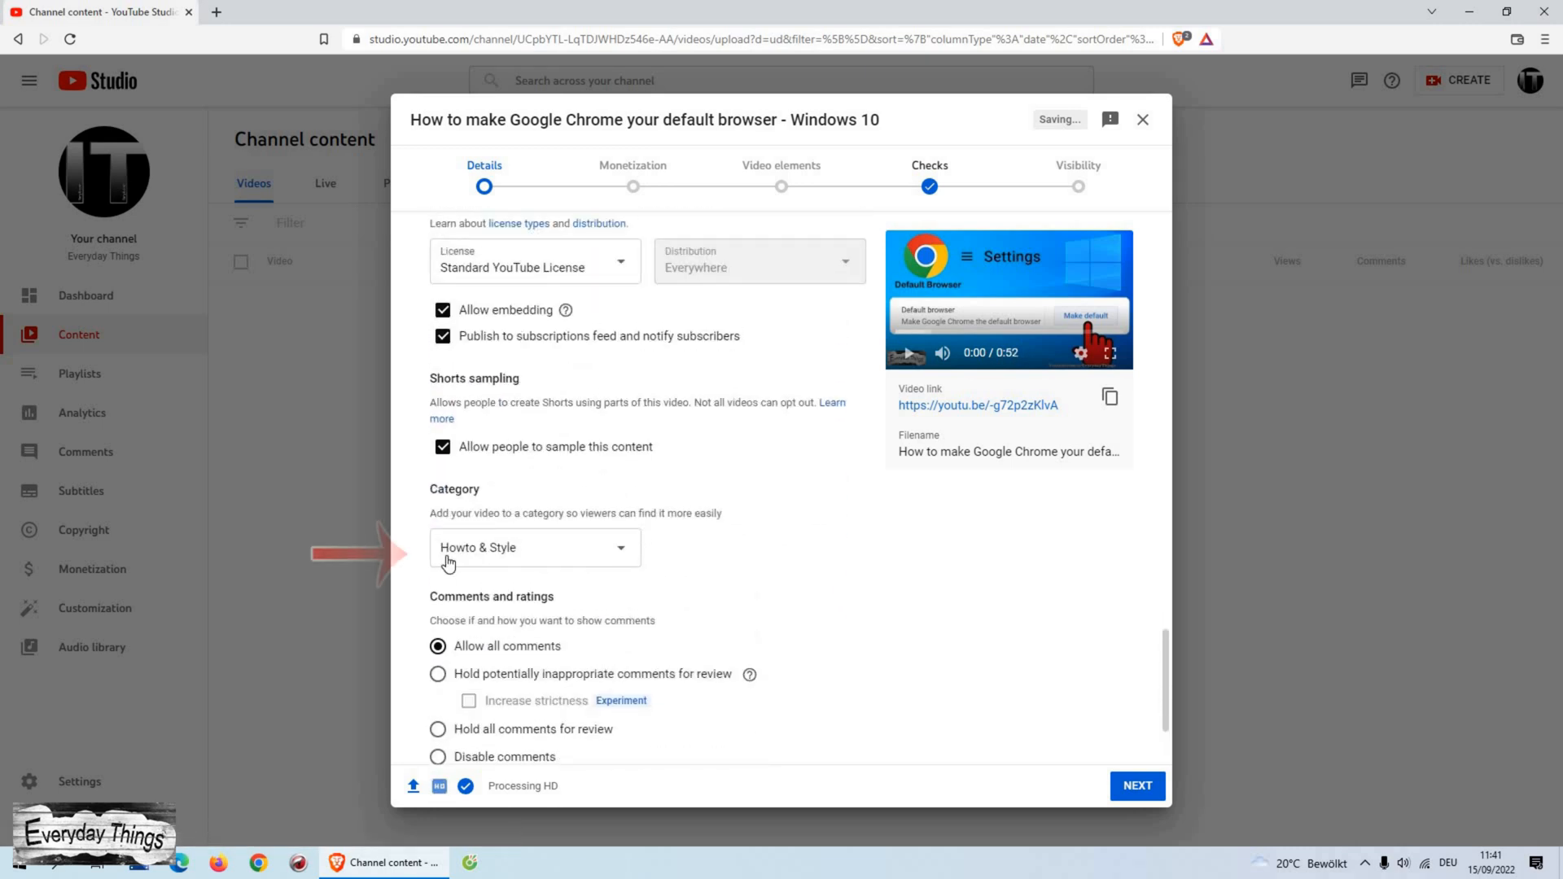
left_click(535, 547)
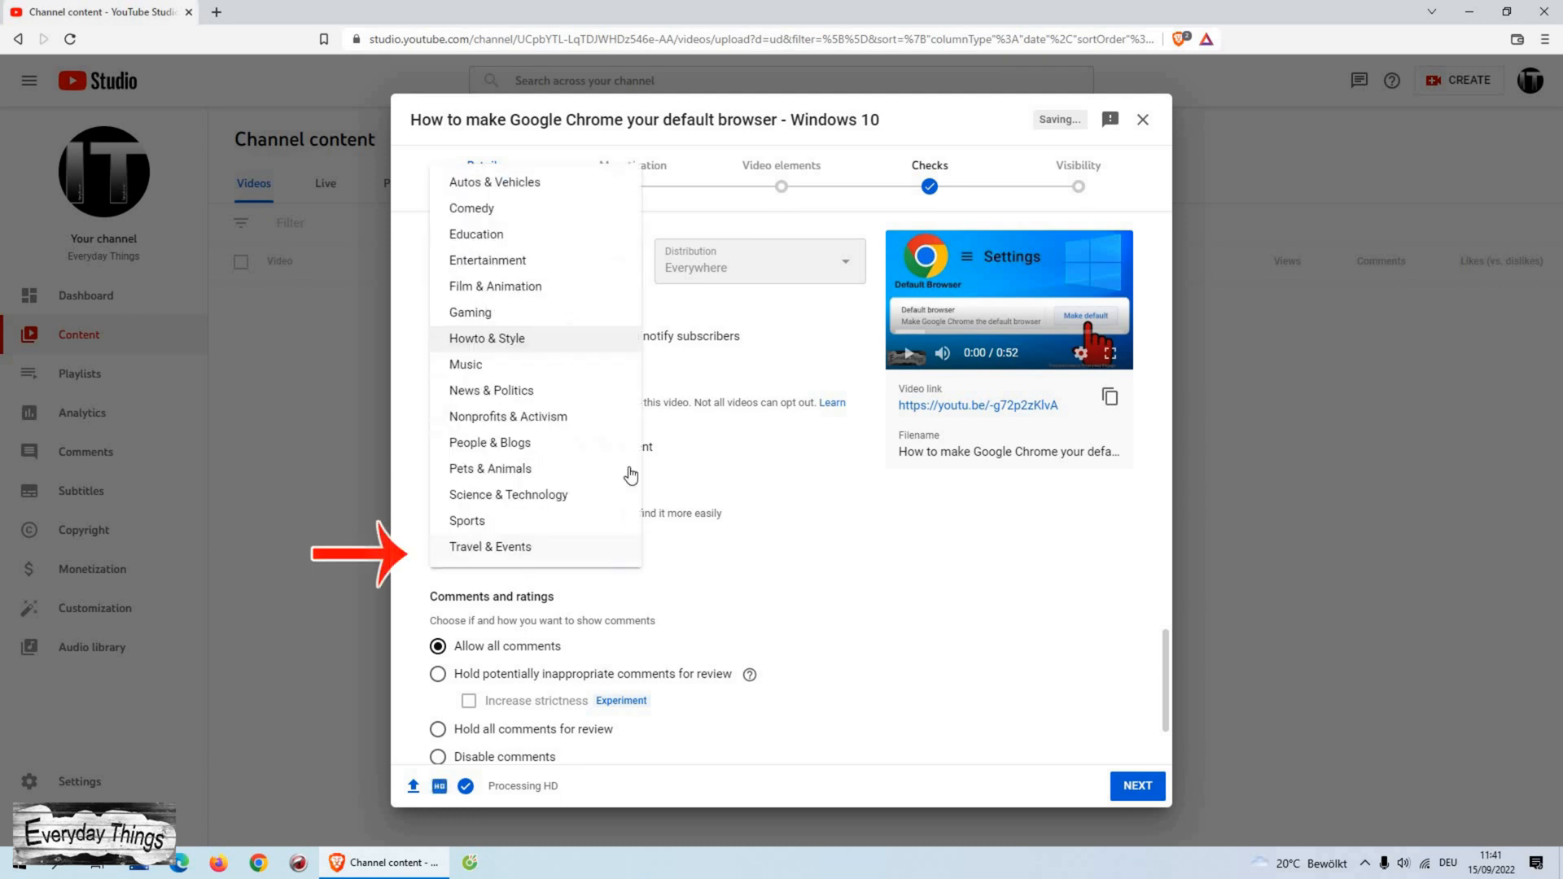
mouse_move(543, 348)
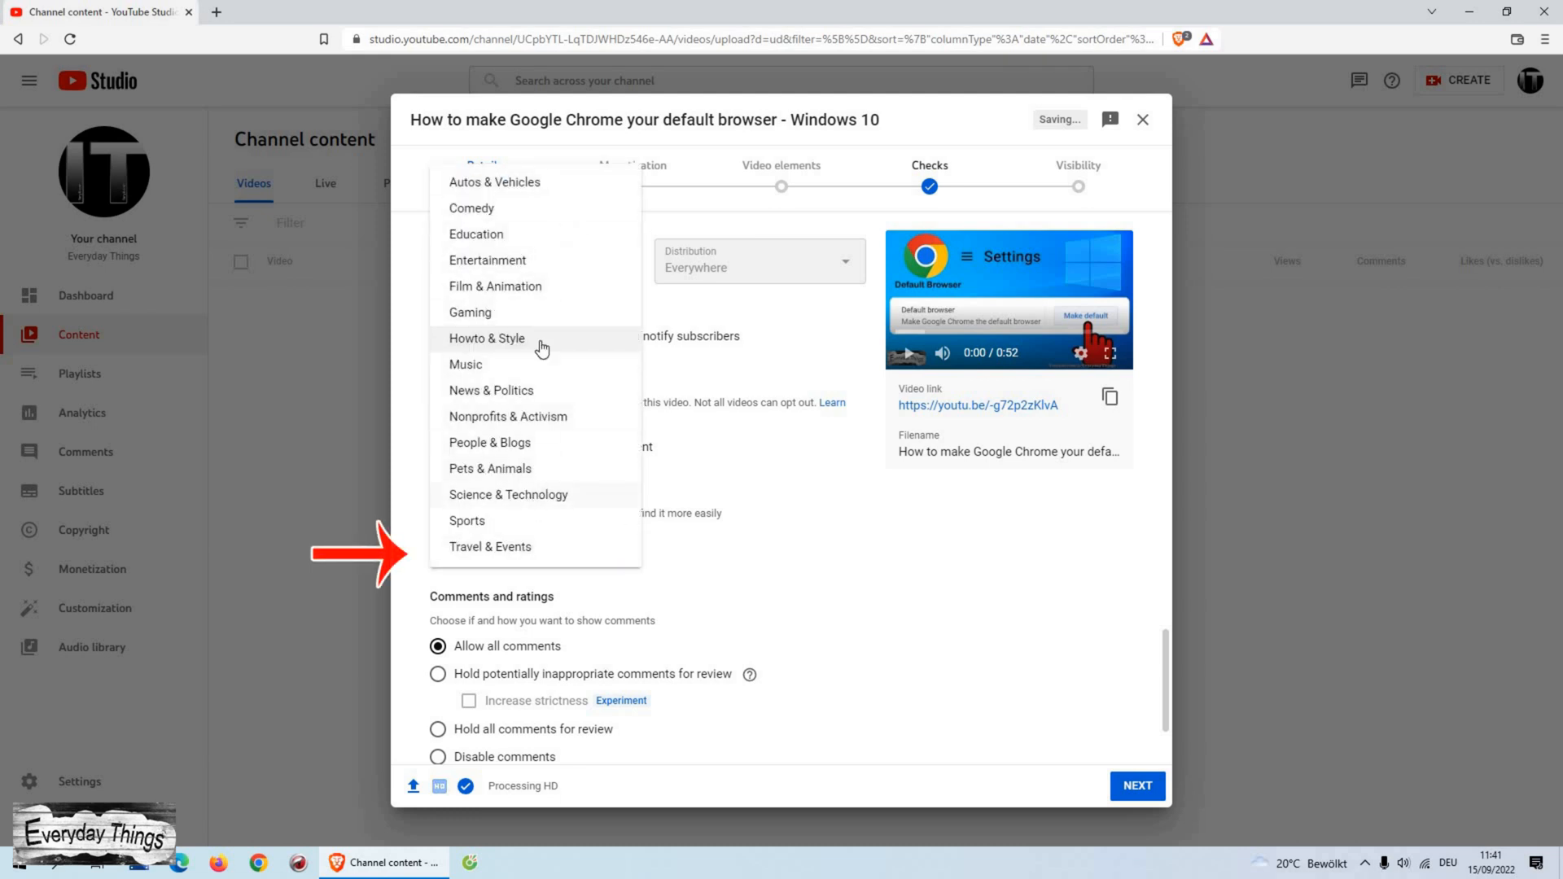
mouse_move(817, 531)
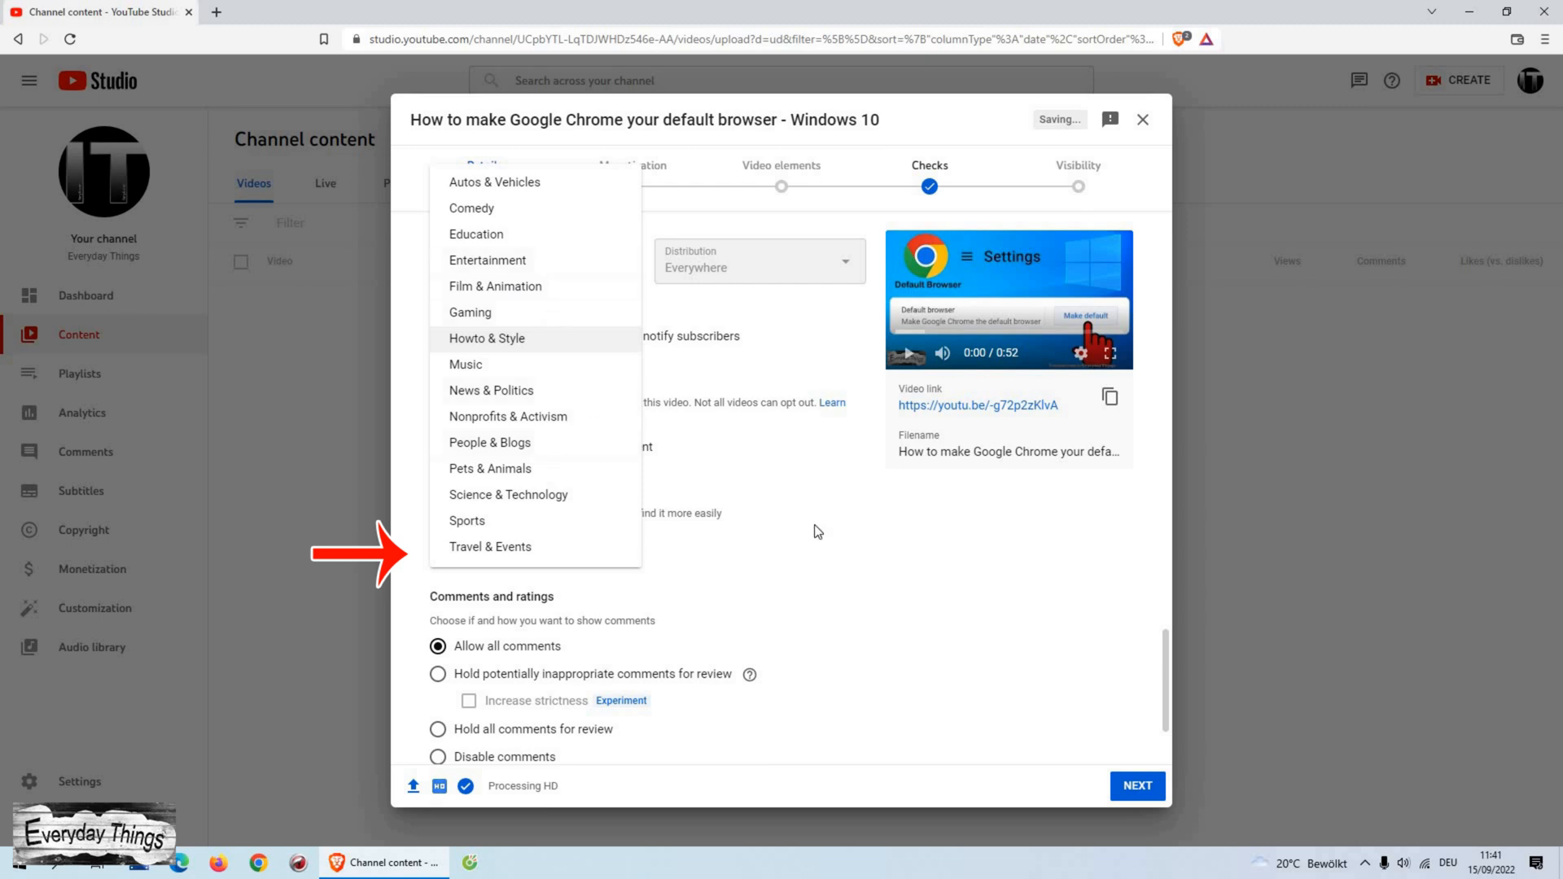
left_click(486, 339)
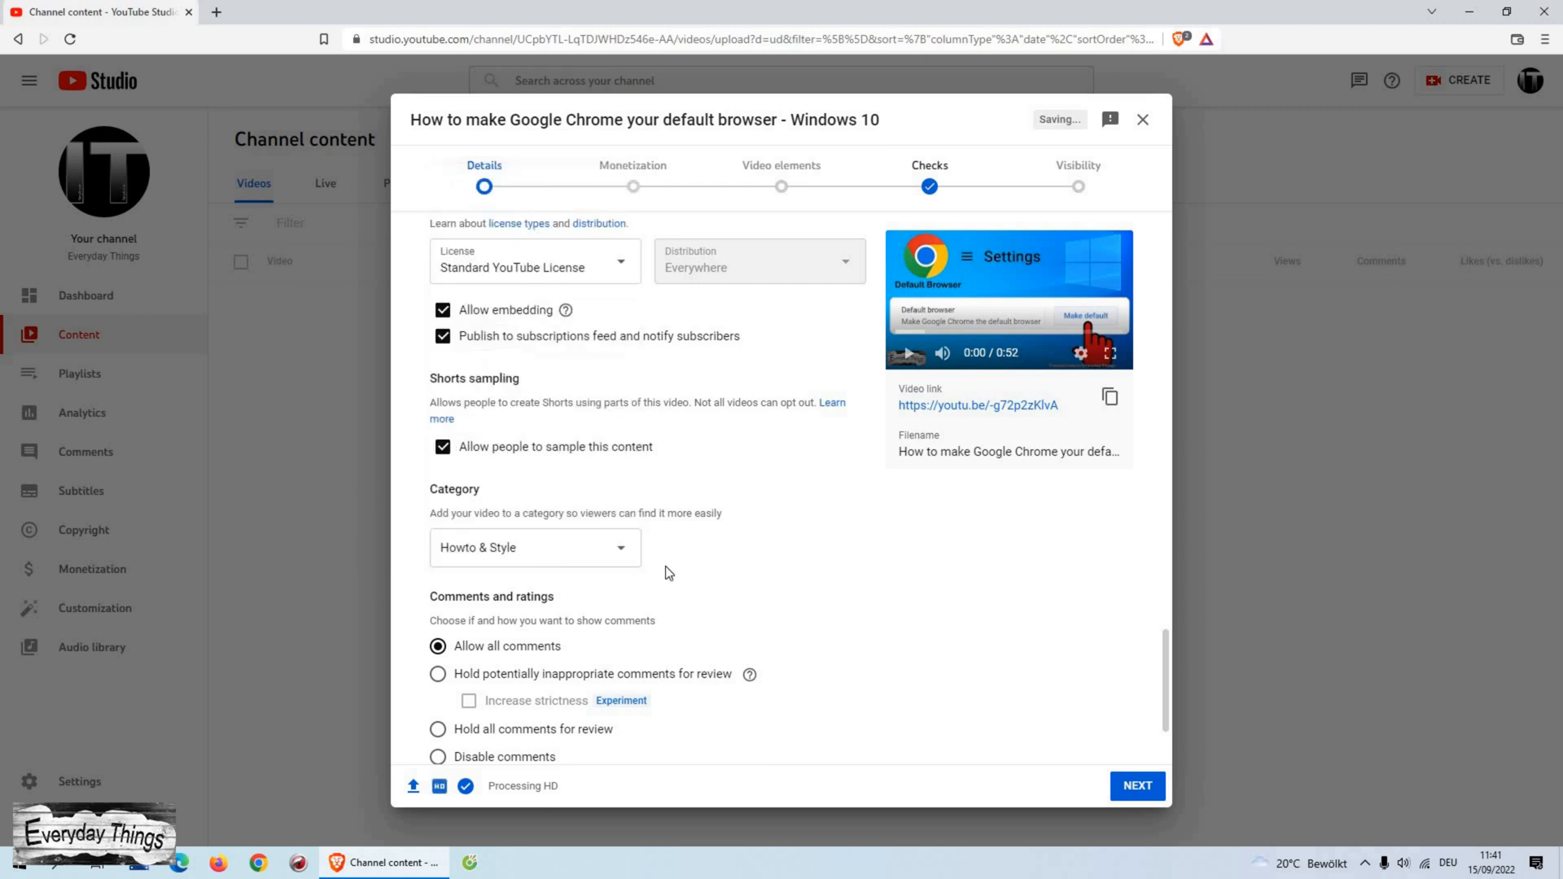
scroll("down", 3)
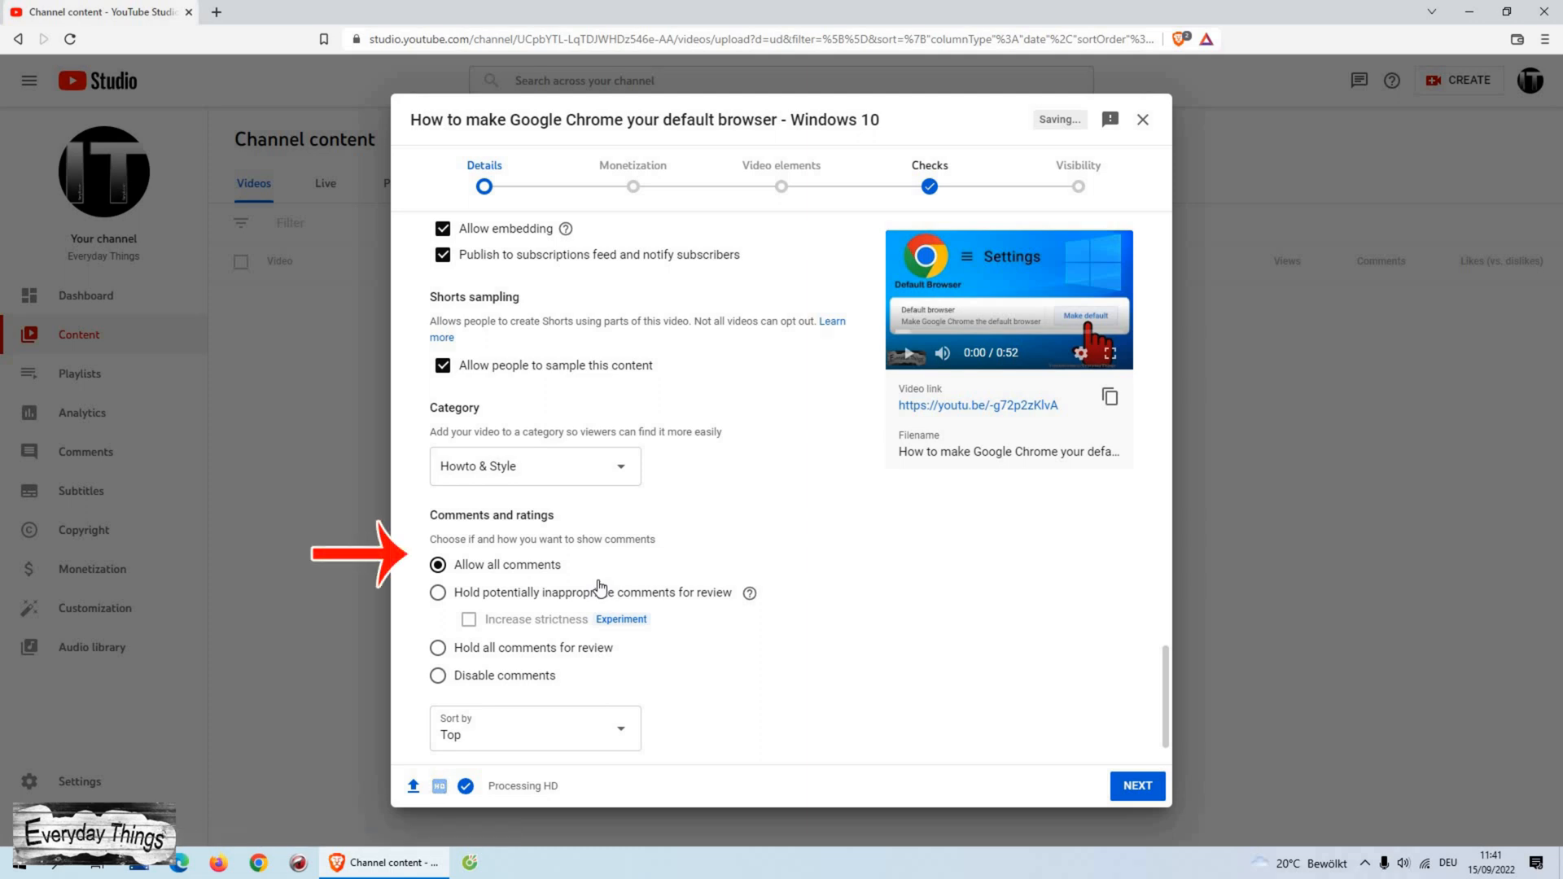
scroll("down", 3)
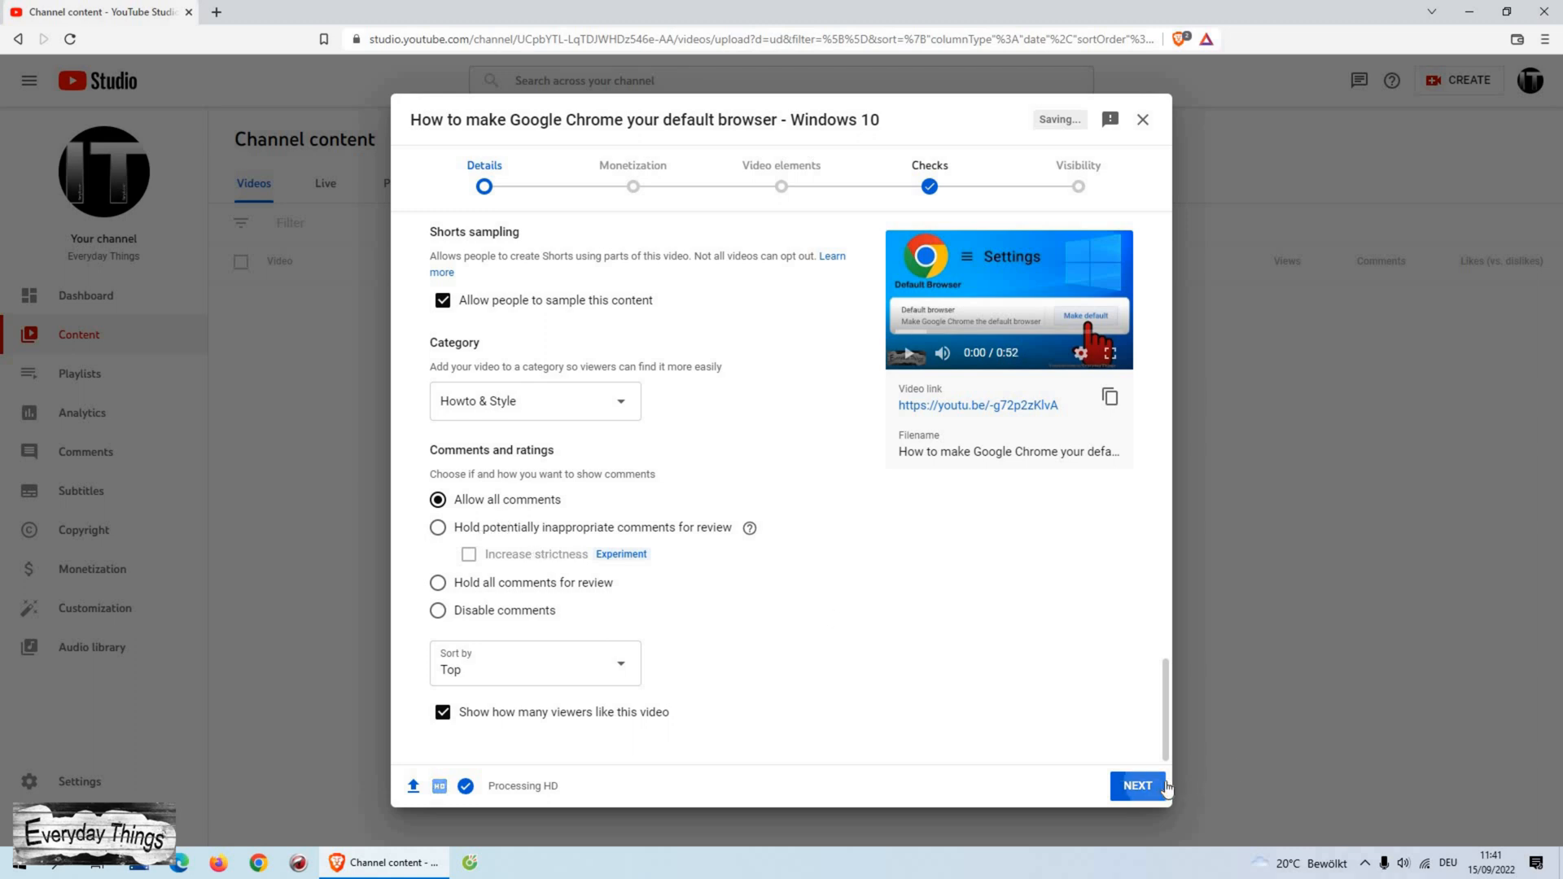
Switch monetization On with overlay, sponsored card, skippable and non-skippable ads enabled
left_click(1141, 786)
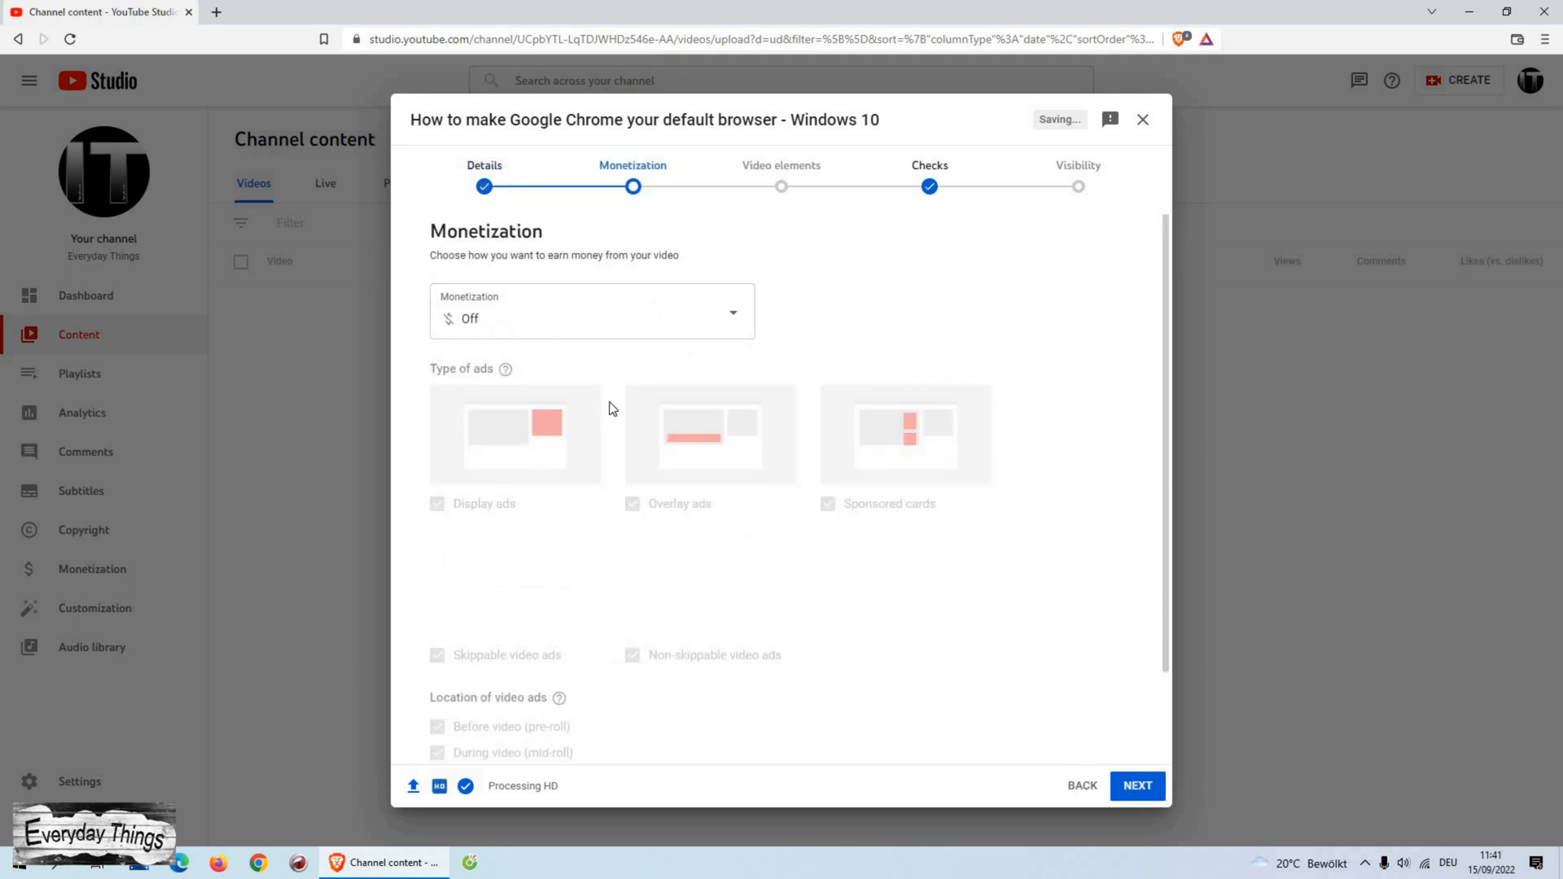
mouse_move(770, 389)
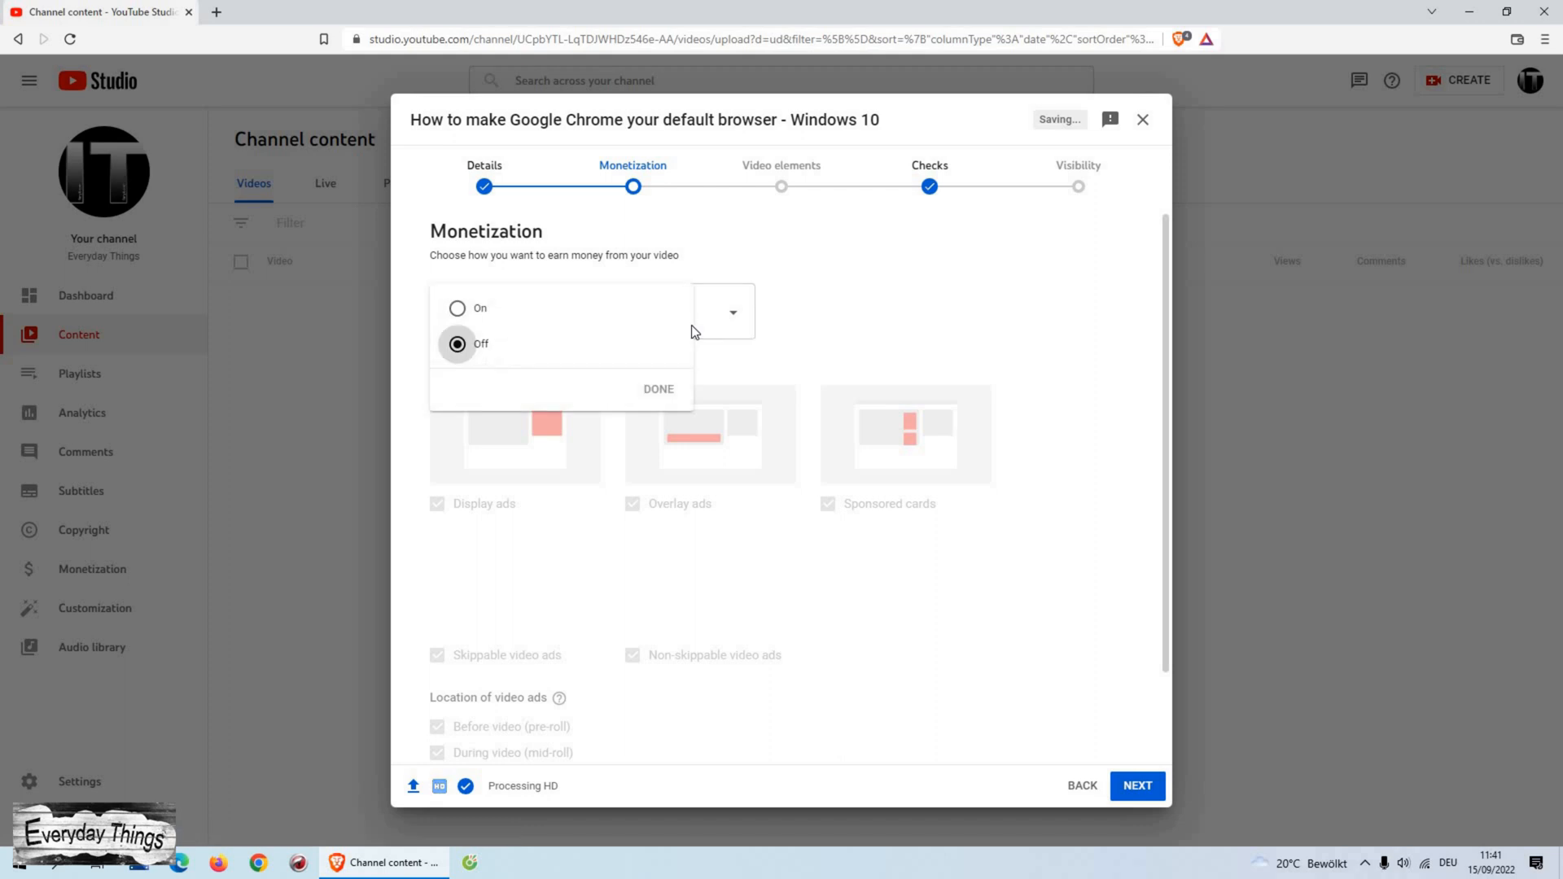
left_click(457, 309)
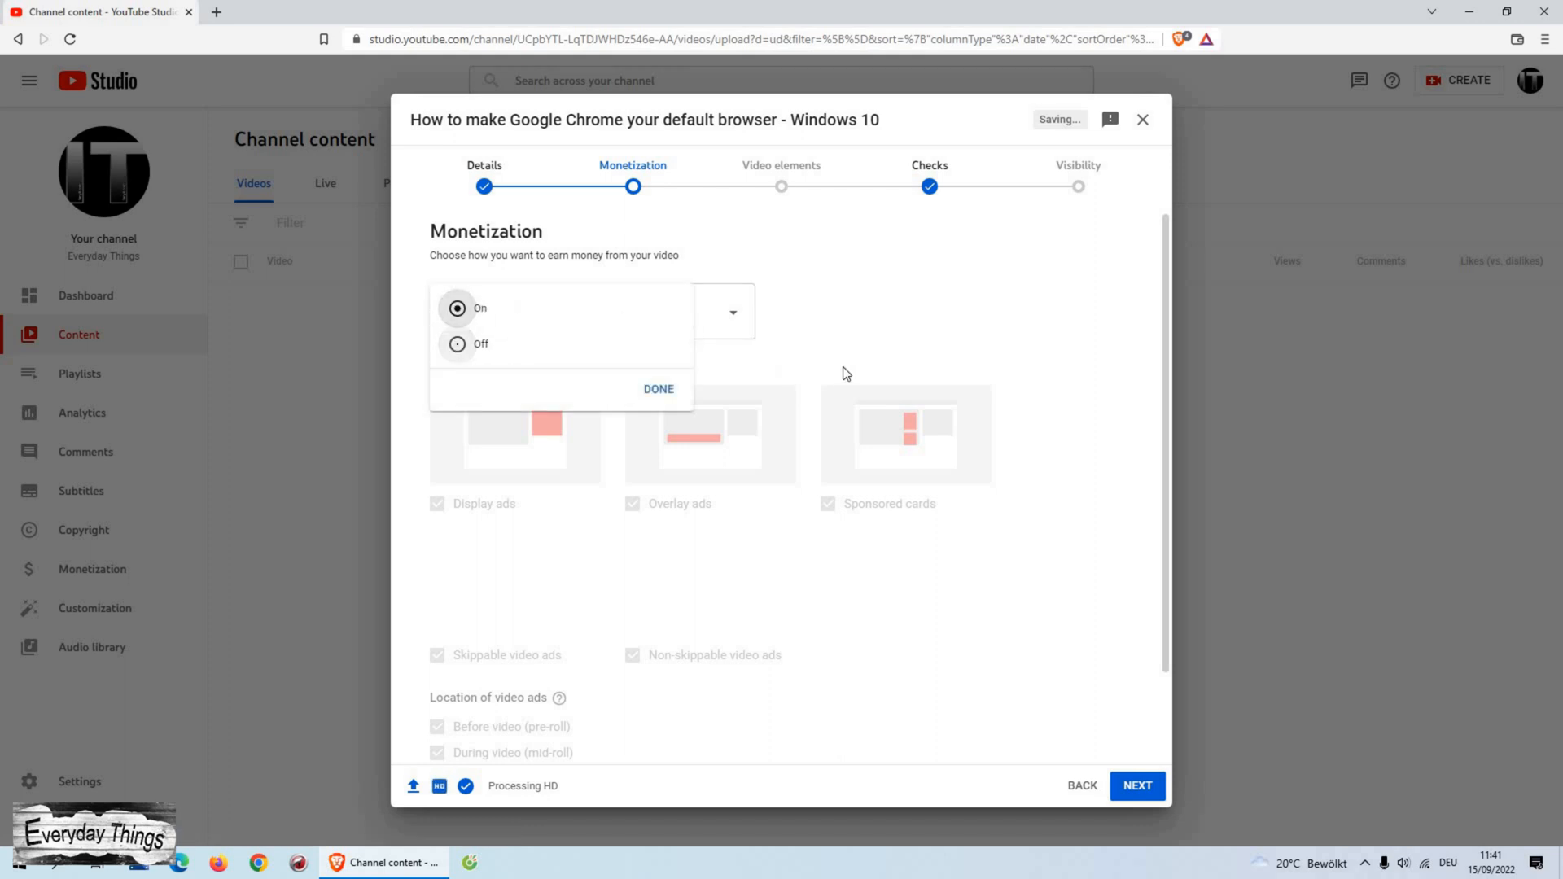
left_click(657, 389)
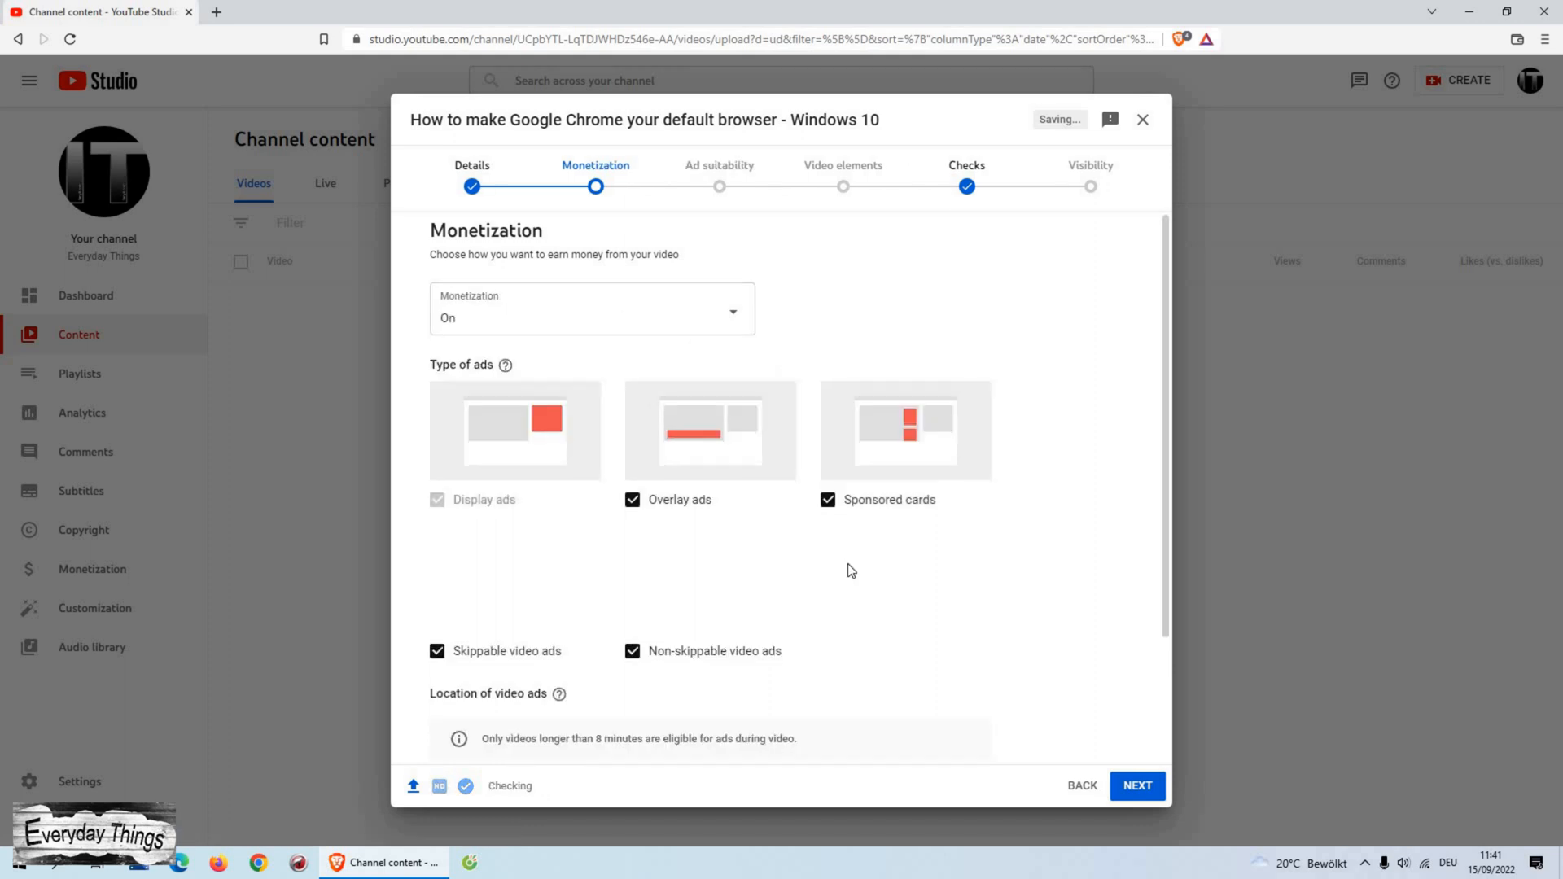
scroll("down", 3)
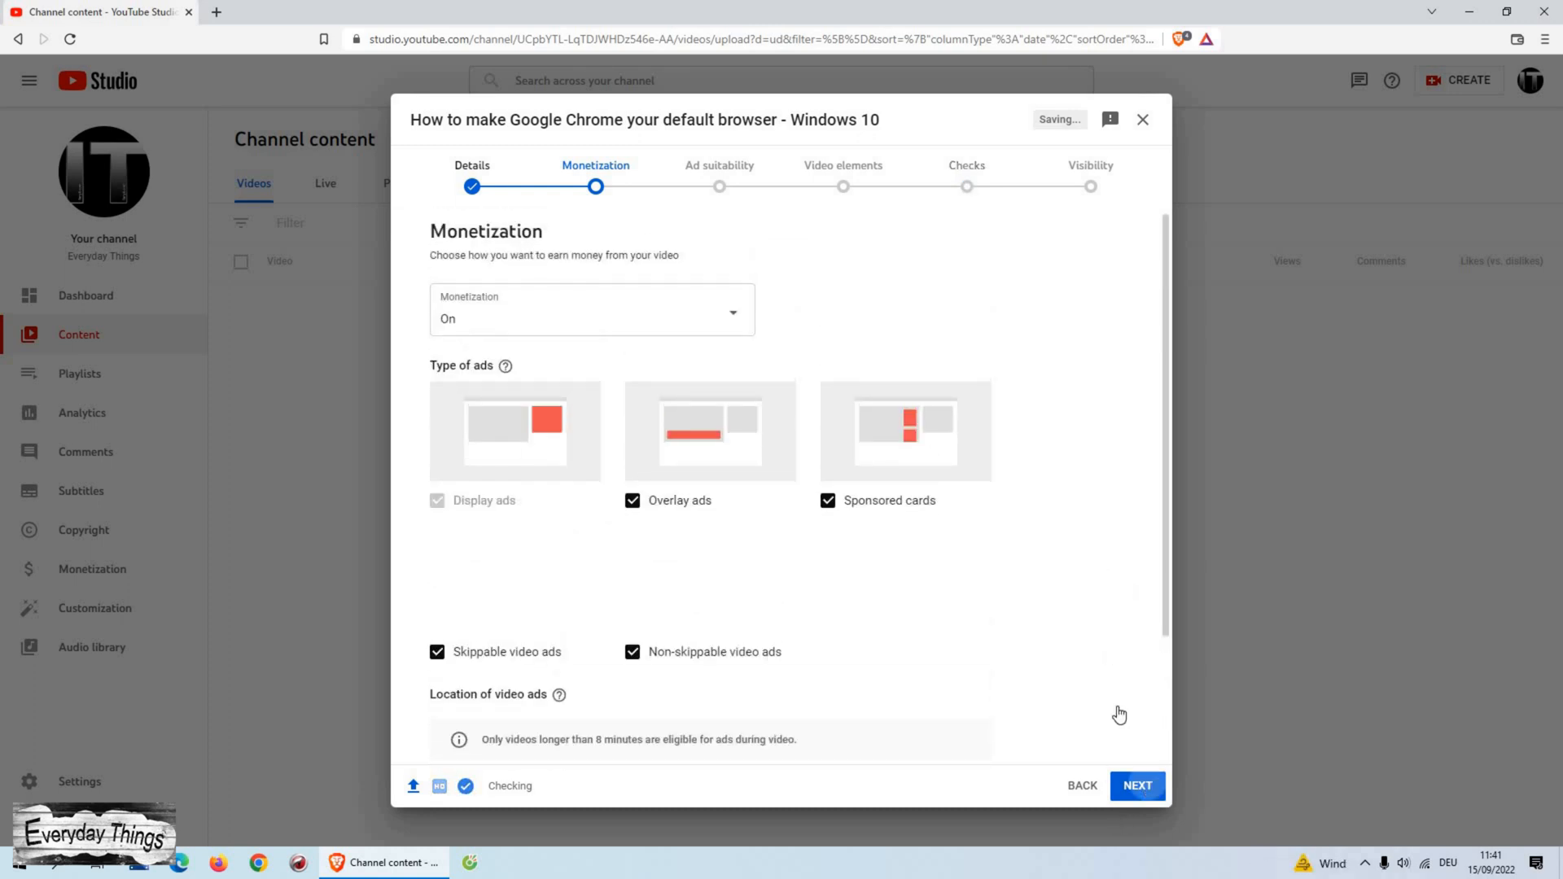
Submit an ad suitability rating of 'None of the above' for the video
left_click(1138, 786)
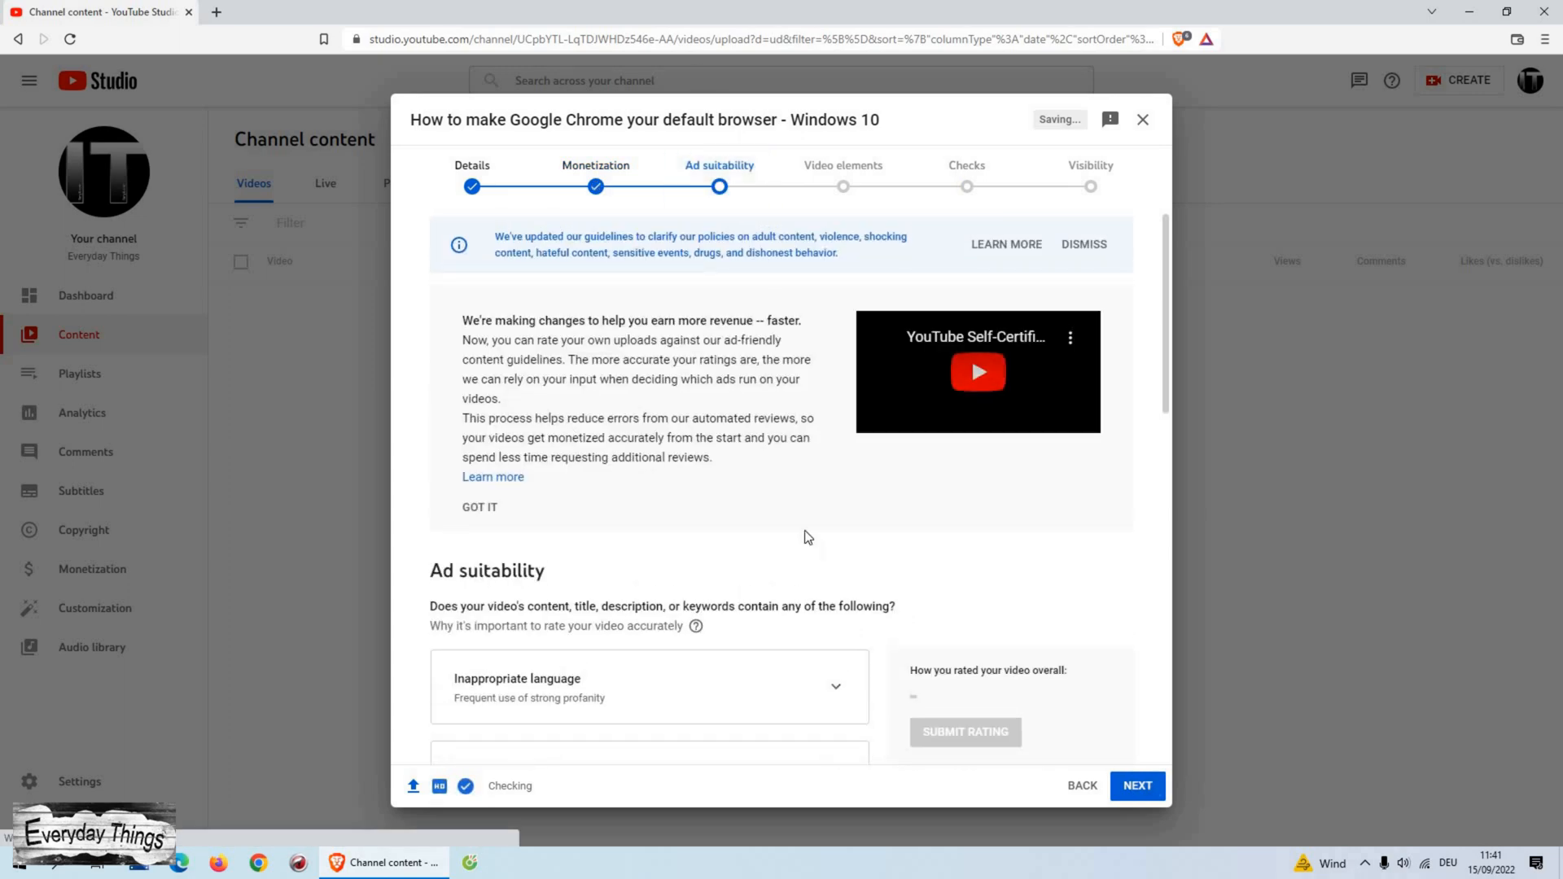
scroll("down", 3)
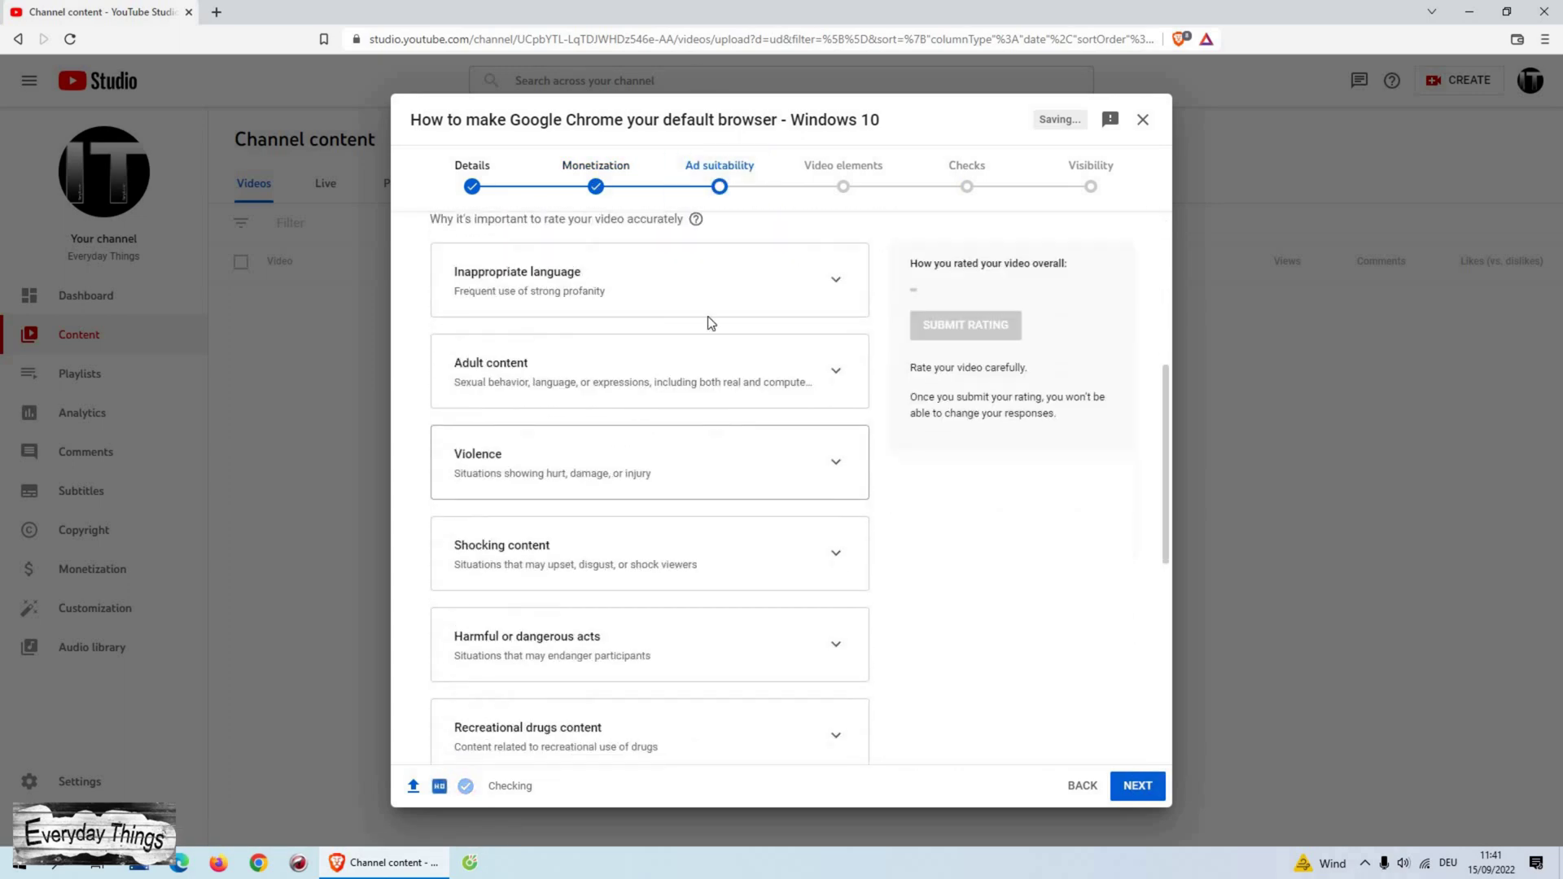
mouse_move(585, 378)
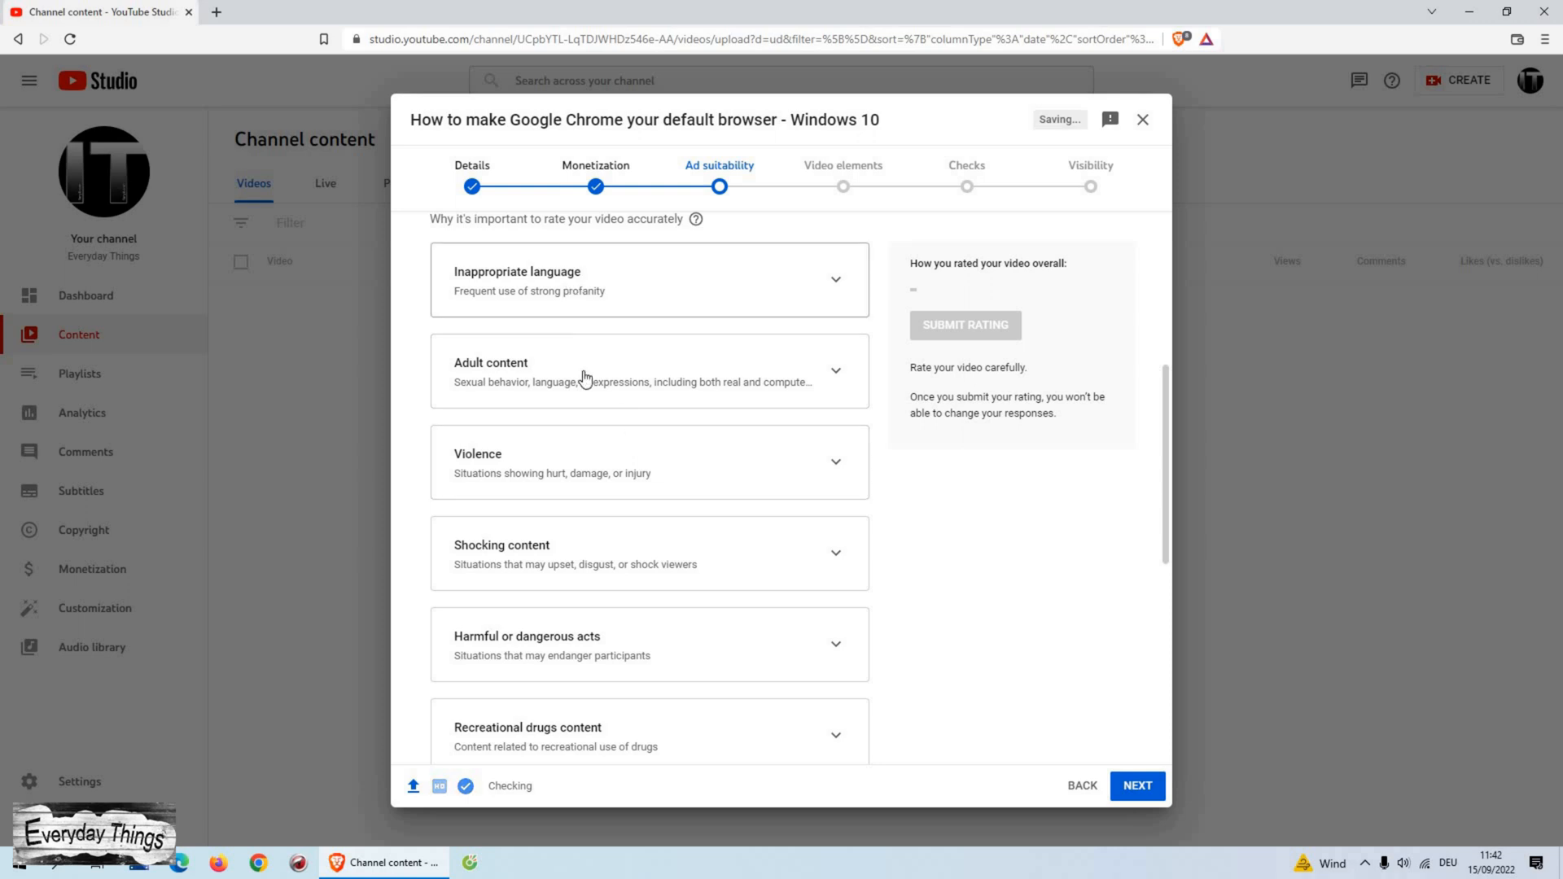
mouse_move(606, 464)
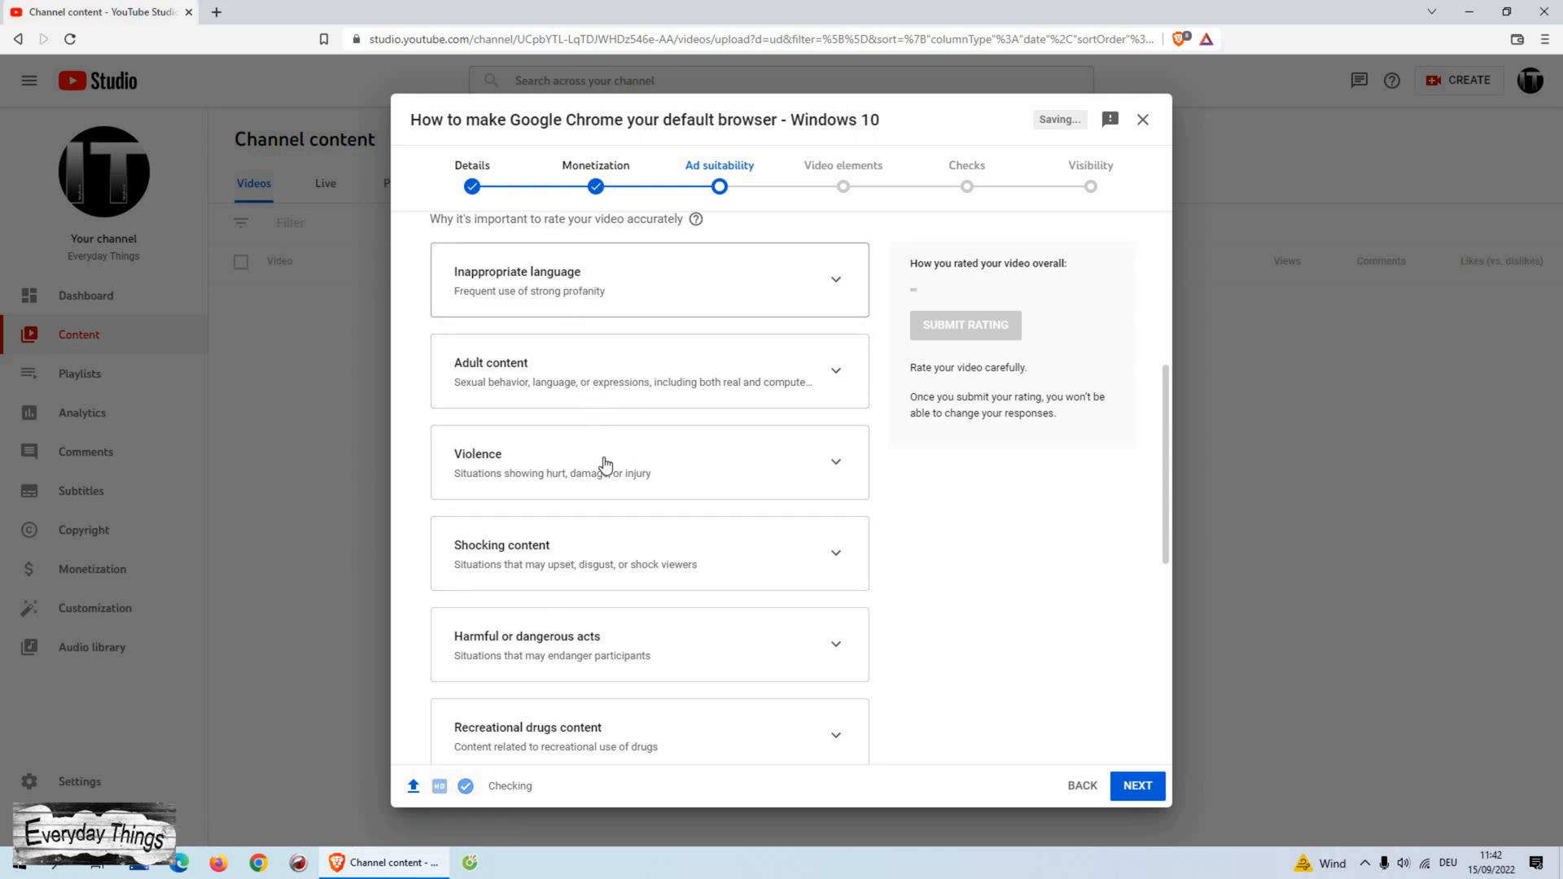
mouse_move(582, 531)
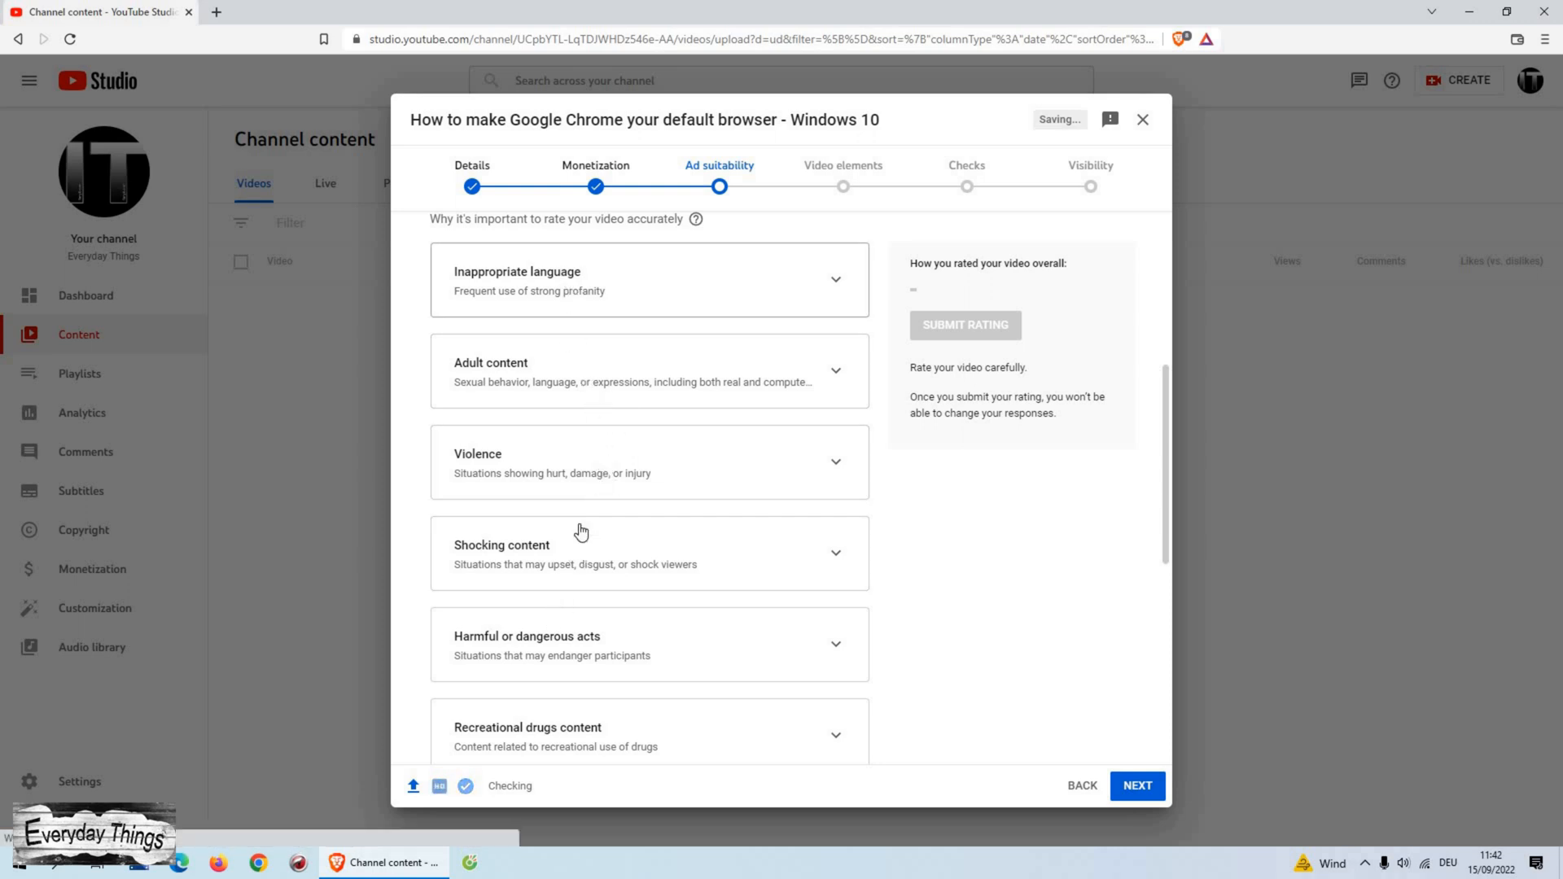
scroll("down", 3)
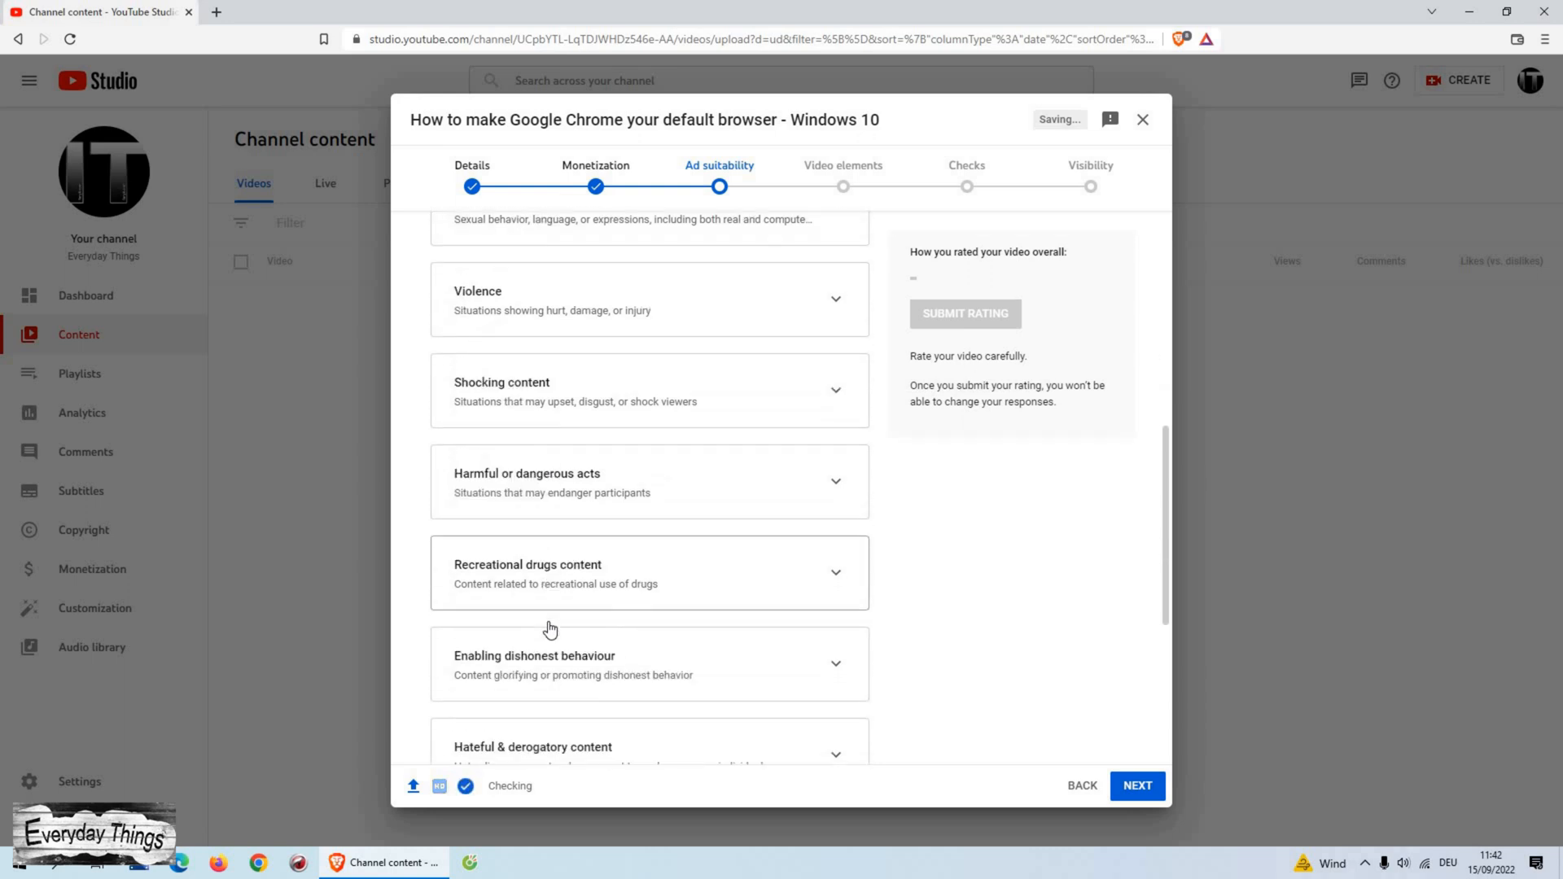
scroll("down", 3)
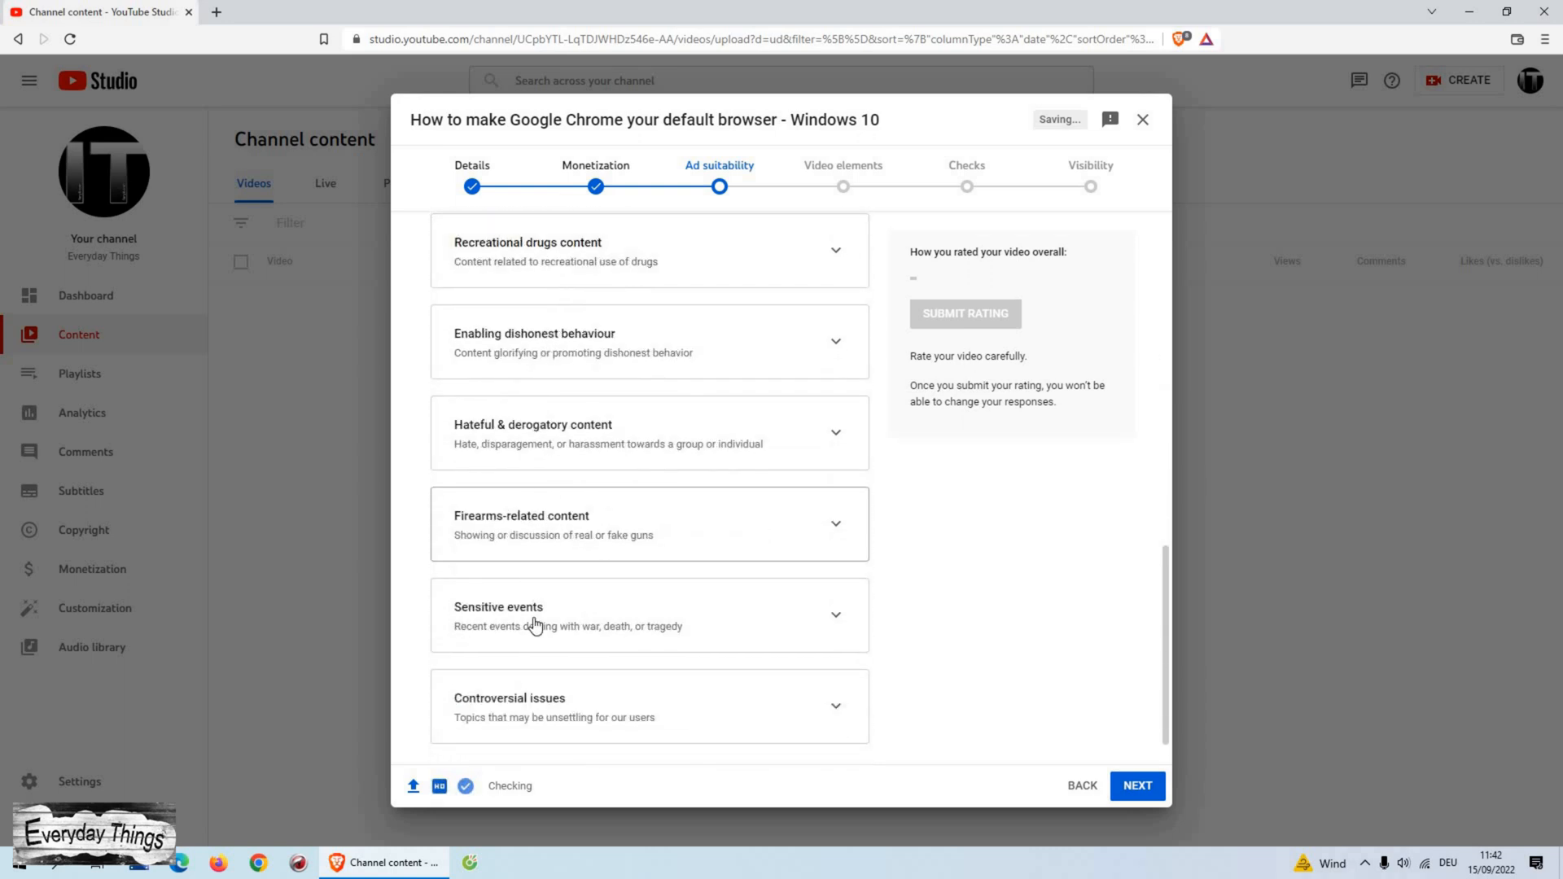
scroll("down", 3)
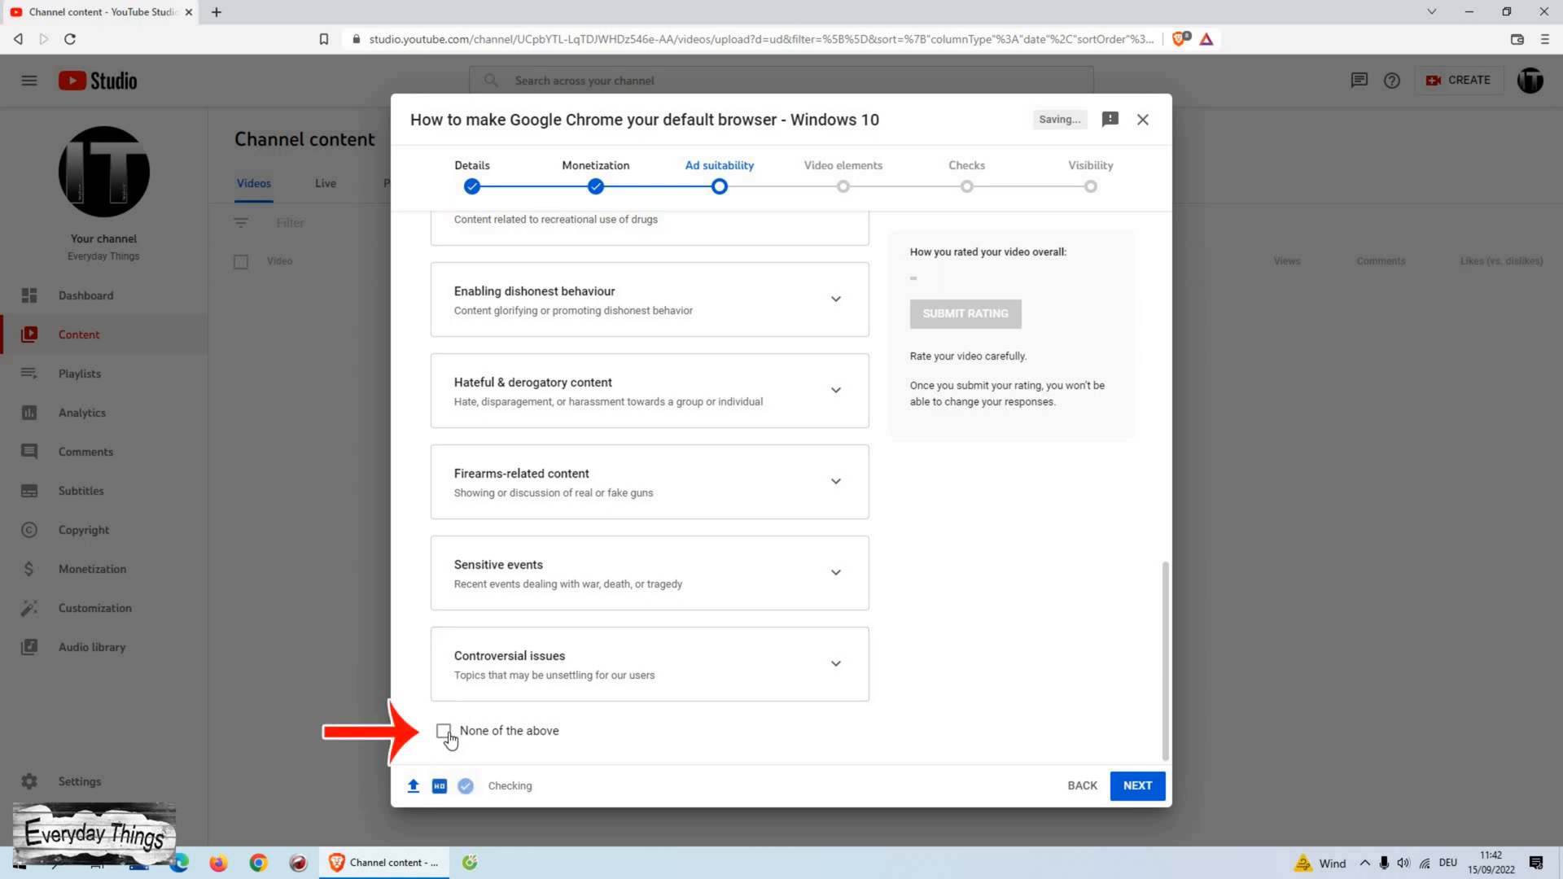
left_click(446, 732)
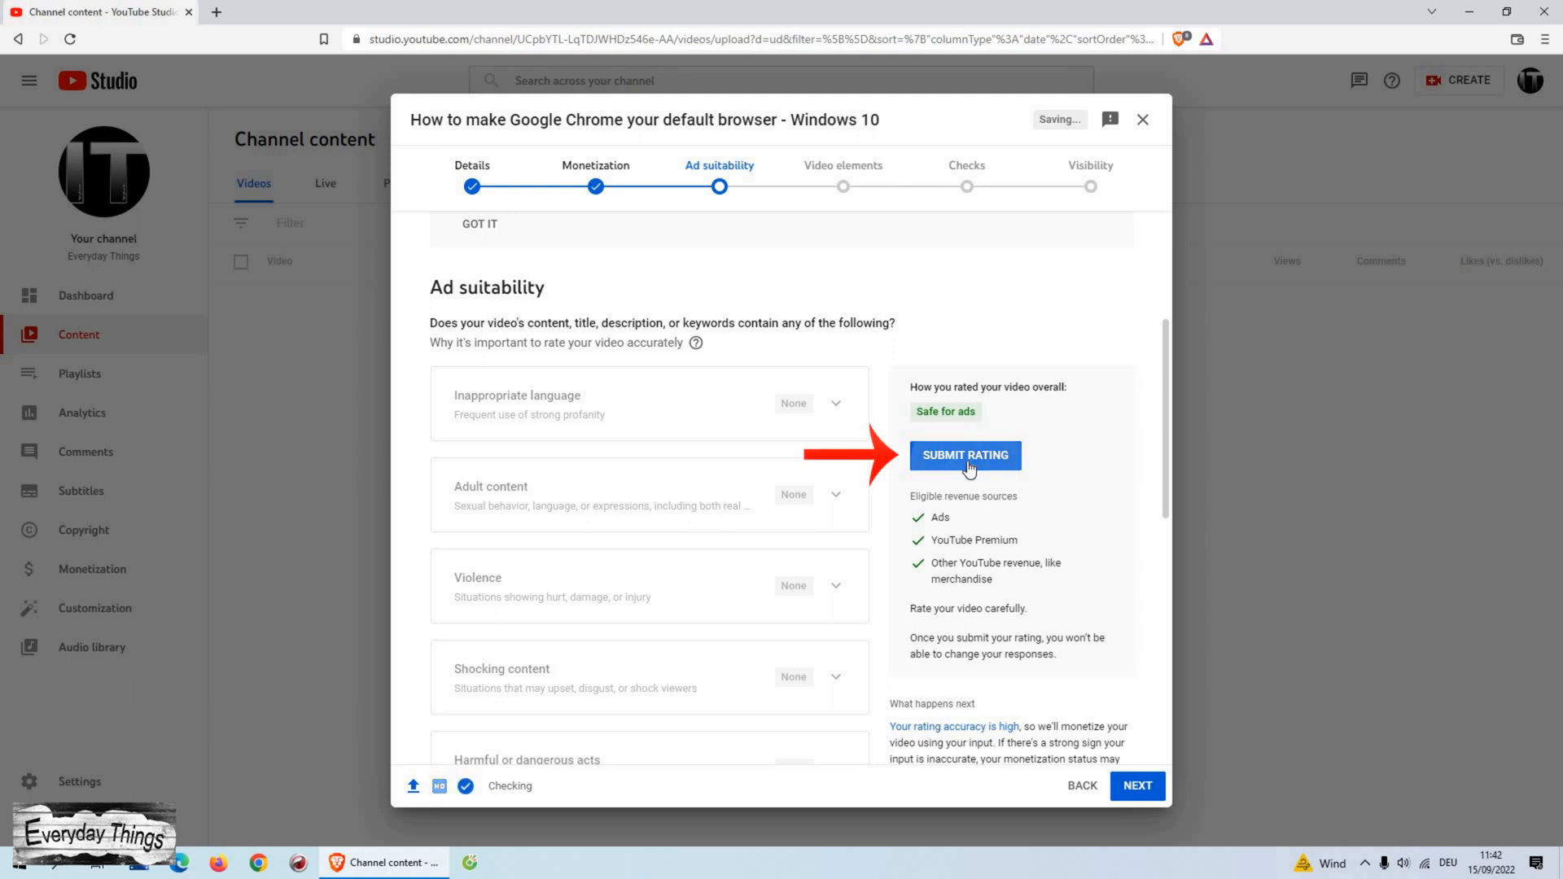
left_click(965, 455)
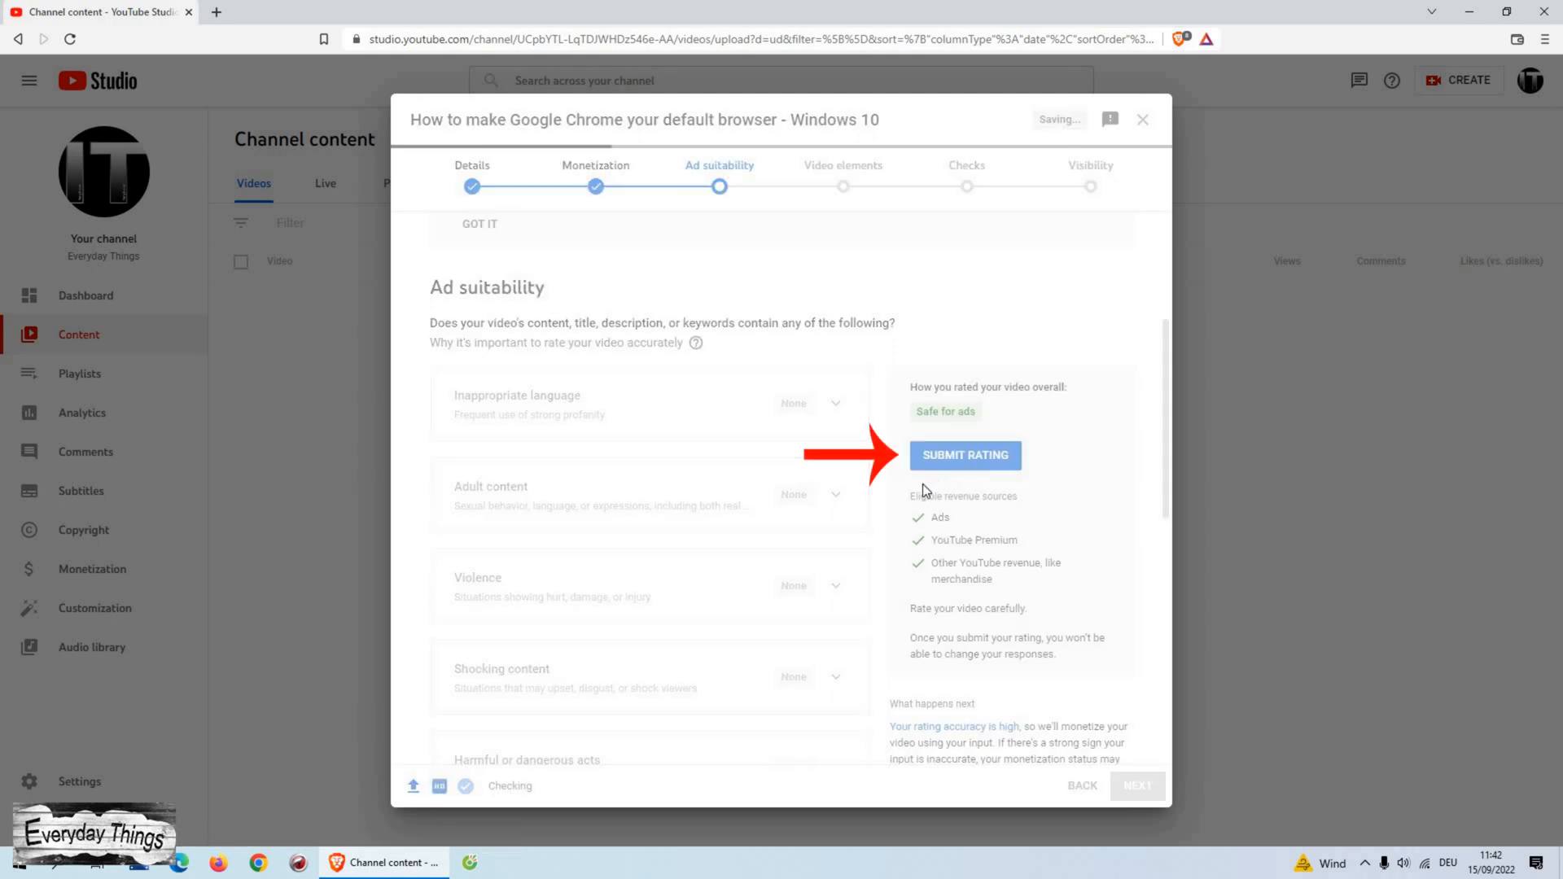
left_click(965, 455)
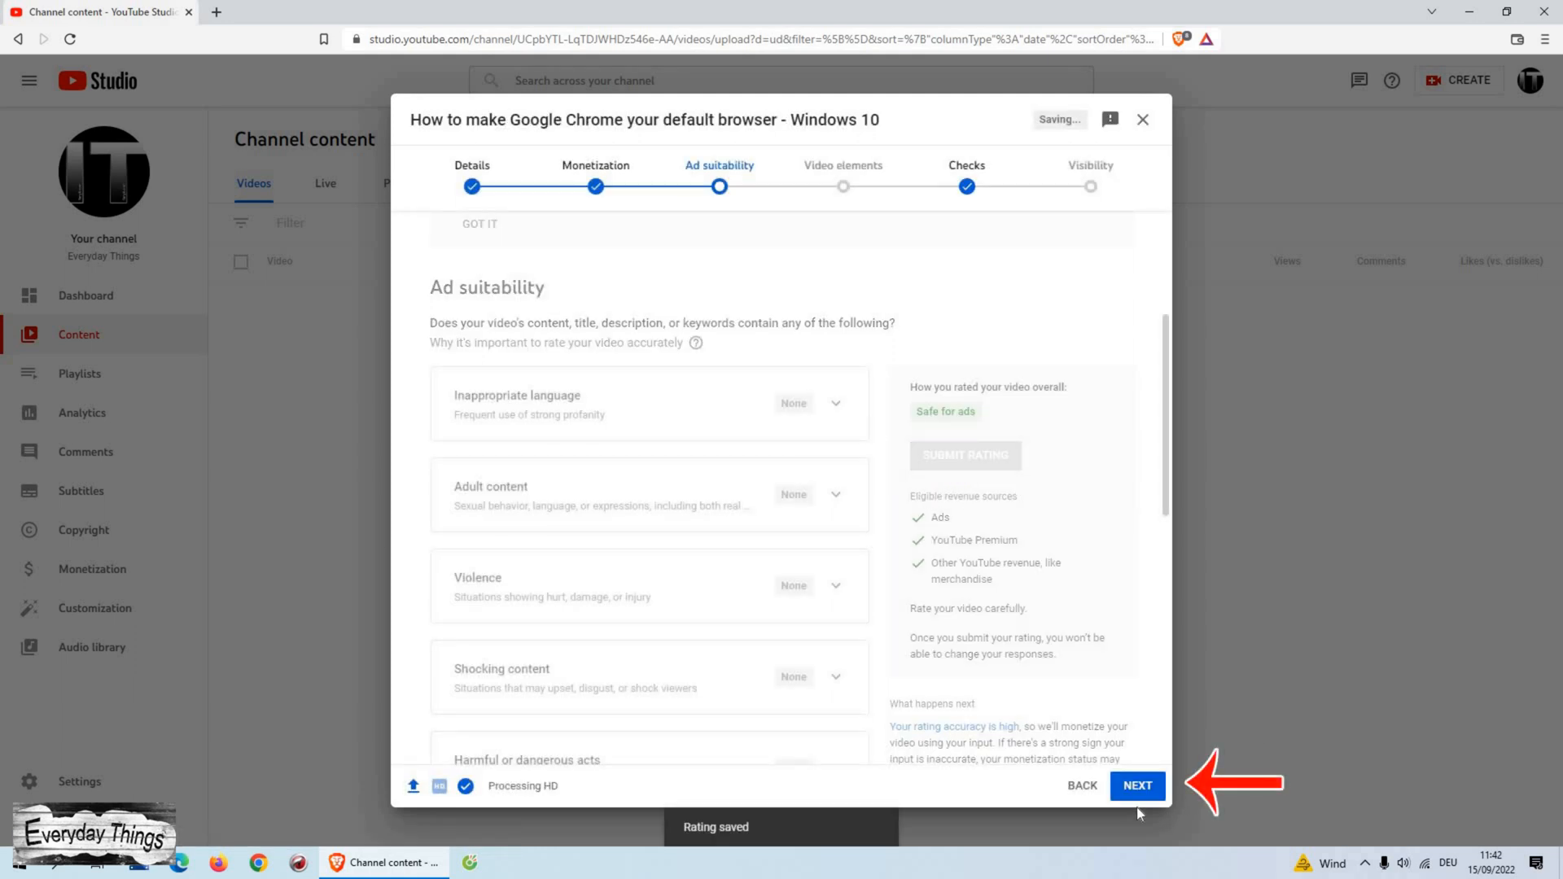
Go to the Video elements step and start adding an end screen
left_click(1137, 786)
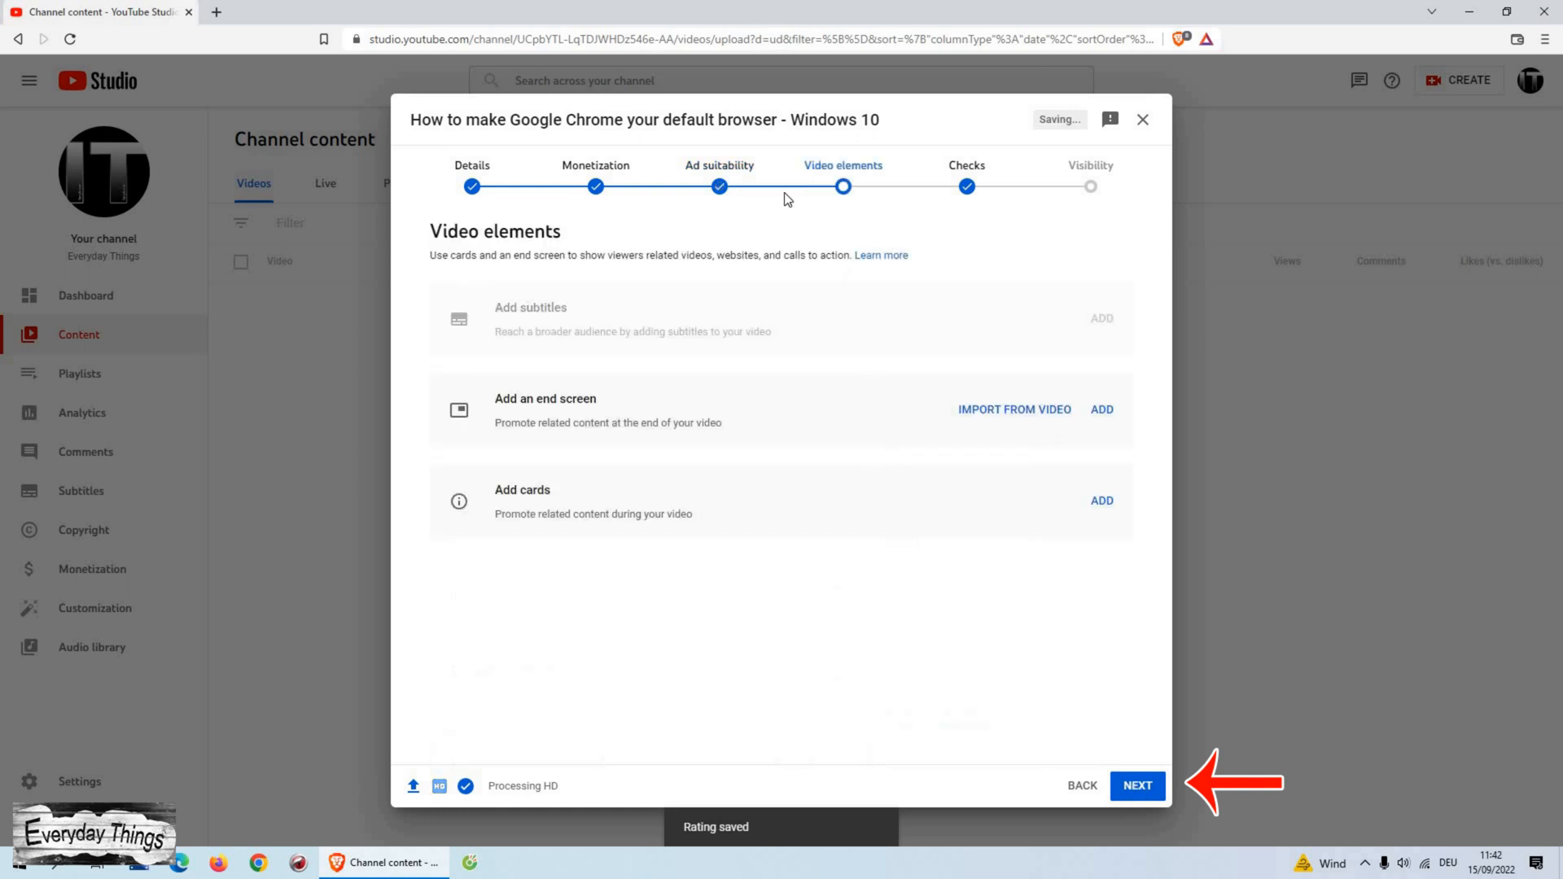
mouse_move(839, 185)
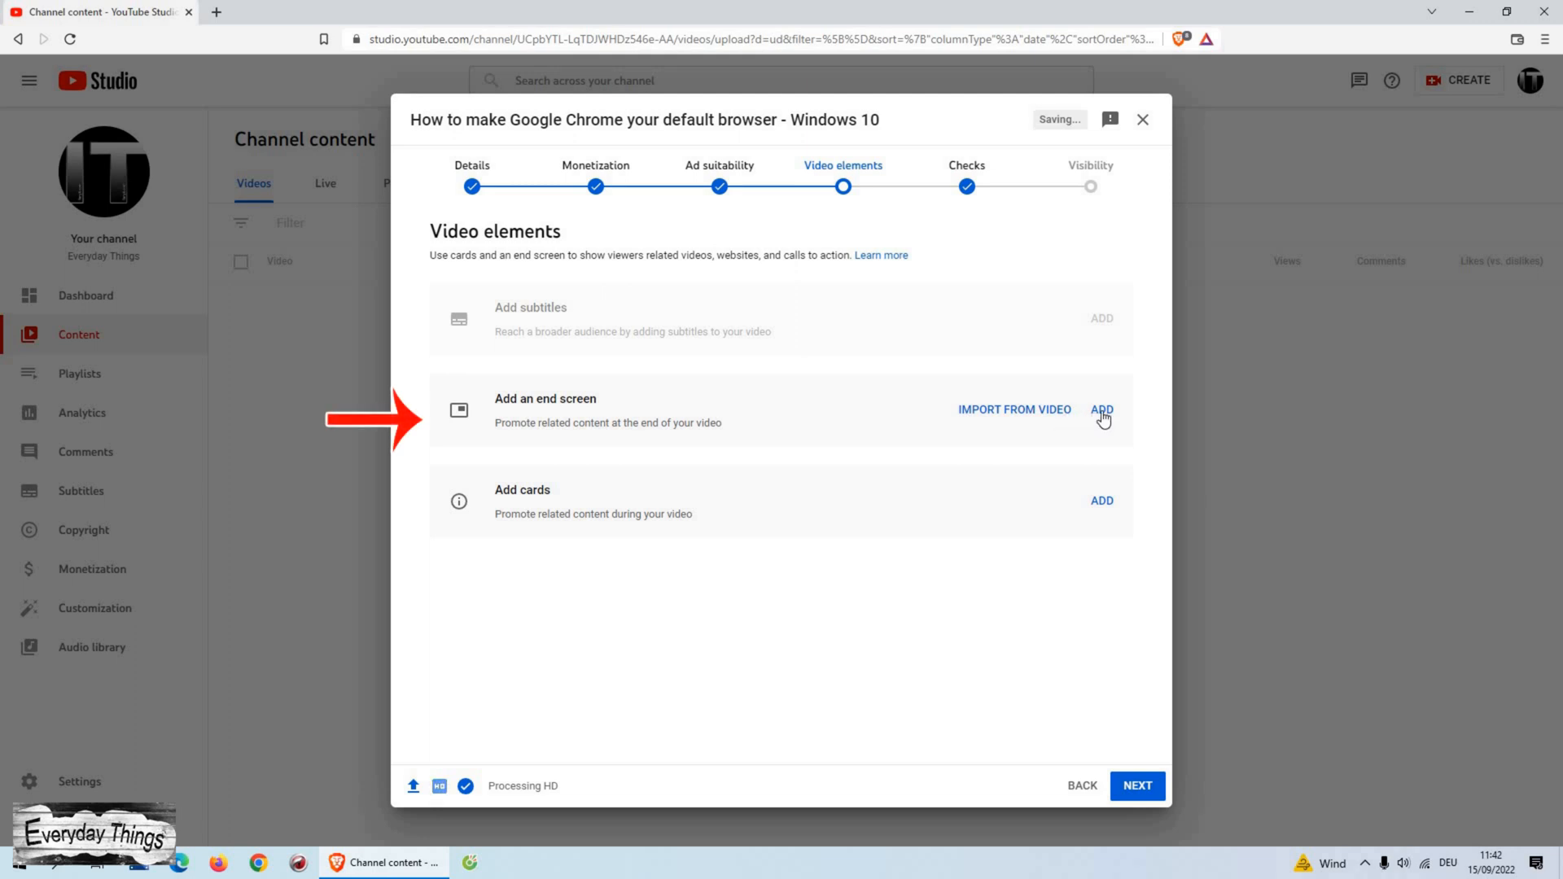
left_click(1102, 409)
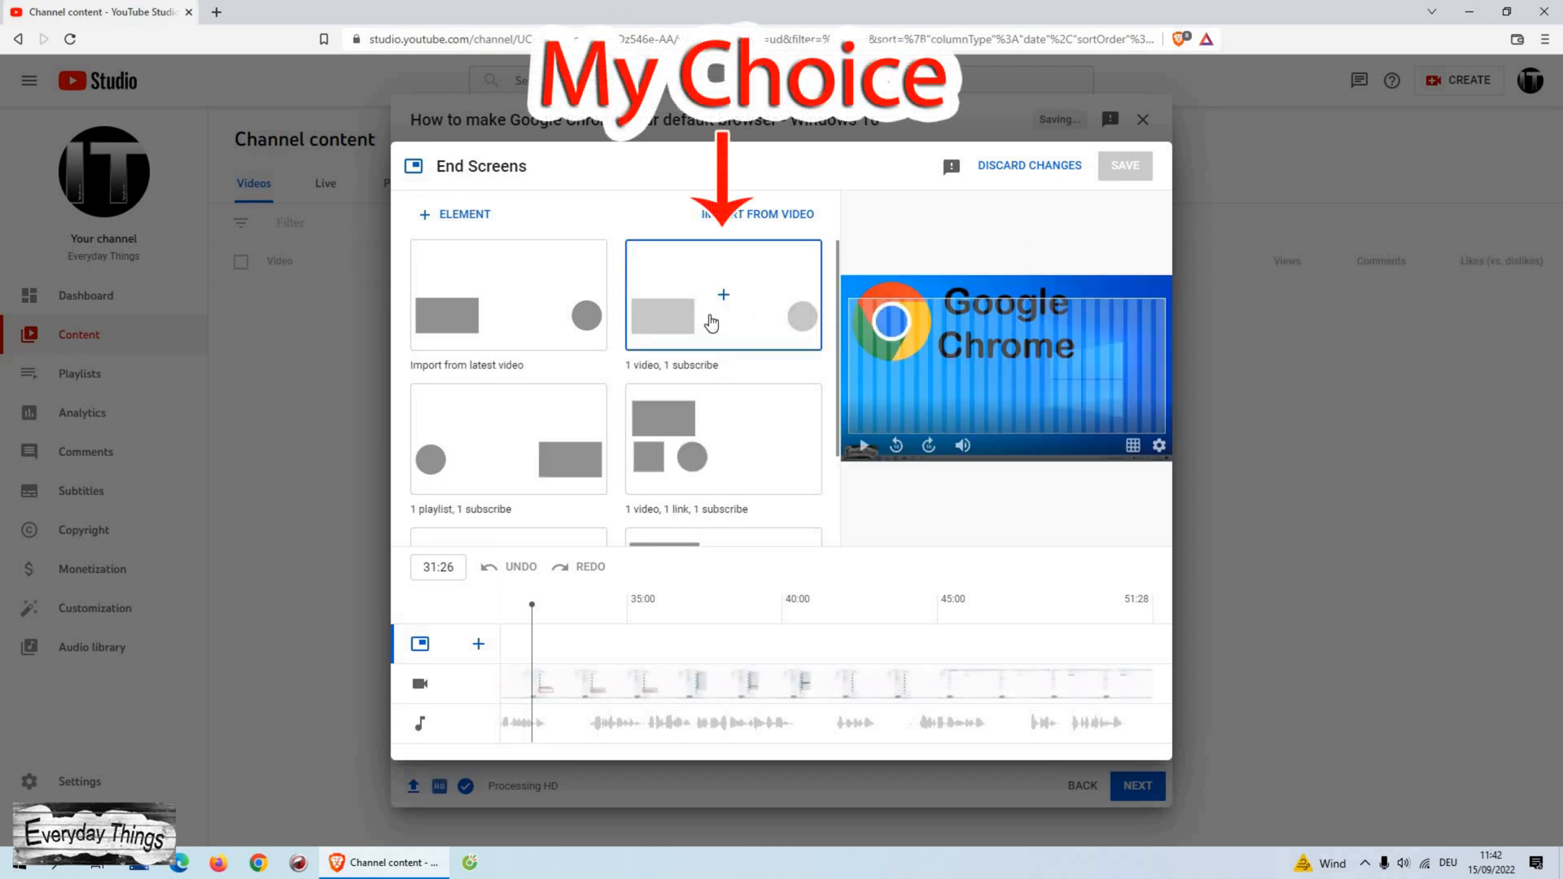
Apply the 1 video, 1 subscribe end screen template with a Best for viewer video and save
left_click(710, 319)
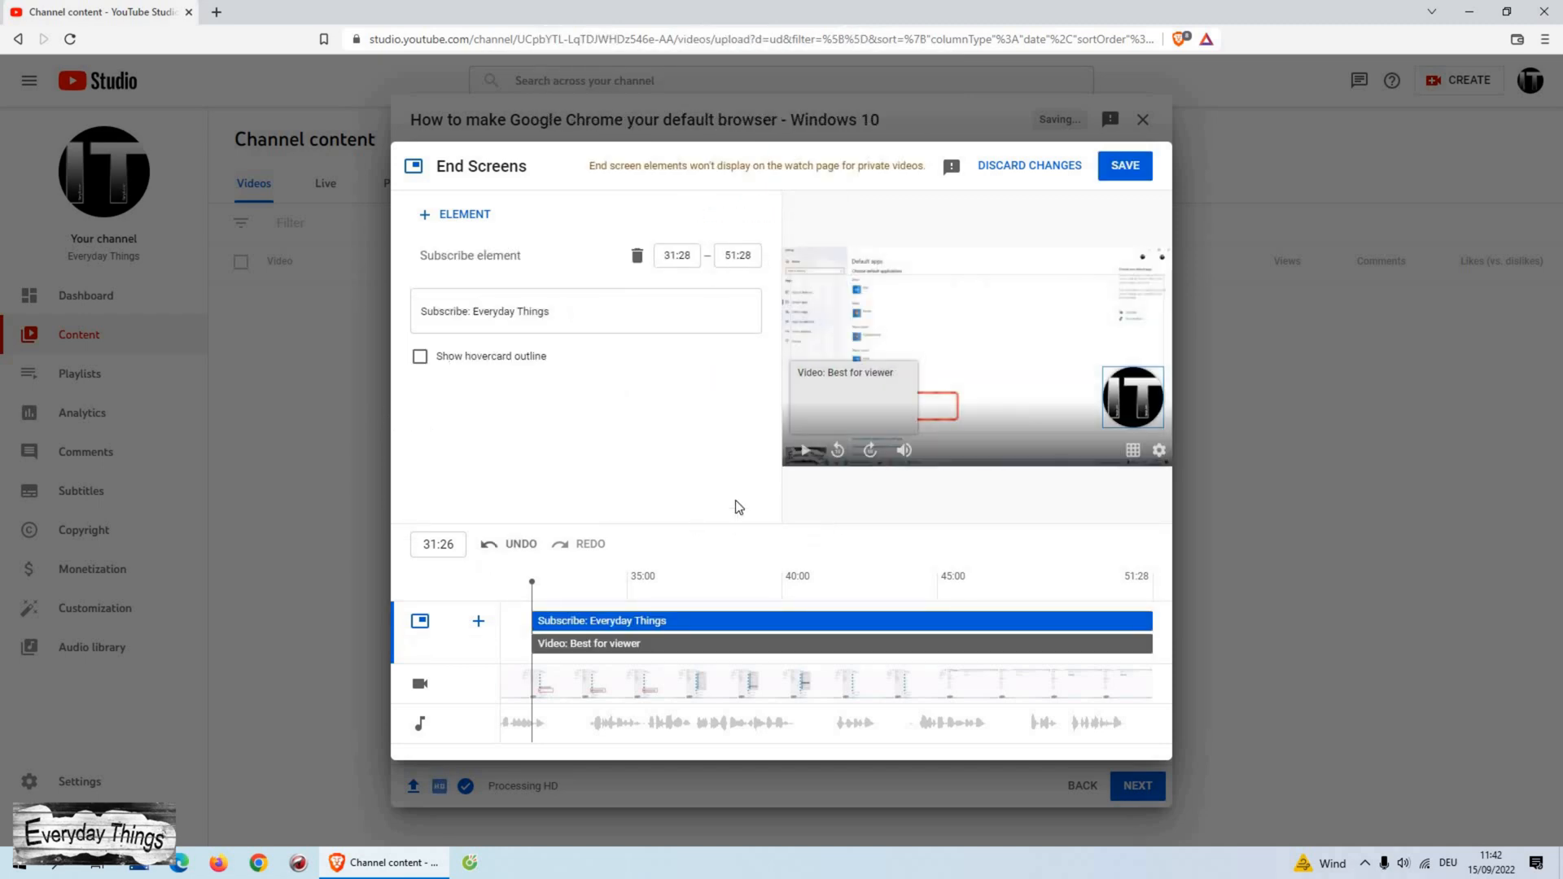
left_click(676, 254)
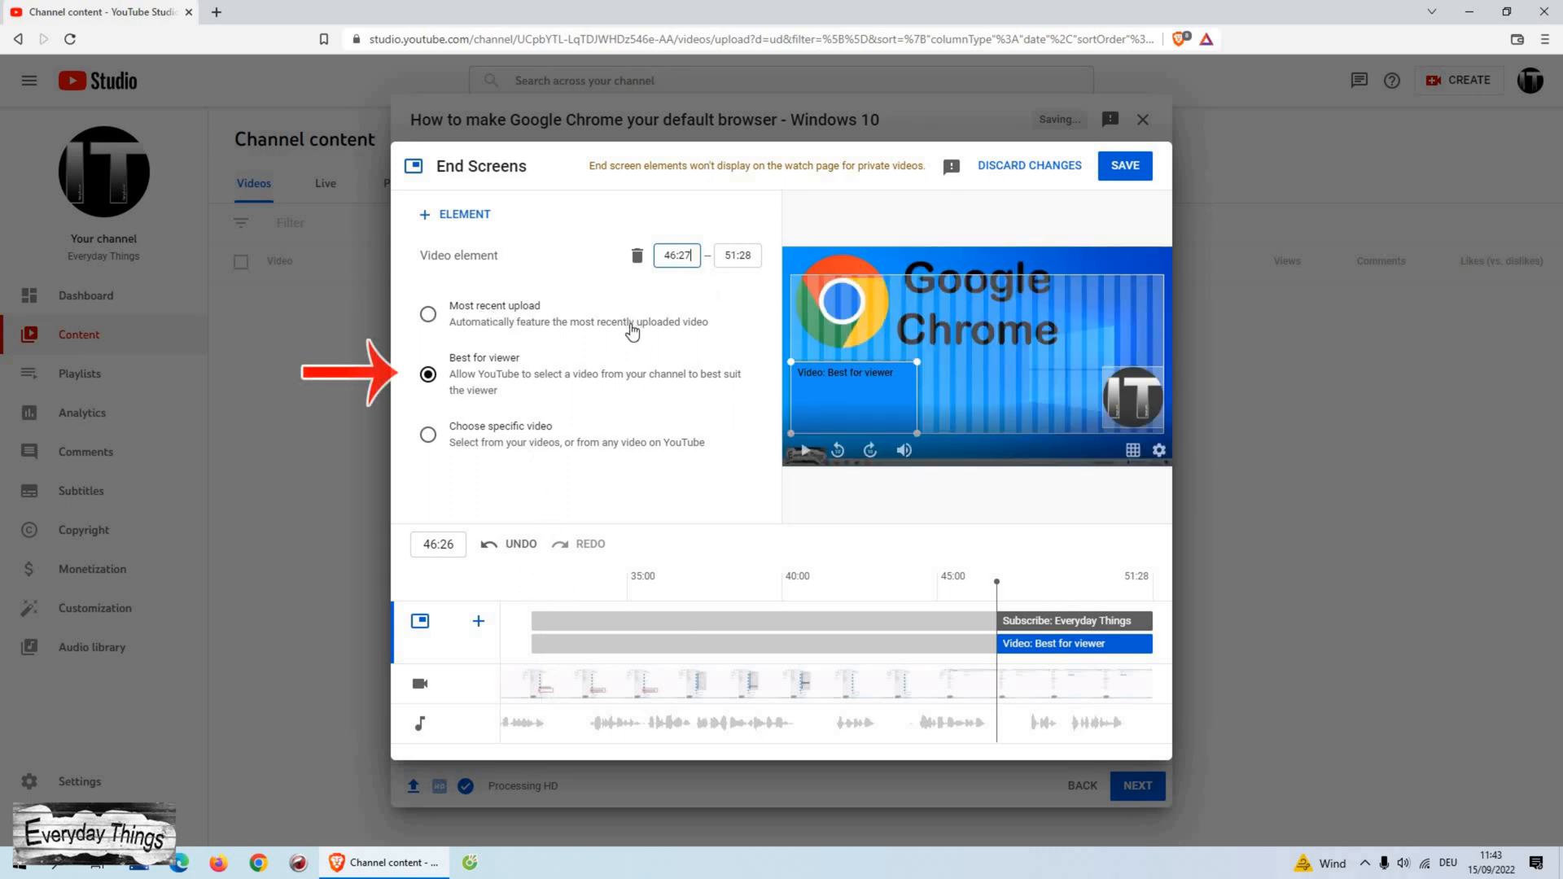
mouse_move(543, 441)
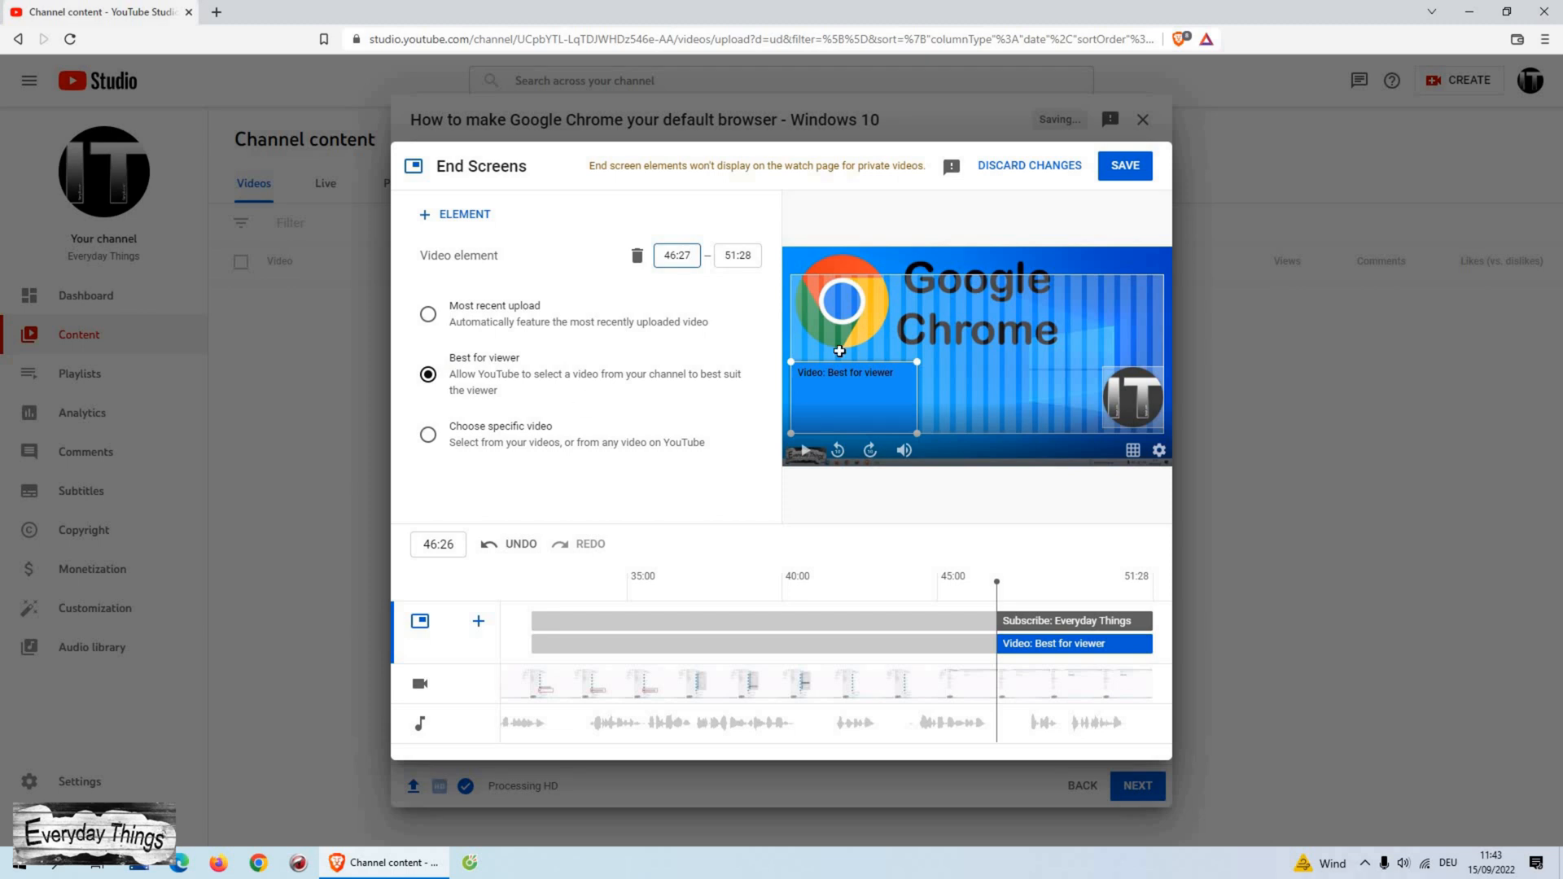
left_click(1125, 166)
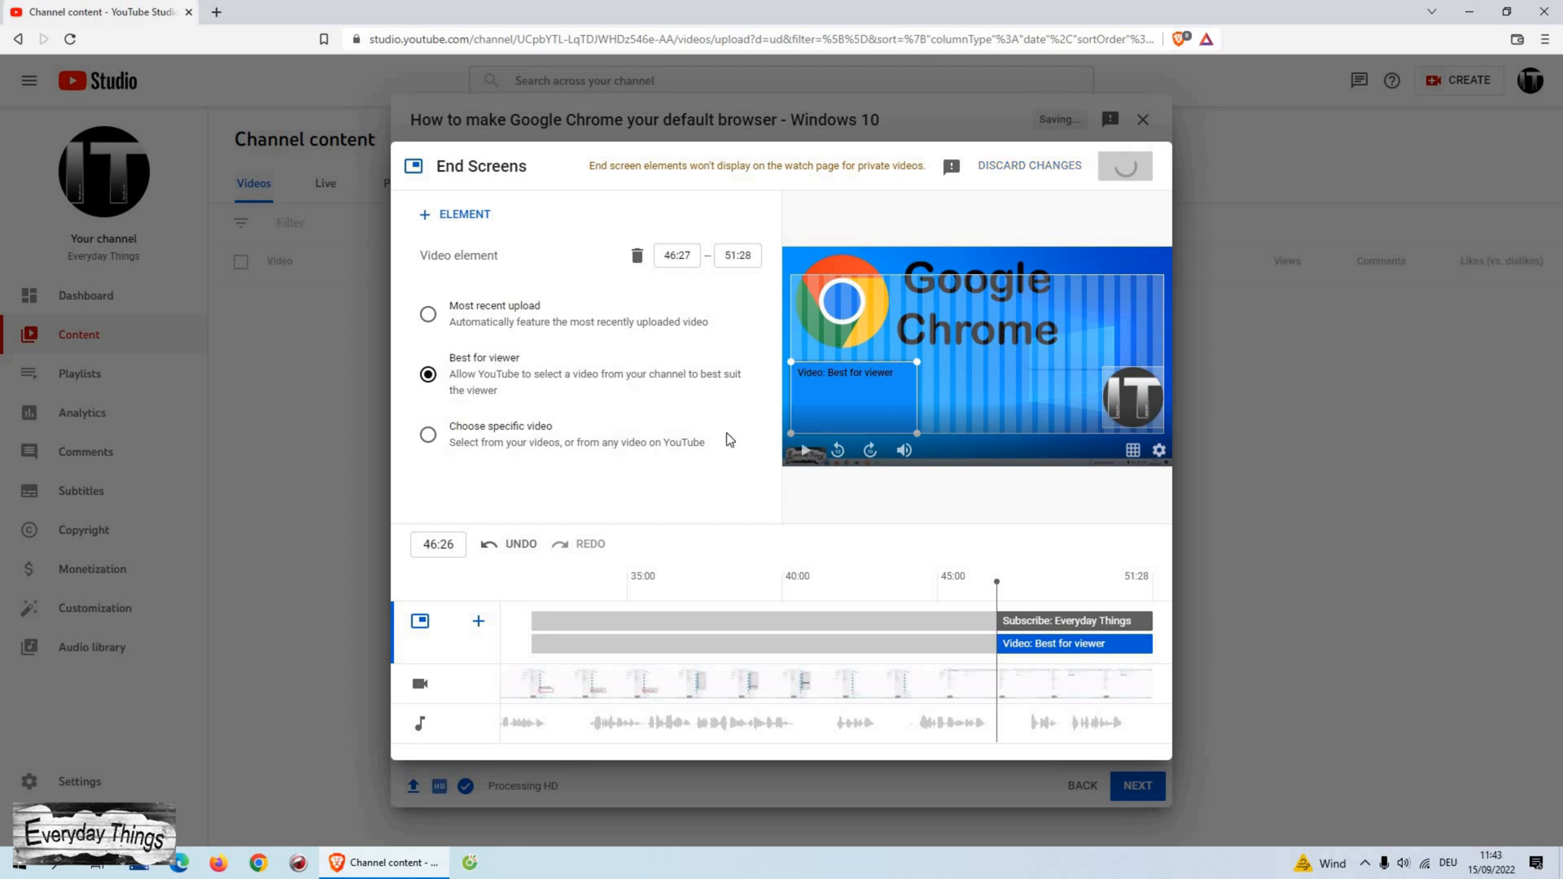
left_click(1144, 119)
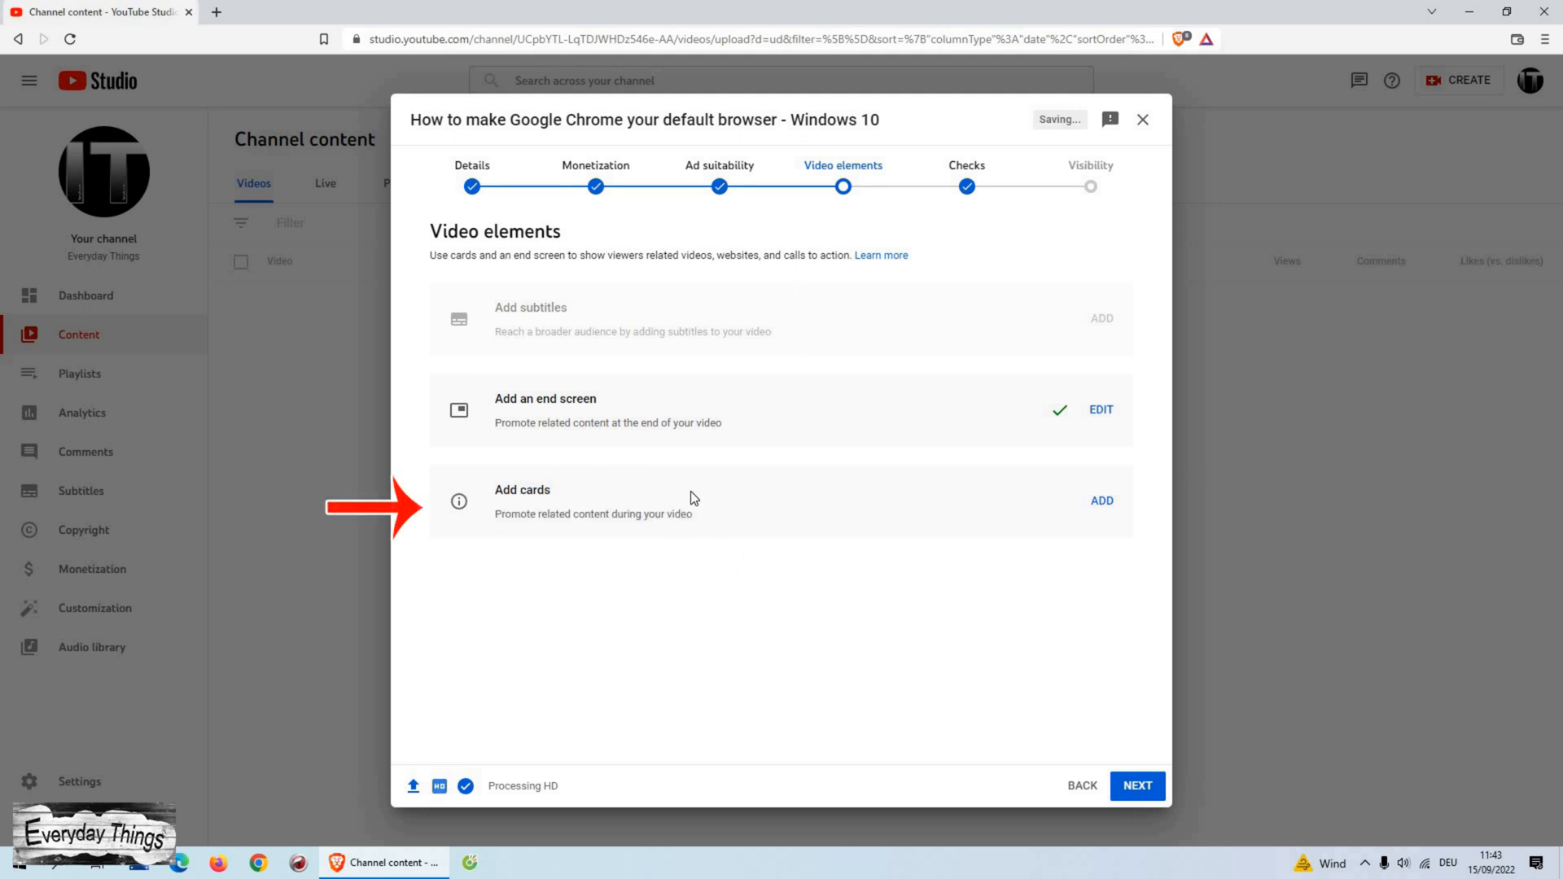
Add an Everyday Things channel card with the message 'Don't forget to Subscribe!'
left_click(1102, 501)
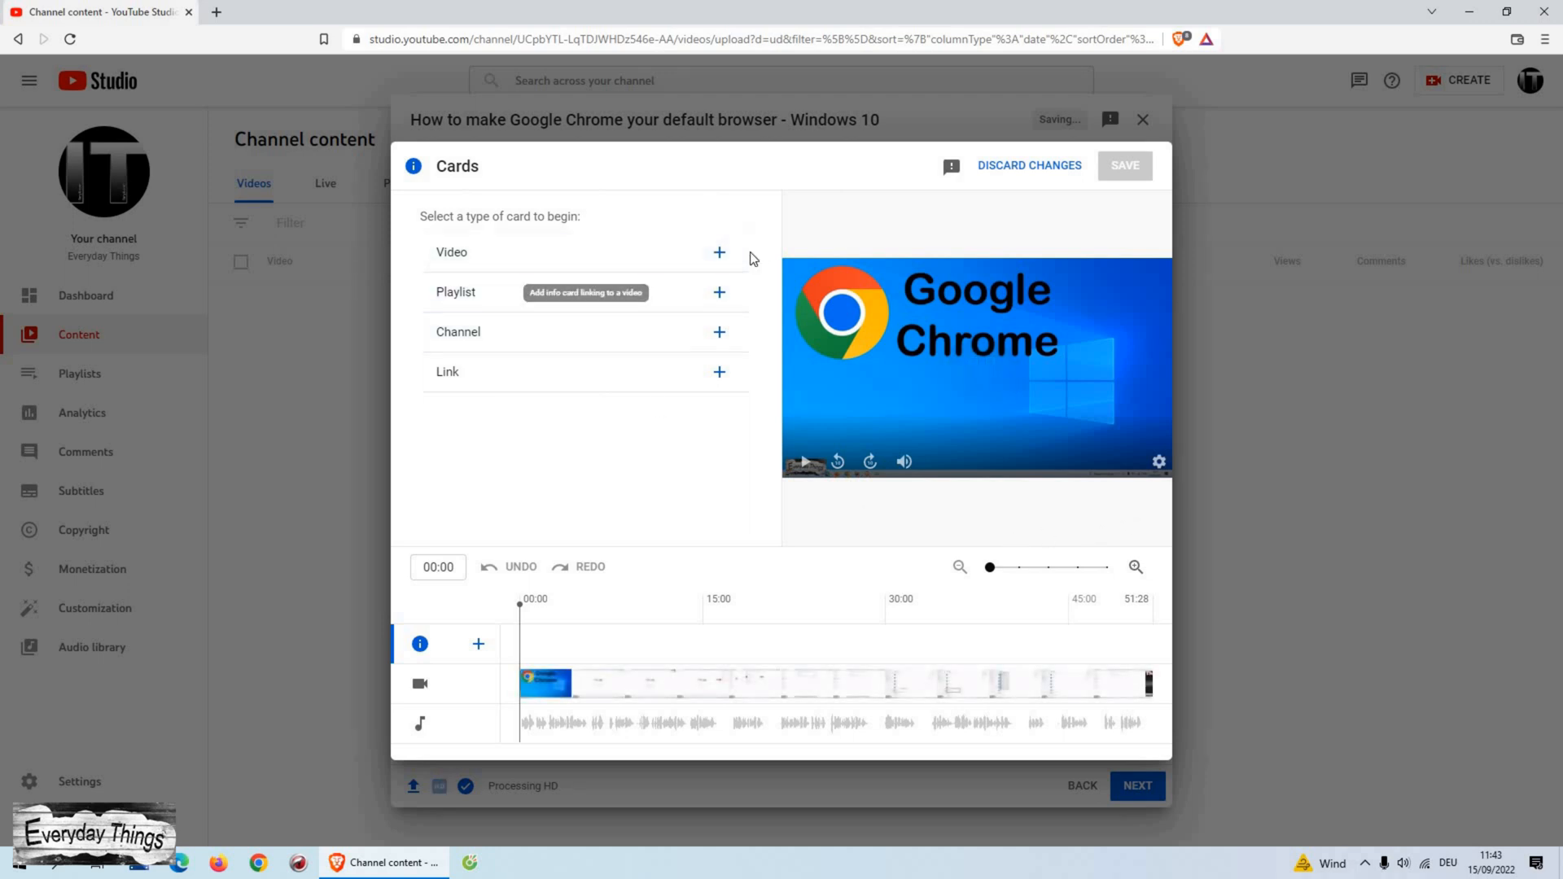
mouse_move(712, 342)
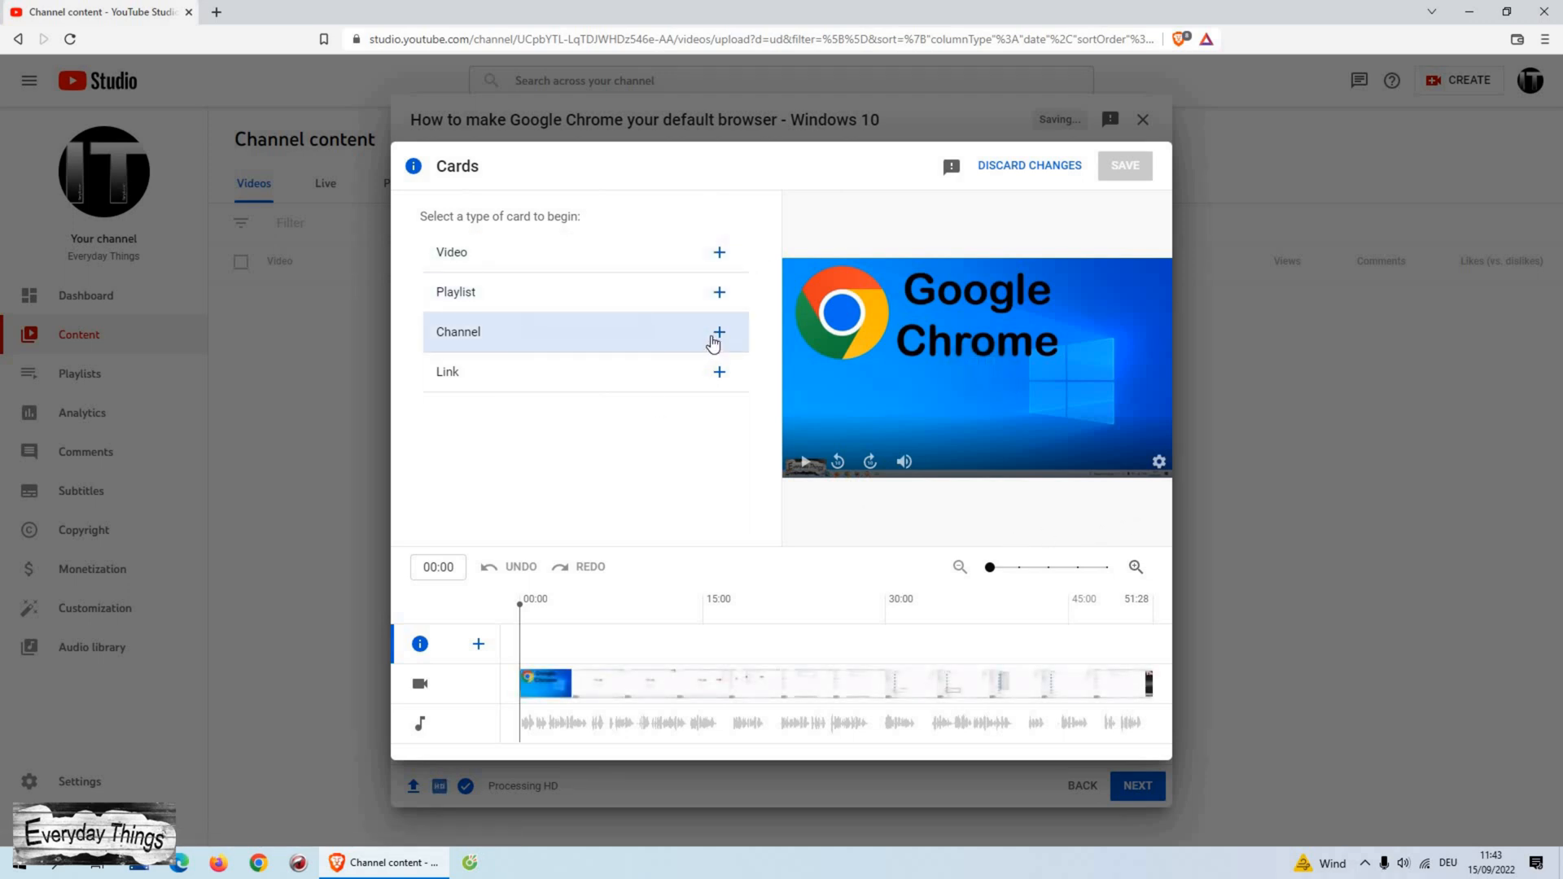
mouse_move(721, 255)
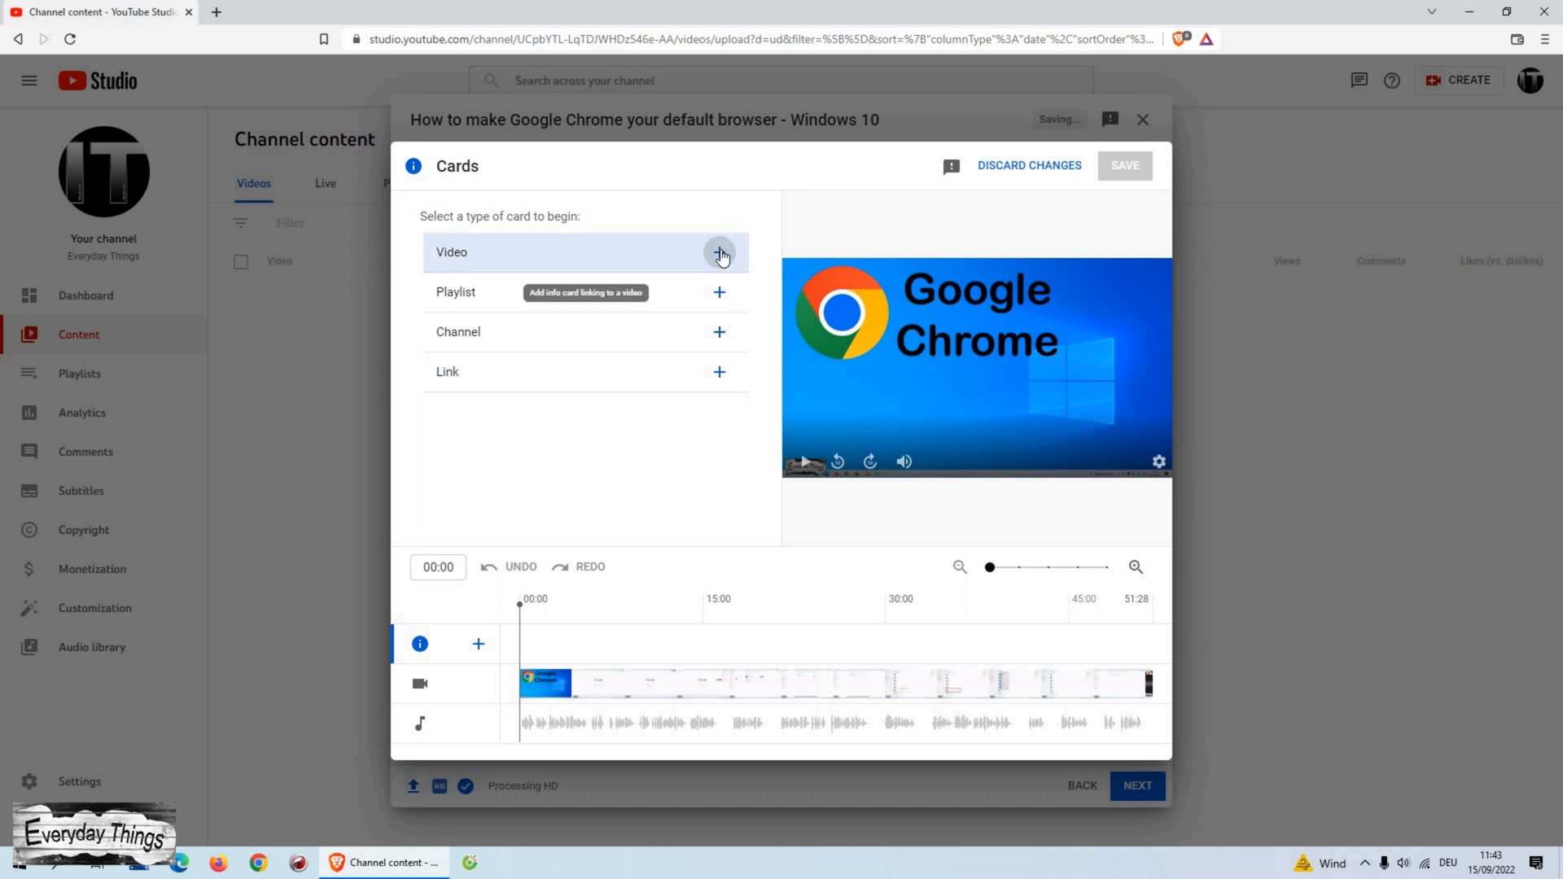
left_click(720, 253)
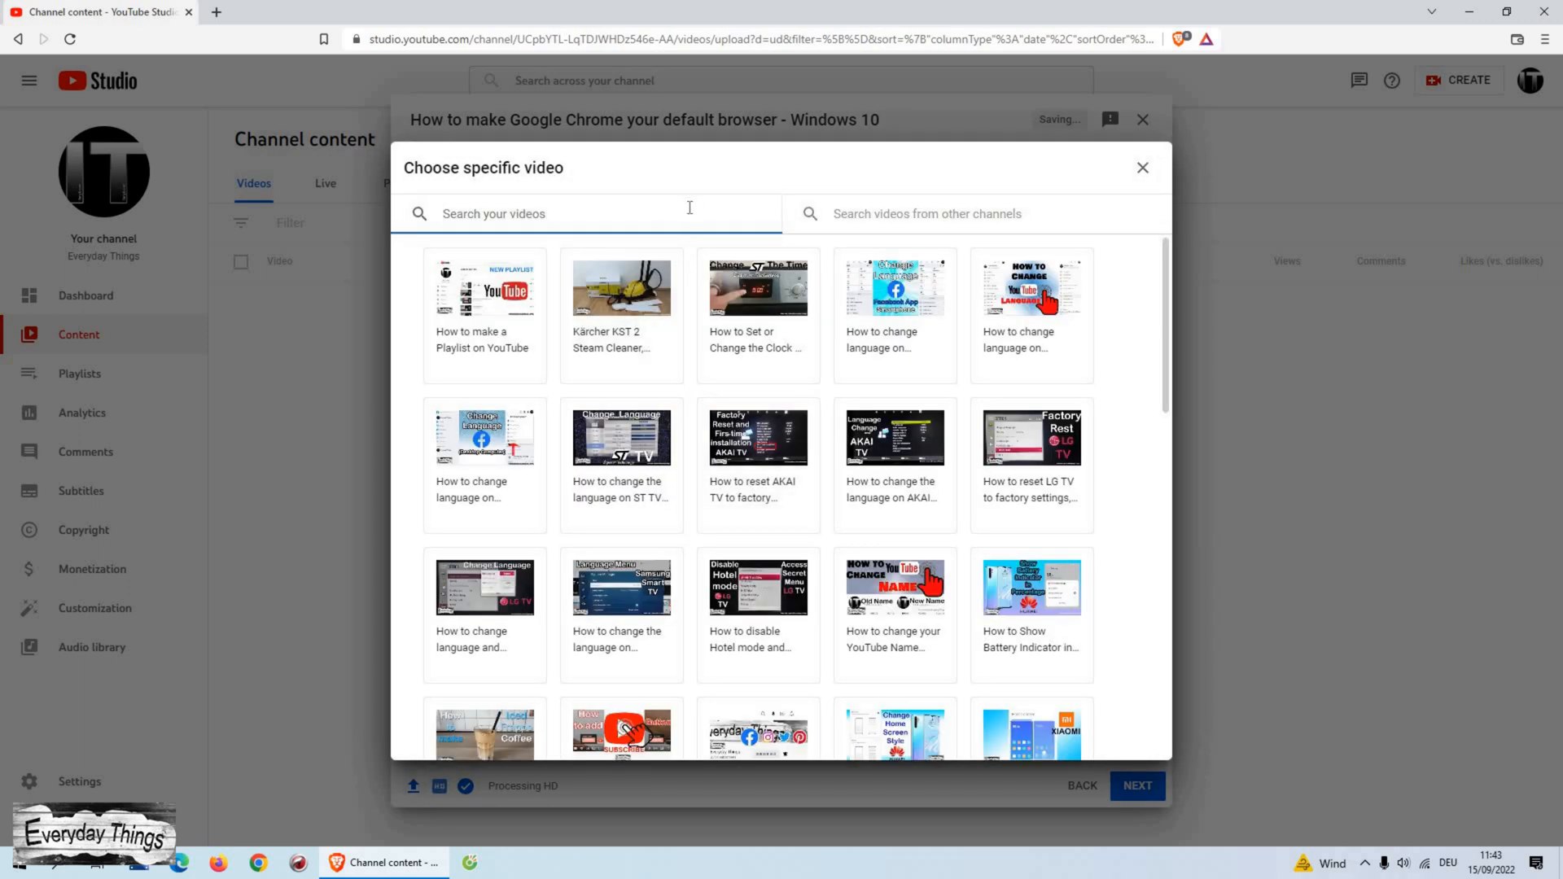
type("google")
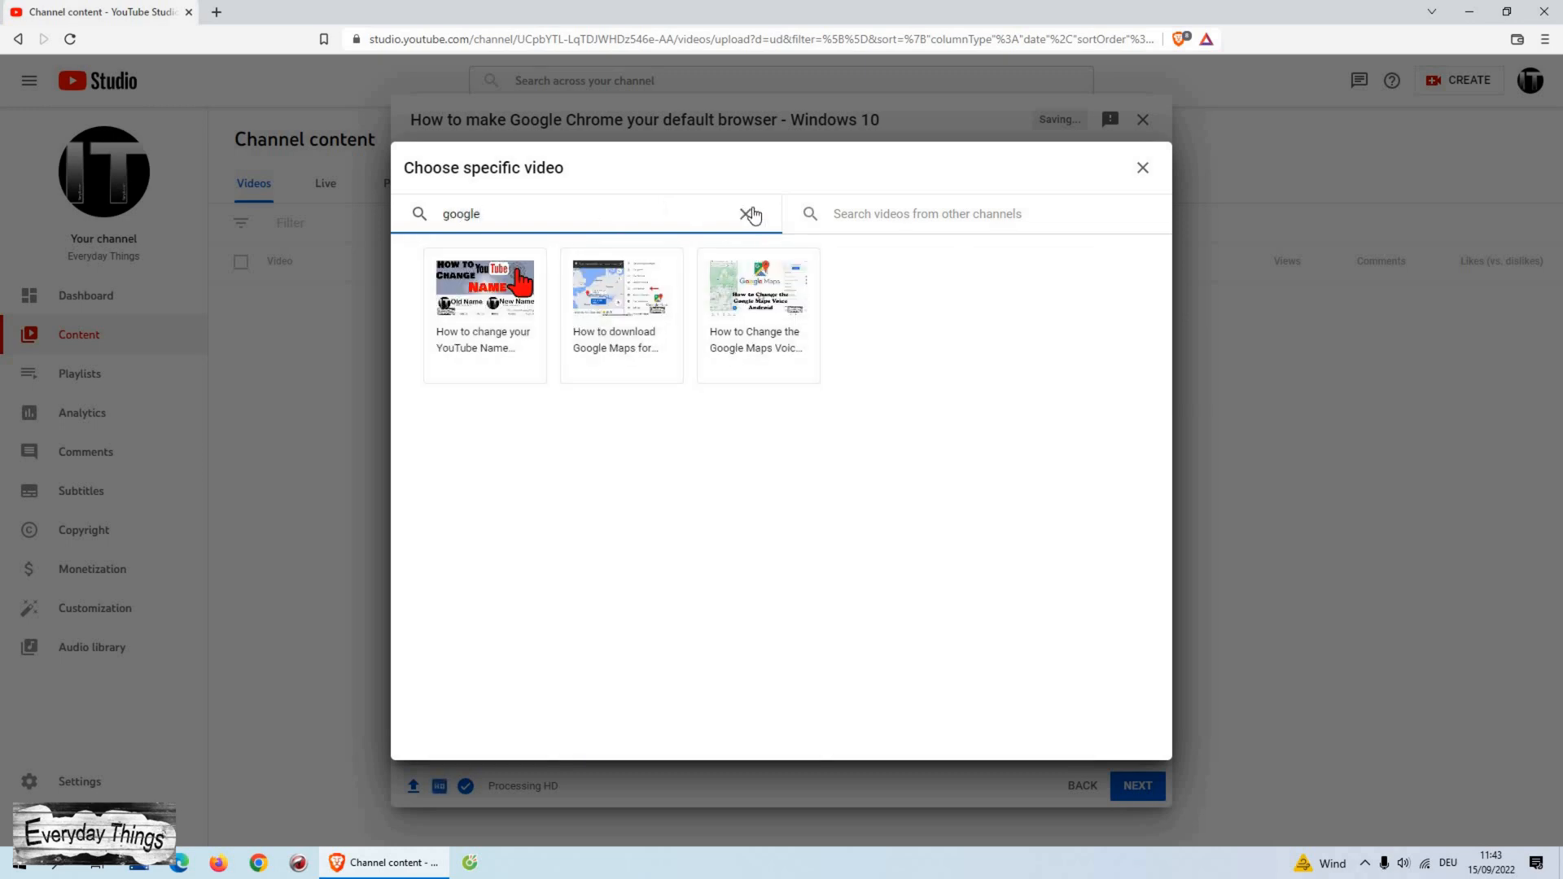
left_click(1143, 167)
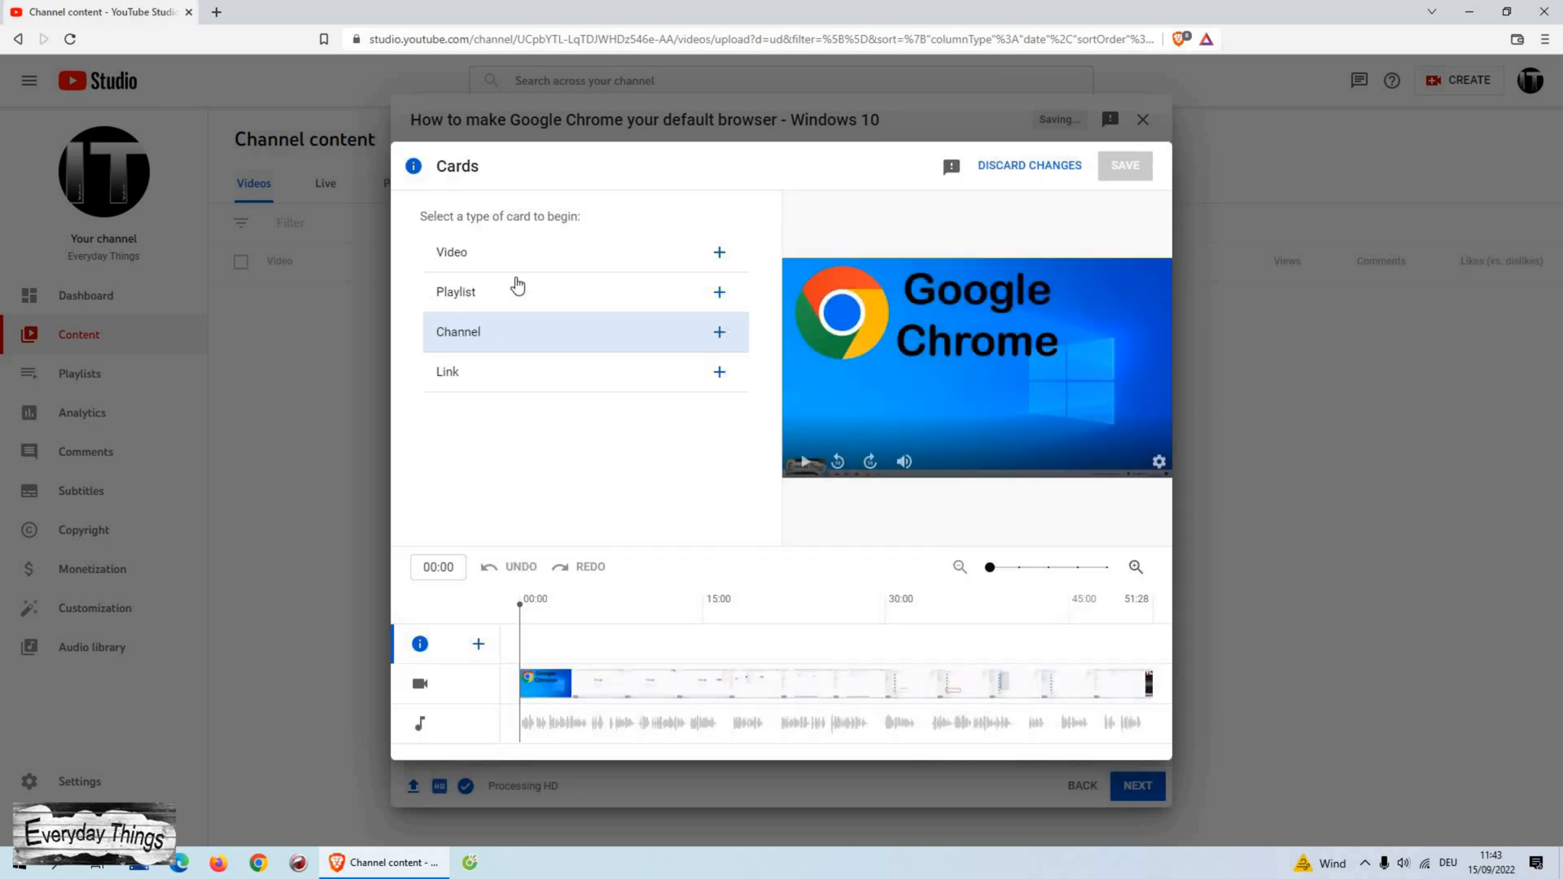
mouse_move(518, 289)
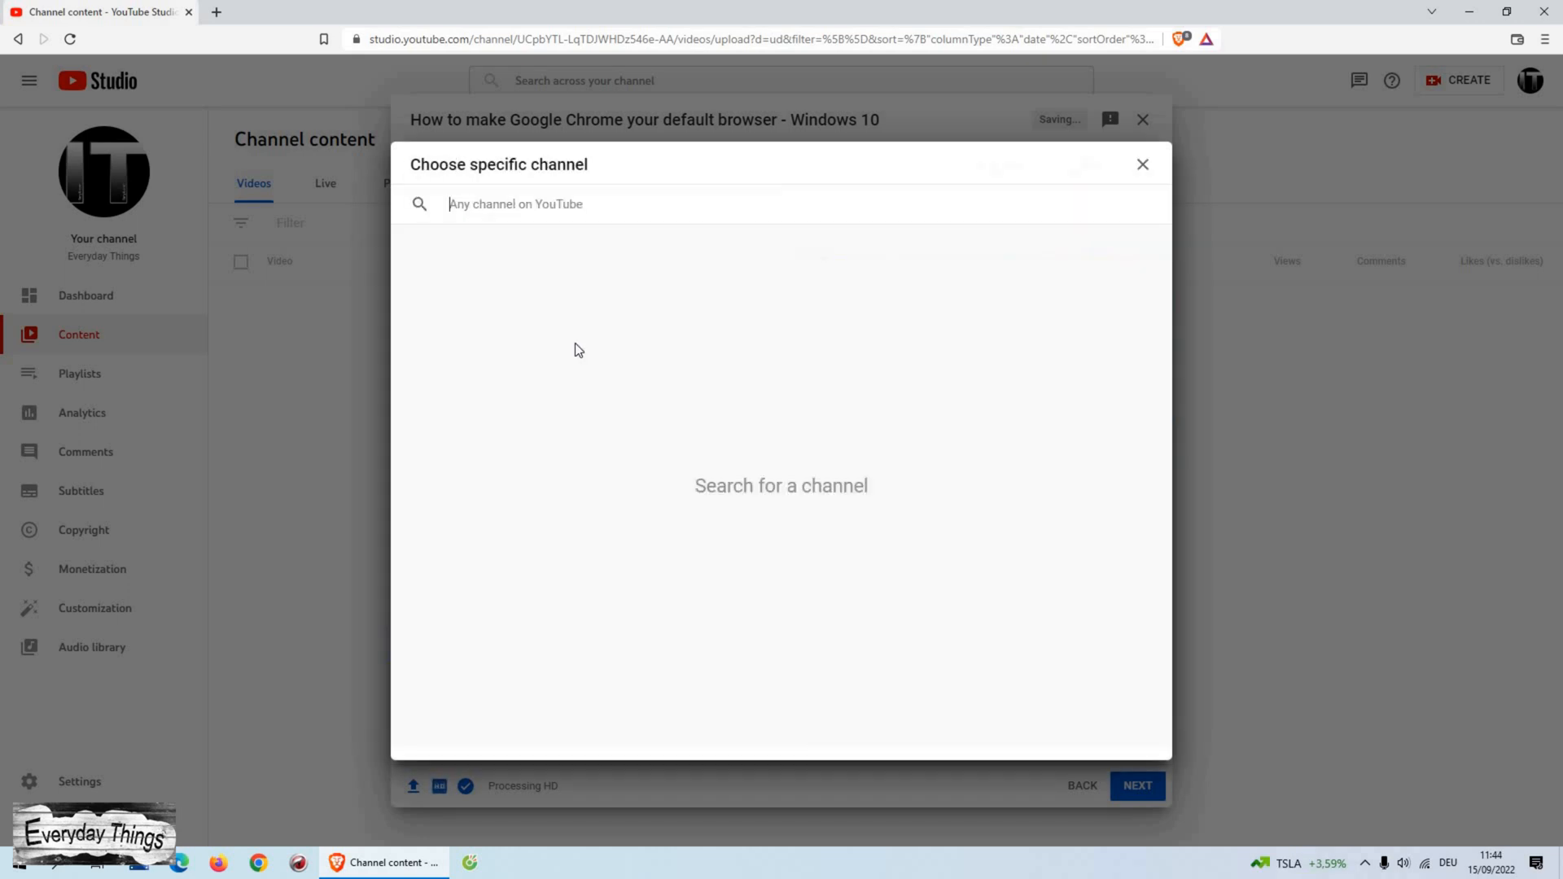
type("Everyday Things")
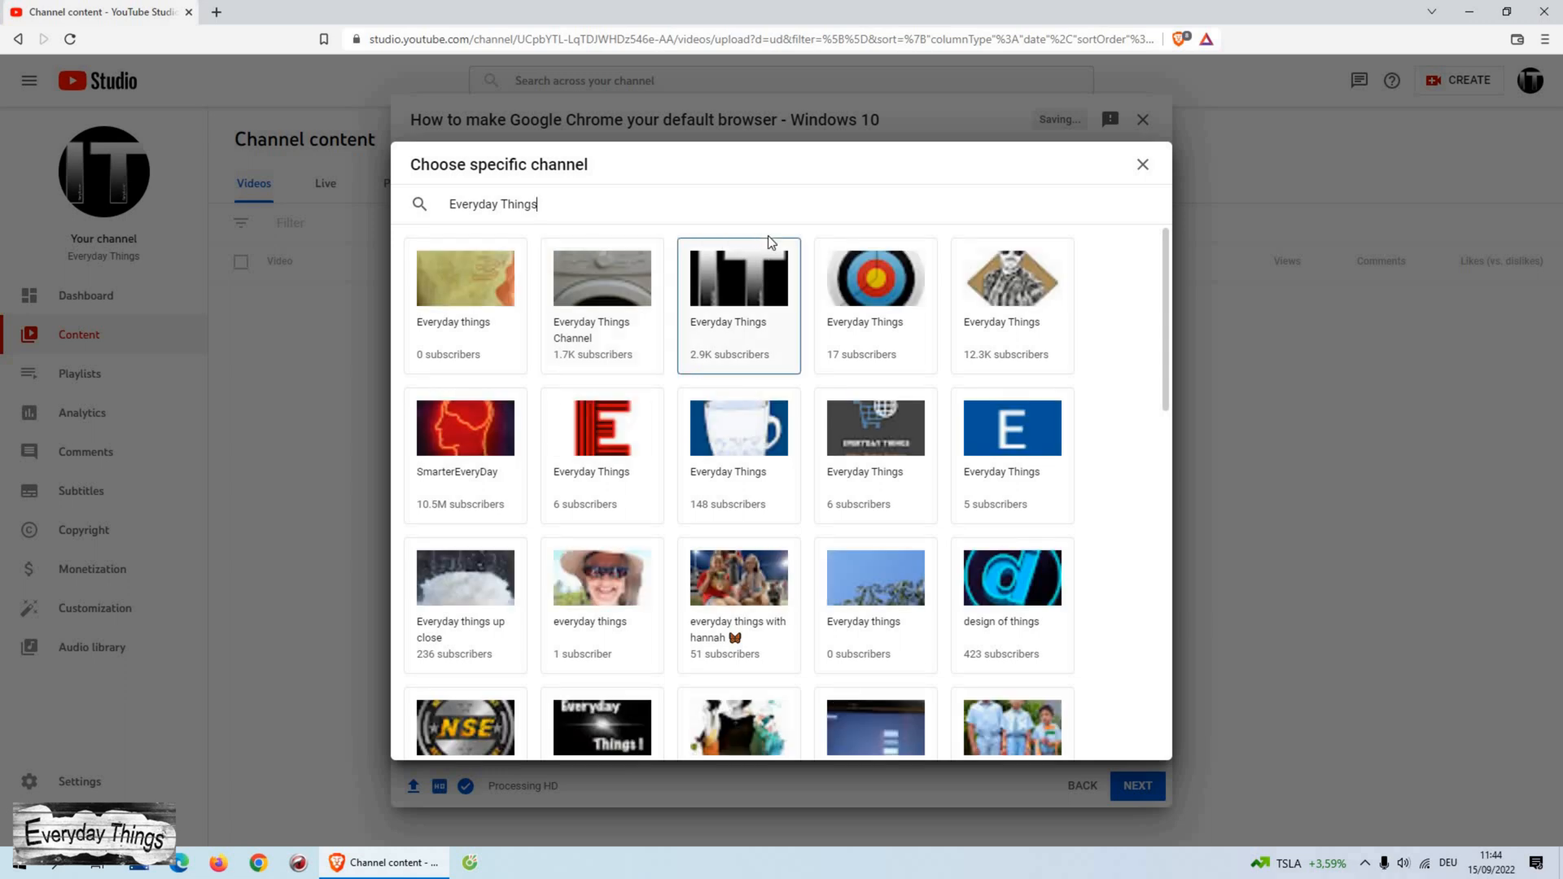
left_click(738, 277)
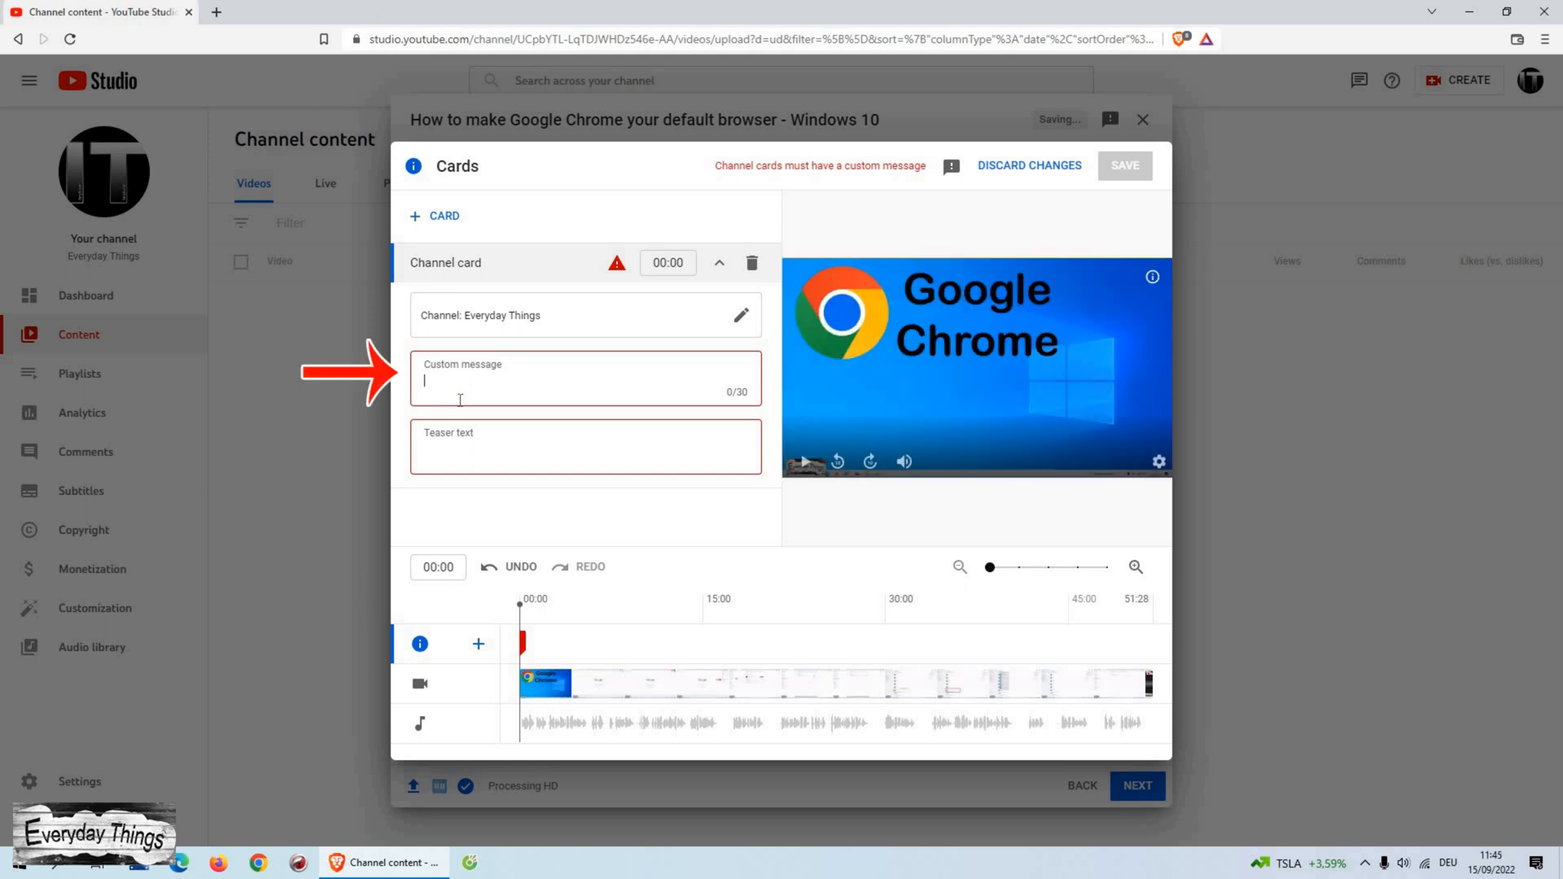
type("Don't forget to Subscribe!")
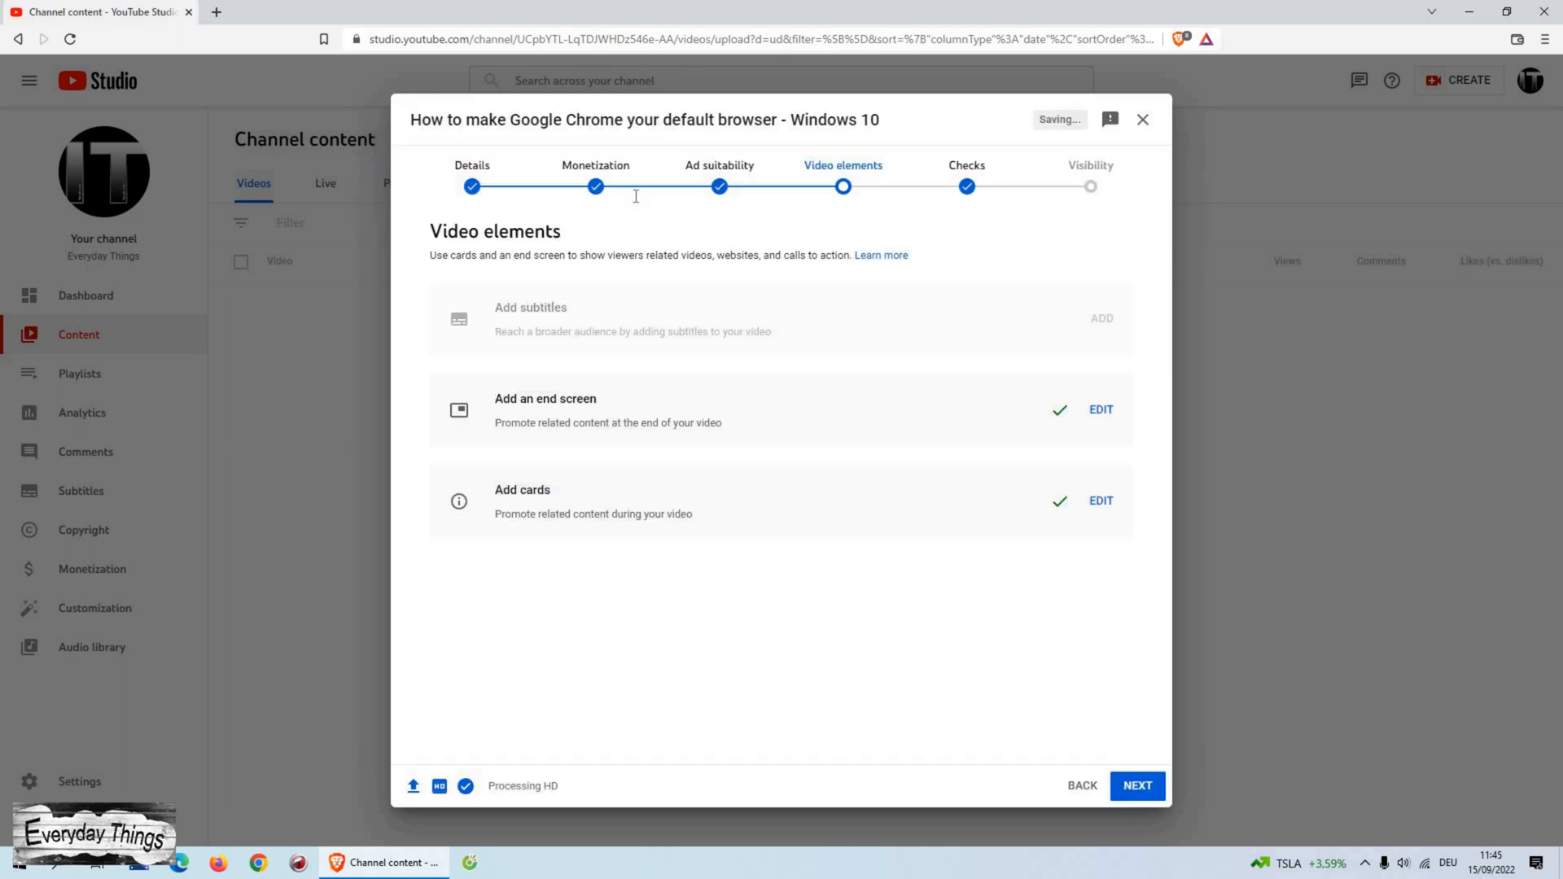
Advance to the Visibility step, choose Public over Unlisted, and tick Set as instant Premiere
left_click(1137, 786)
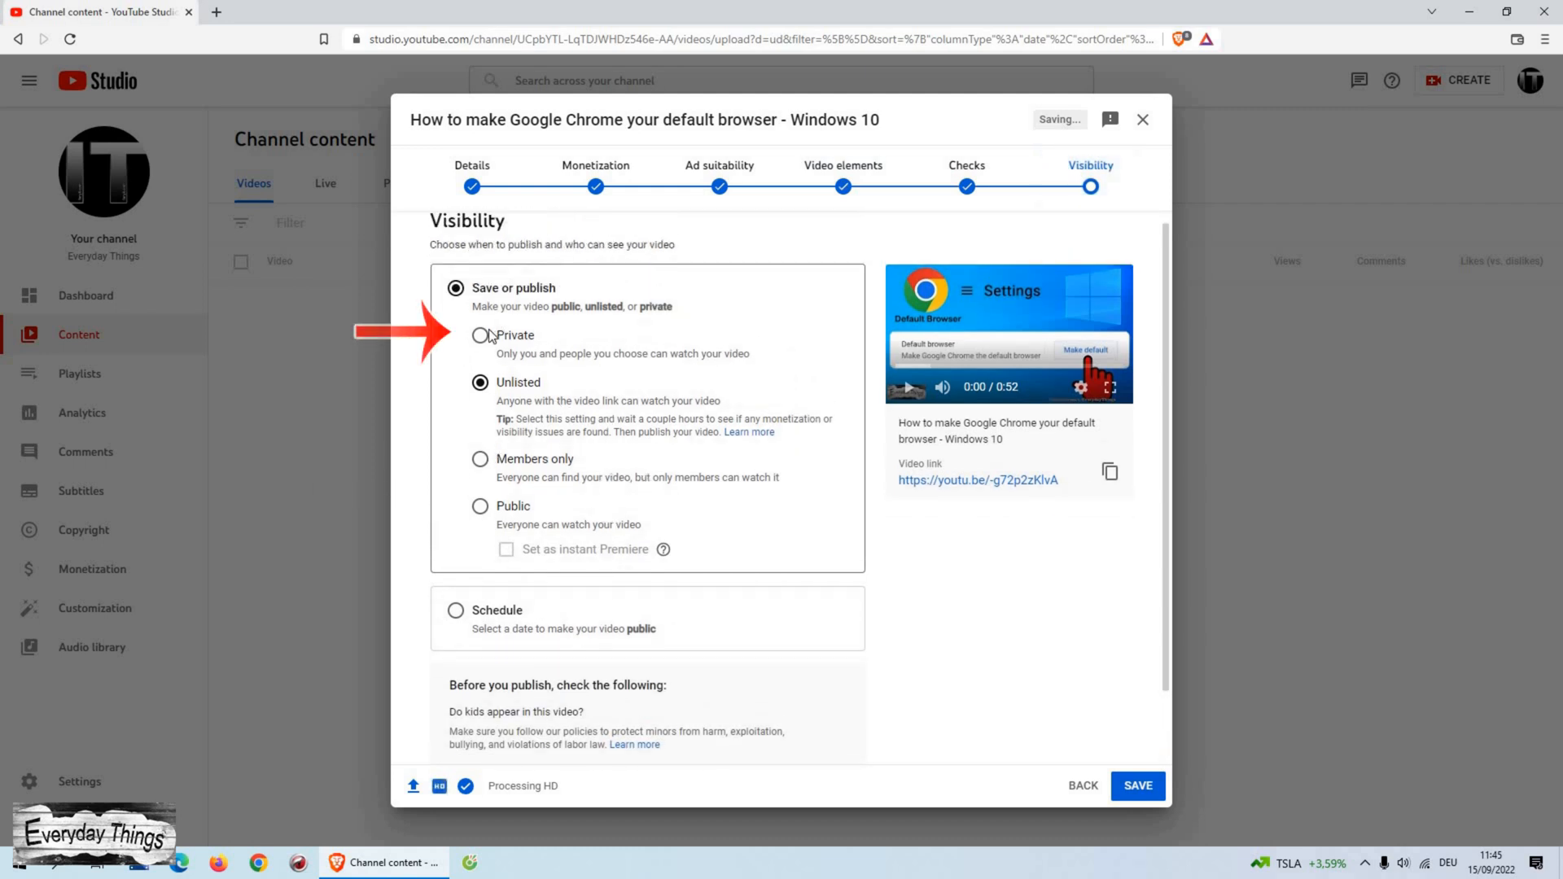
mouse_move(511, 372)
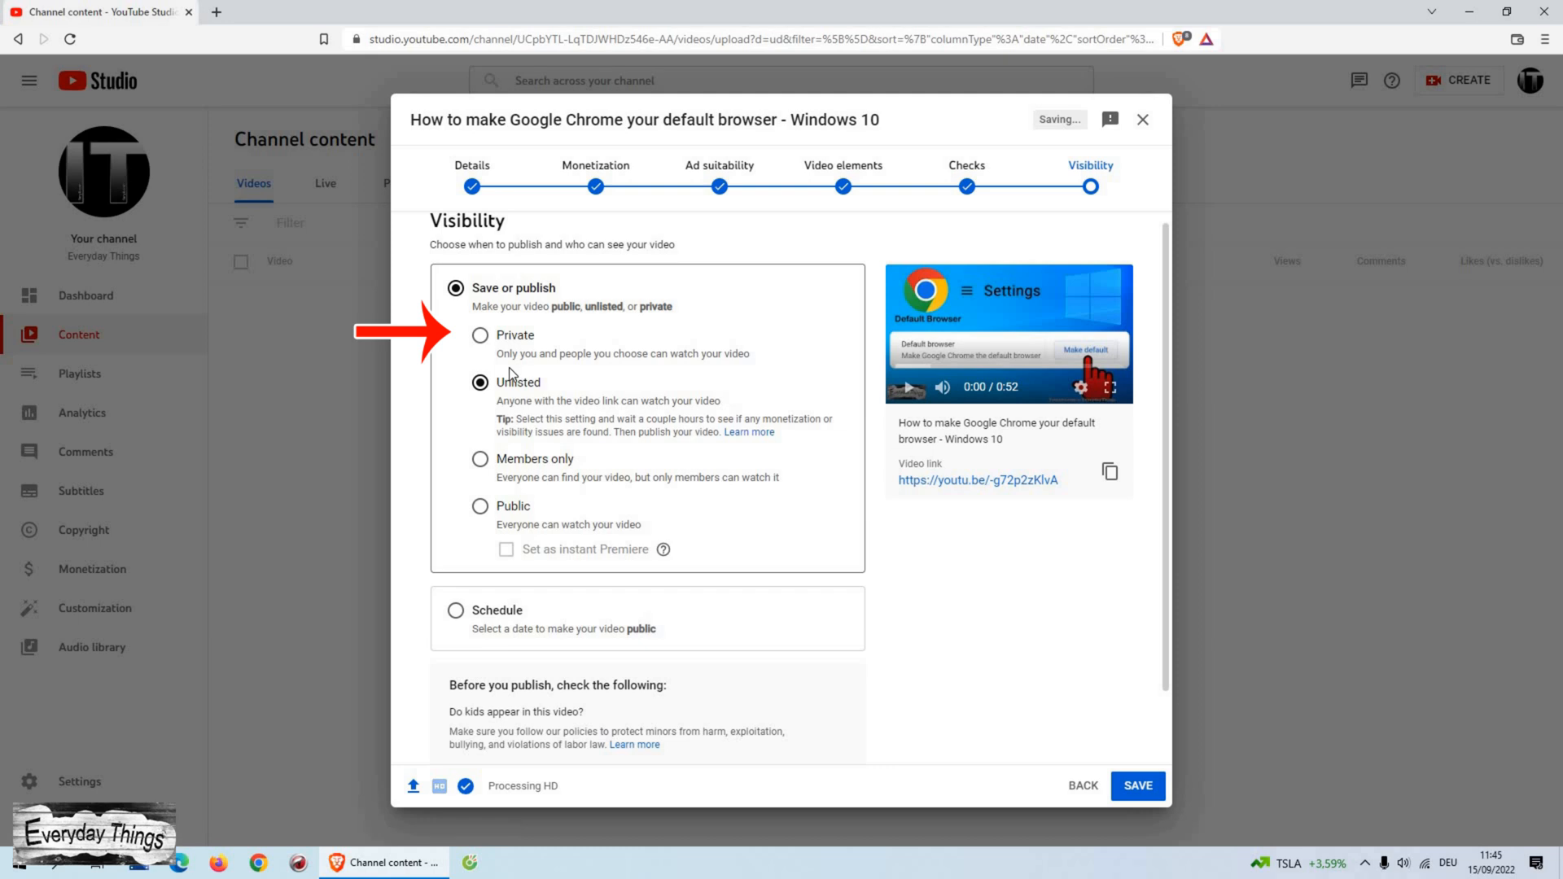
mouse_move(518, 398)
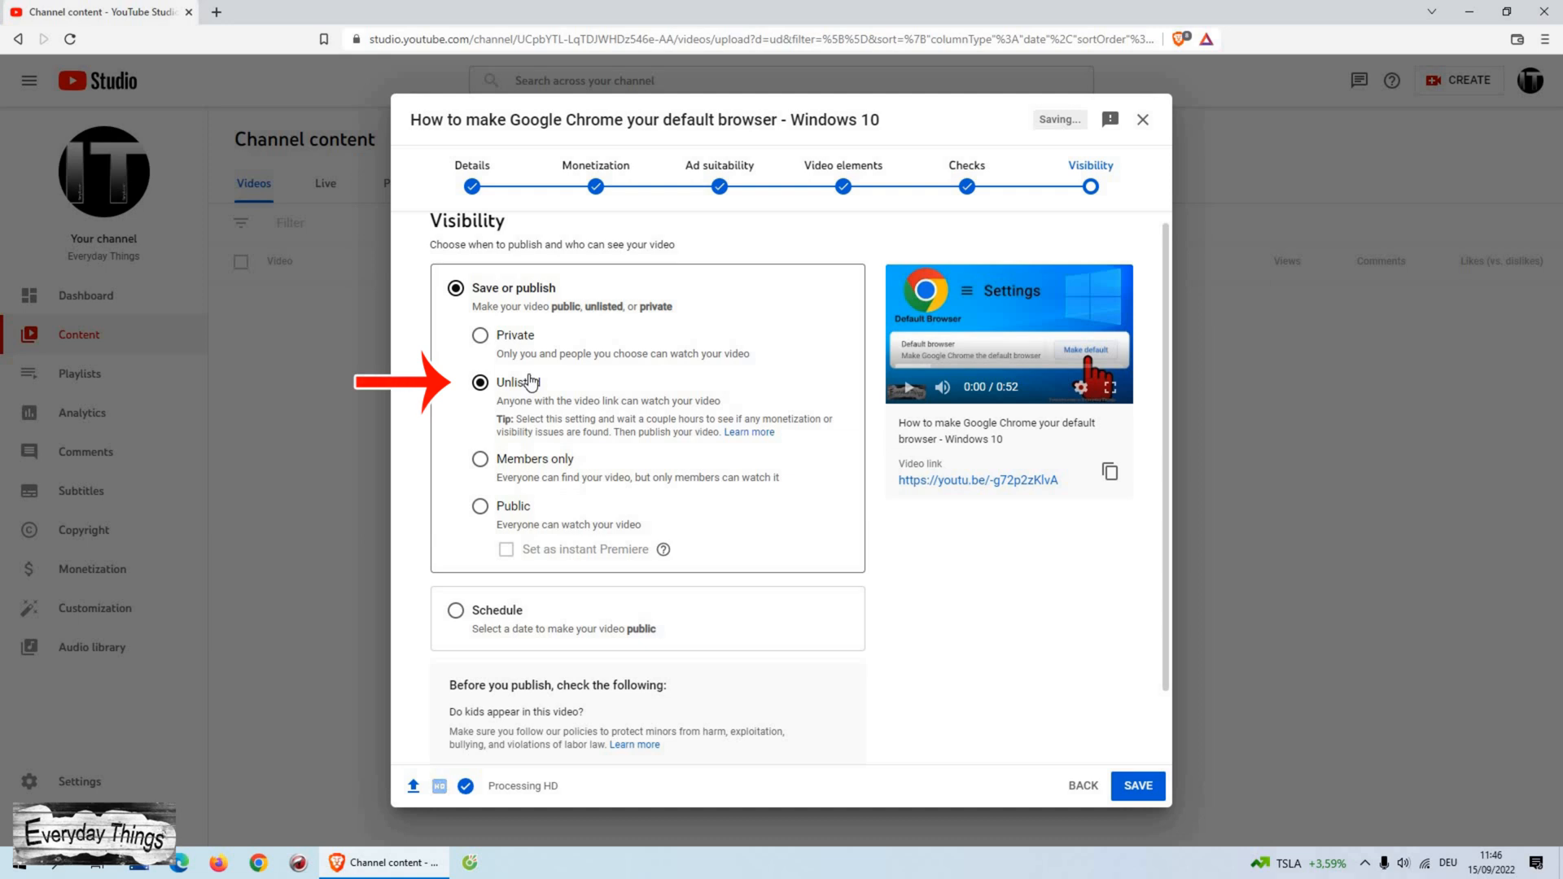
left_click(480, 382)
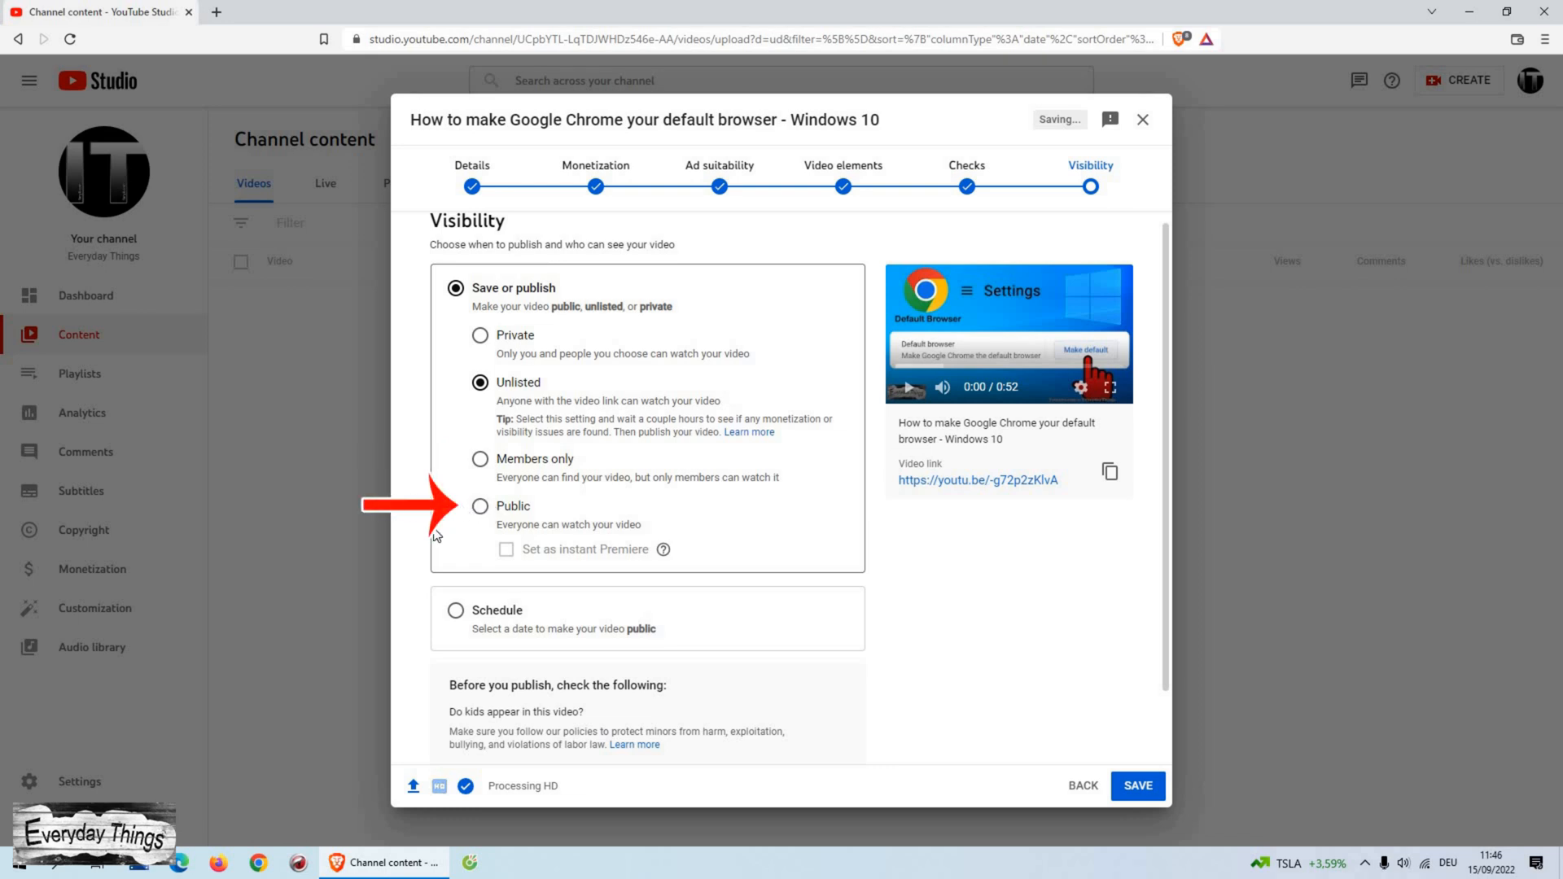
left_click(479, 505)
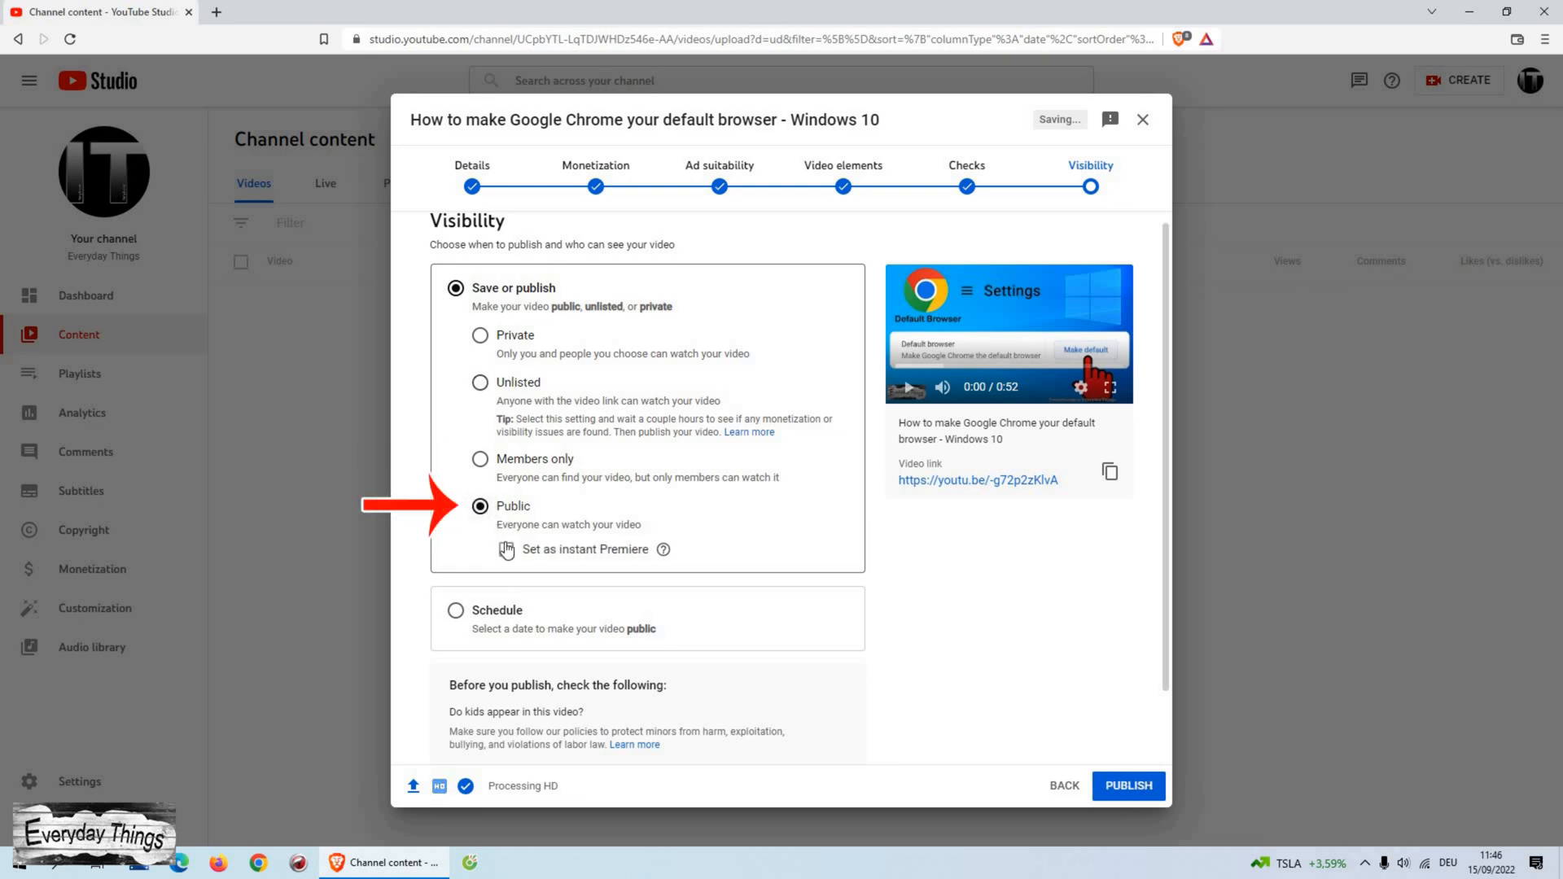
left_click(505, 549)
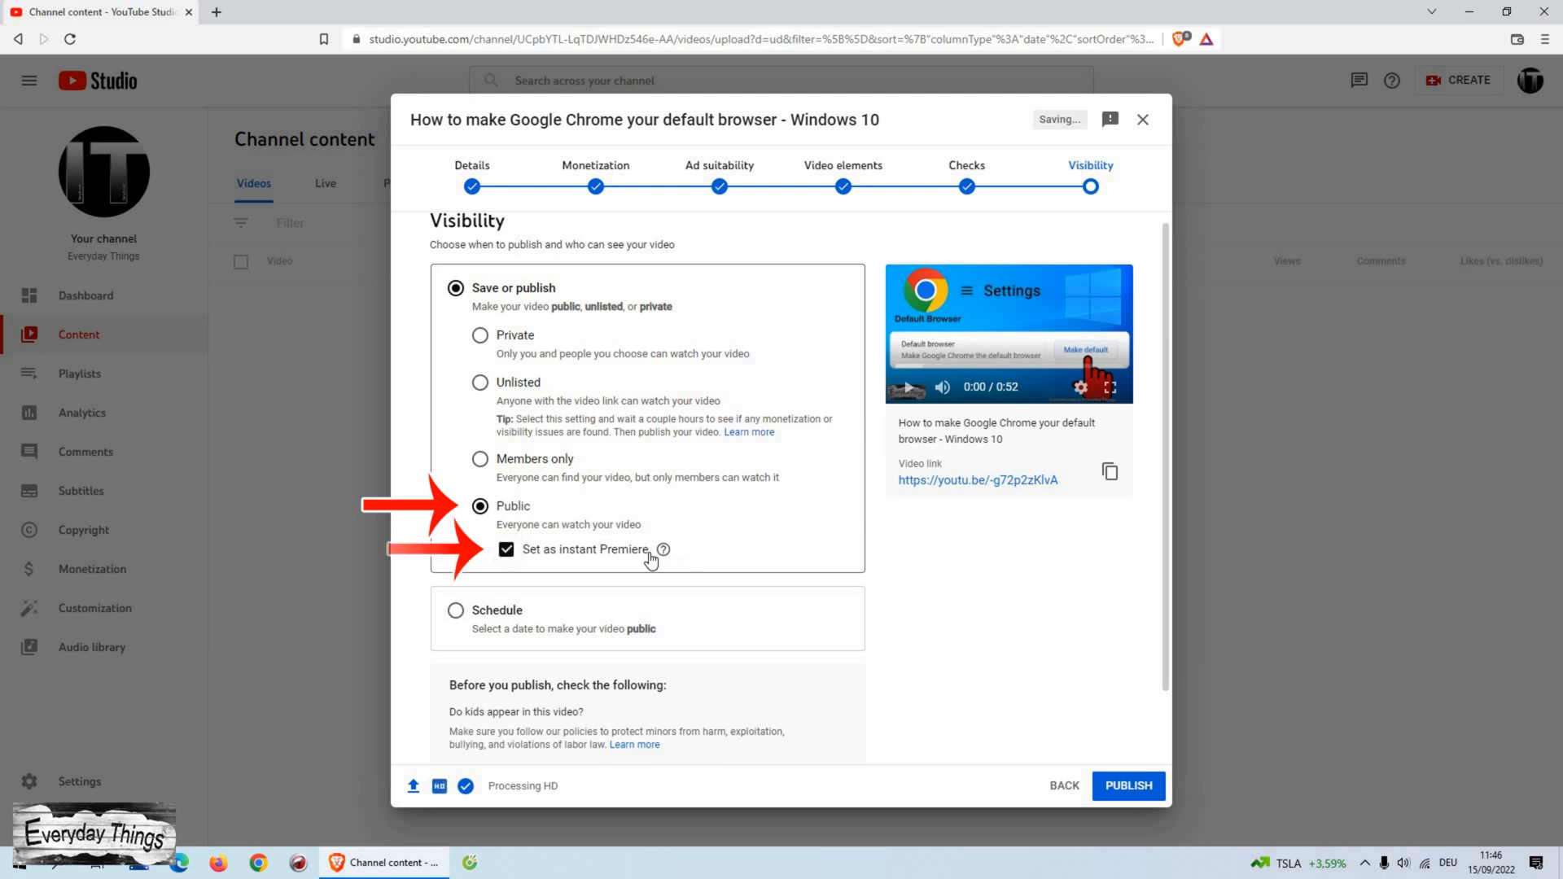
mouse_move(668, 550)
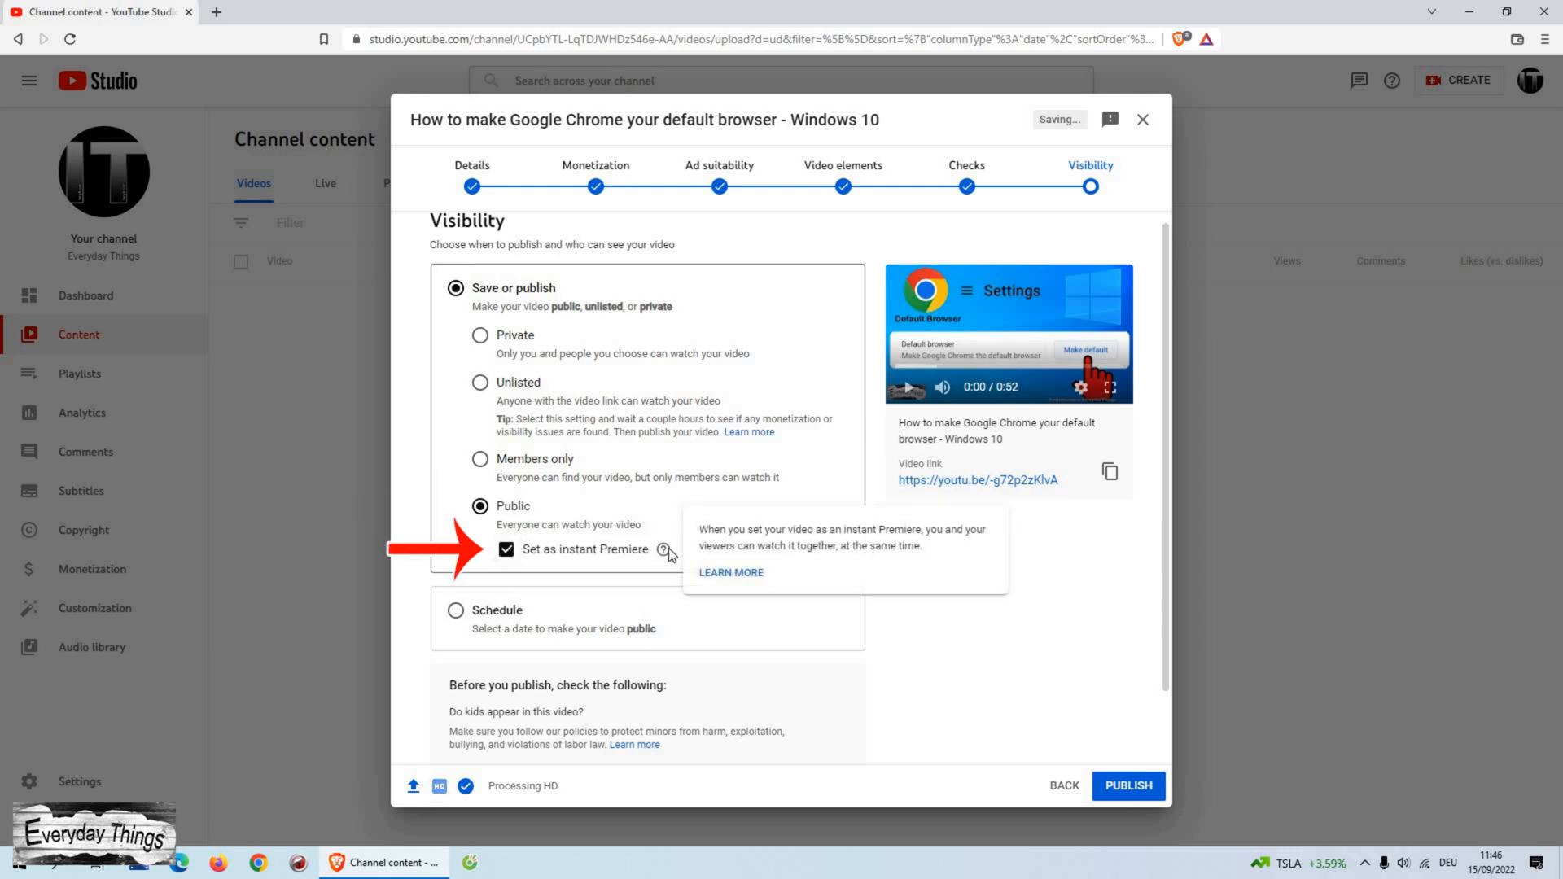
mouse_move(666, 570)
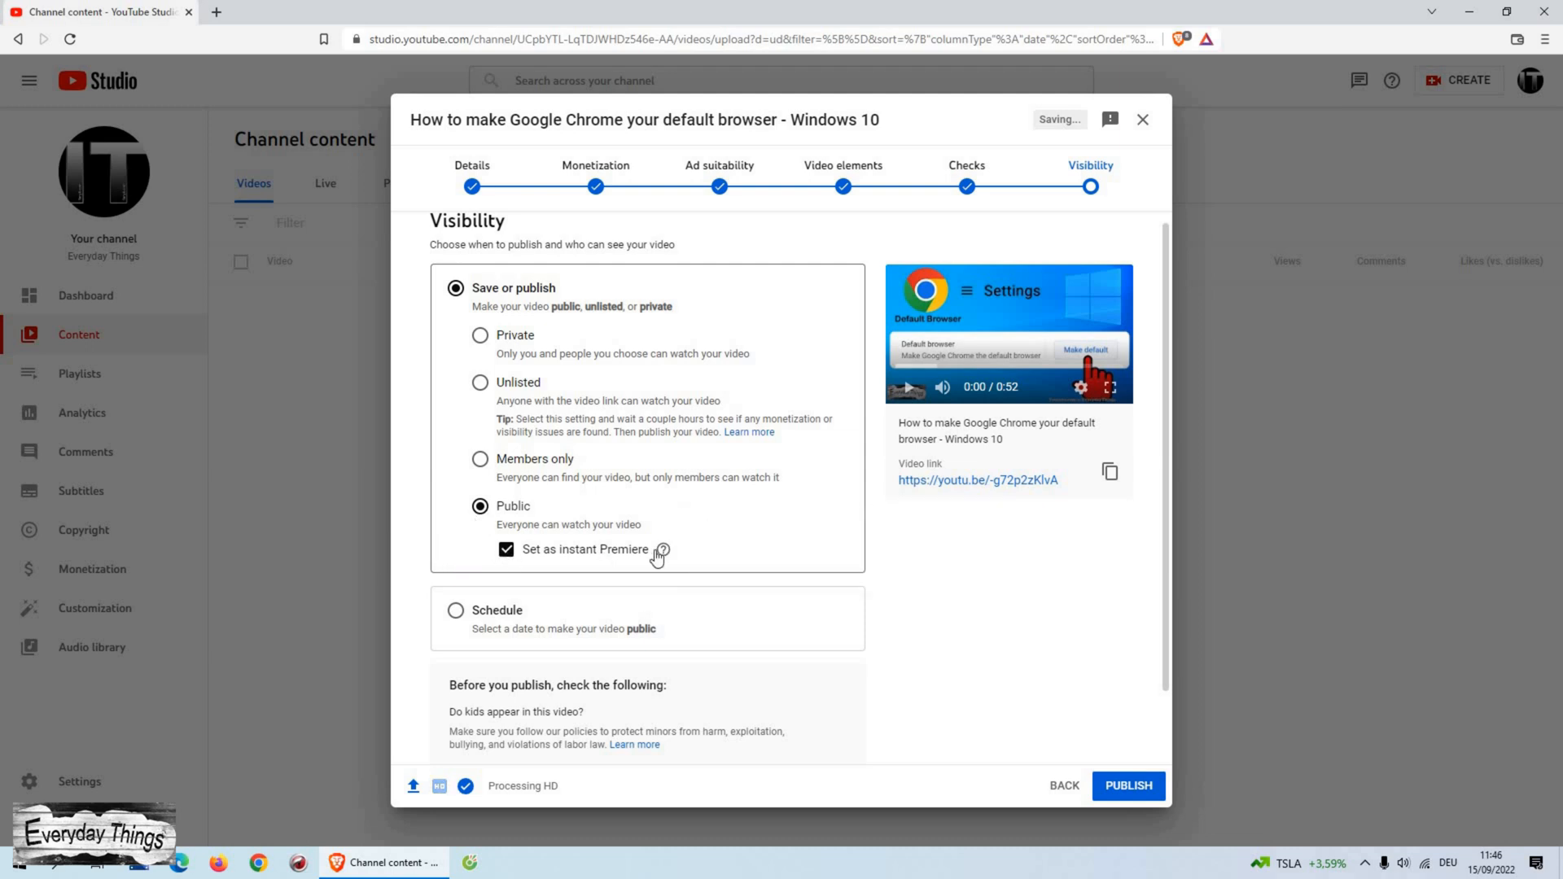
mouse_move(663, 549)
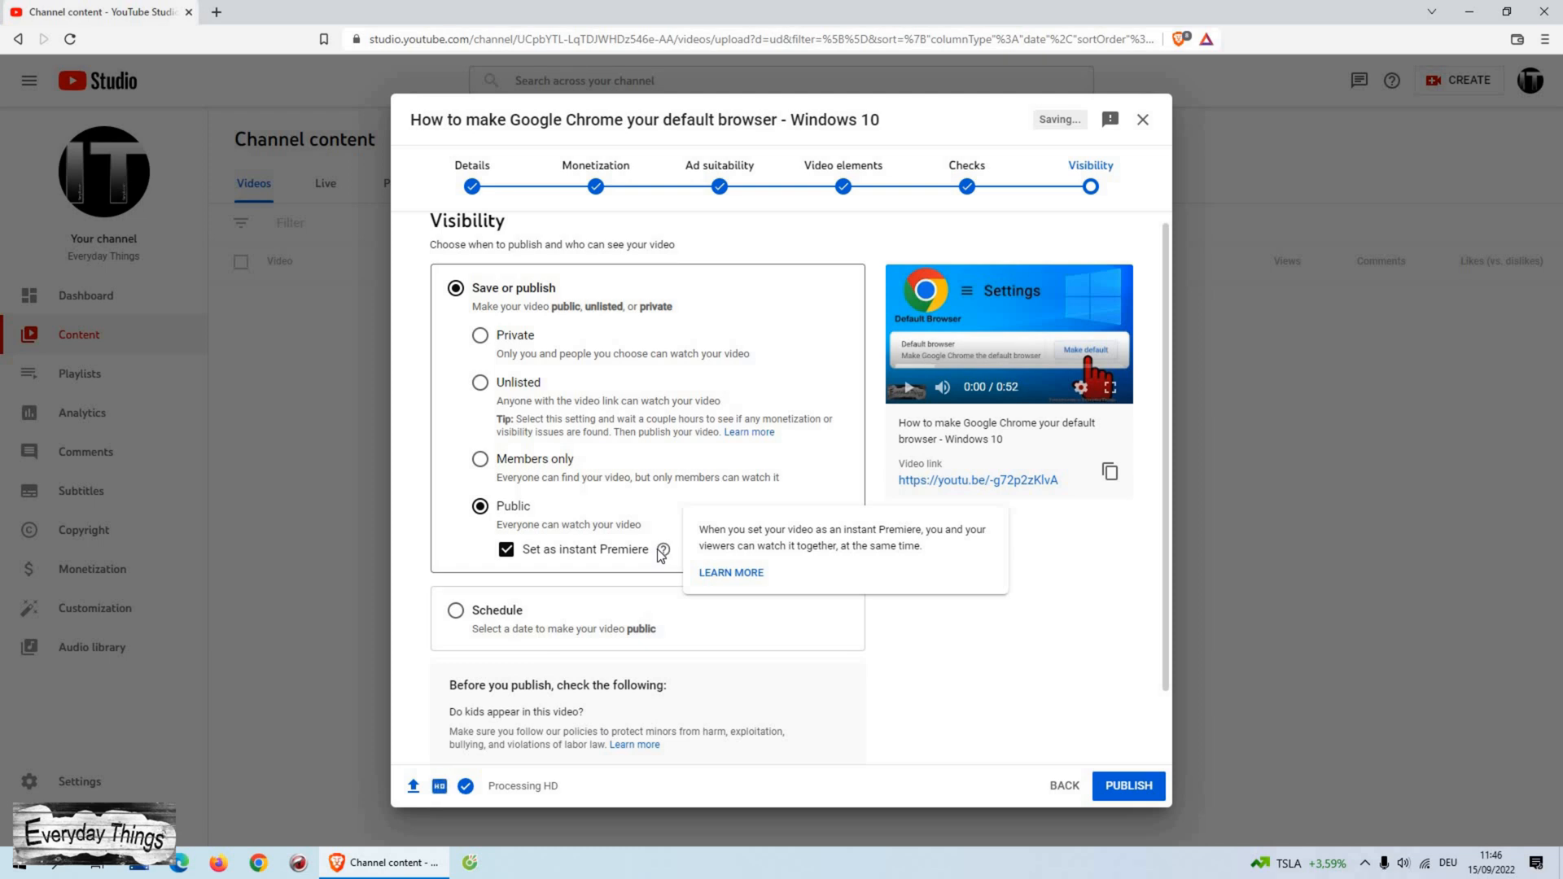
Untick instant Premiere, view the Schedule date (Sep 16, 2022), then return to publishing immediately
left_click(505, 550)
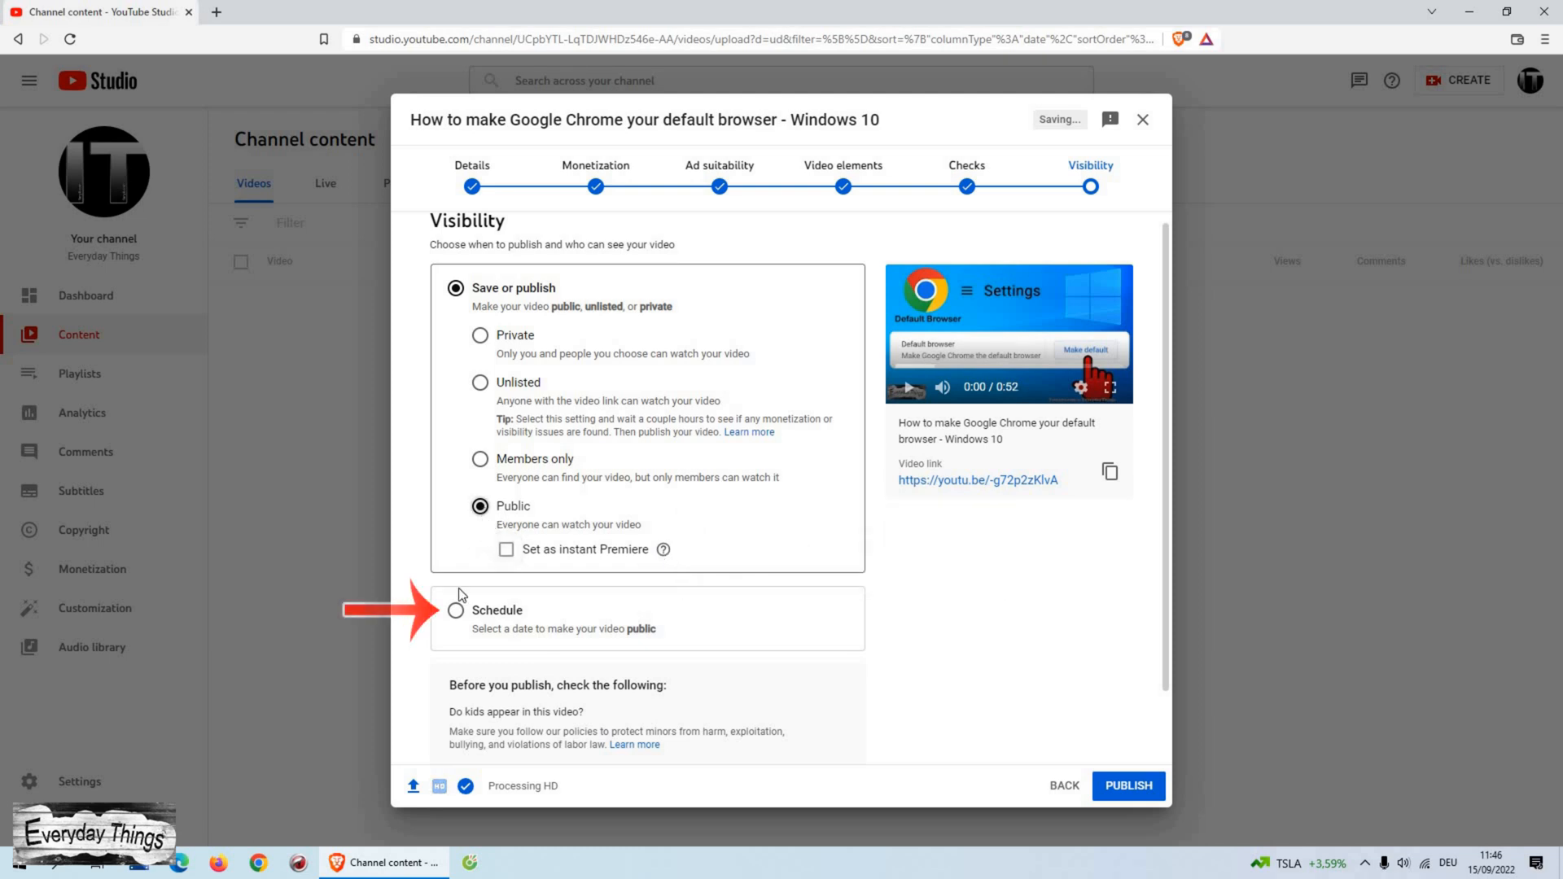
left_click(460, 610)
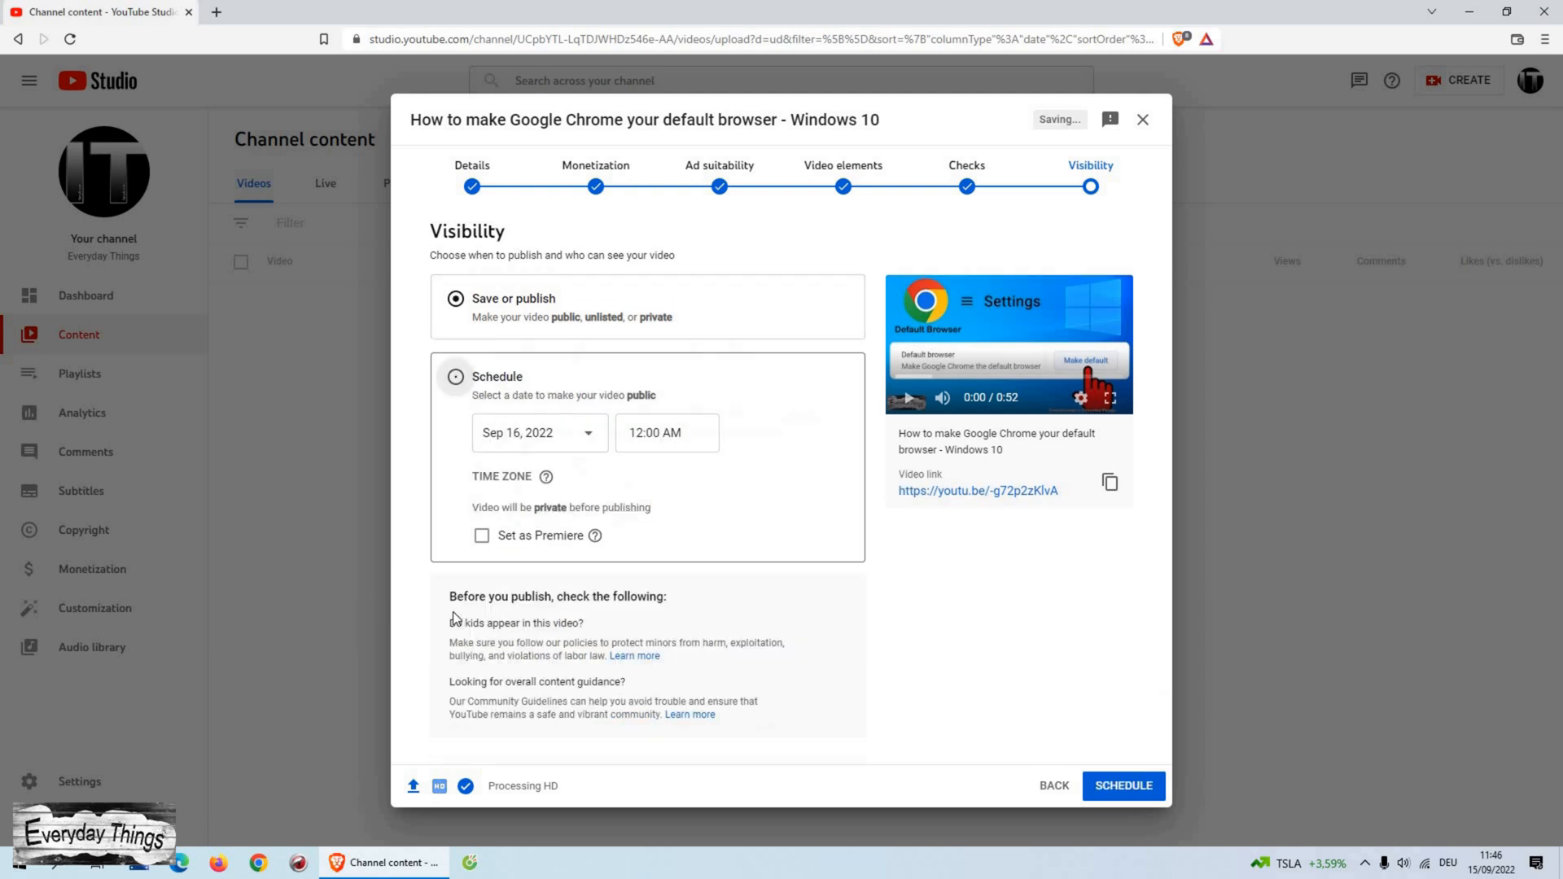
left_click(454, 377)
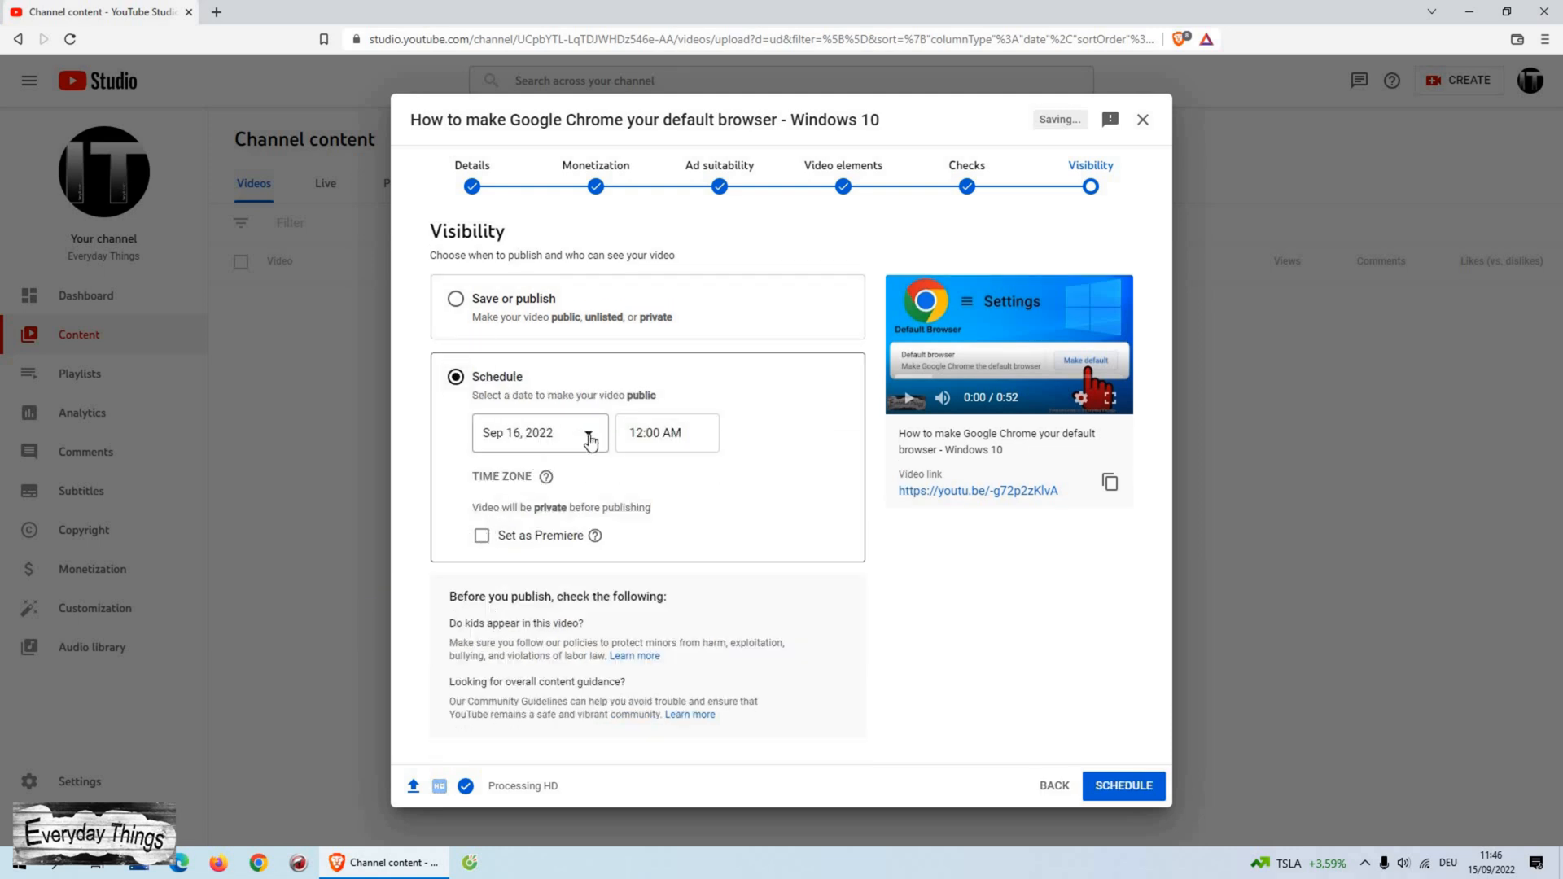
left_click(538, 434)
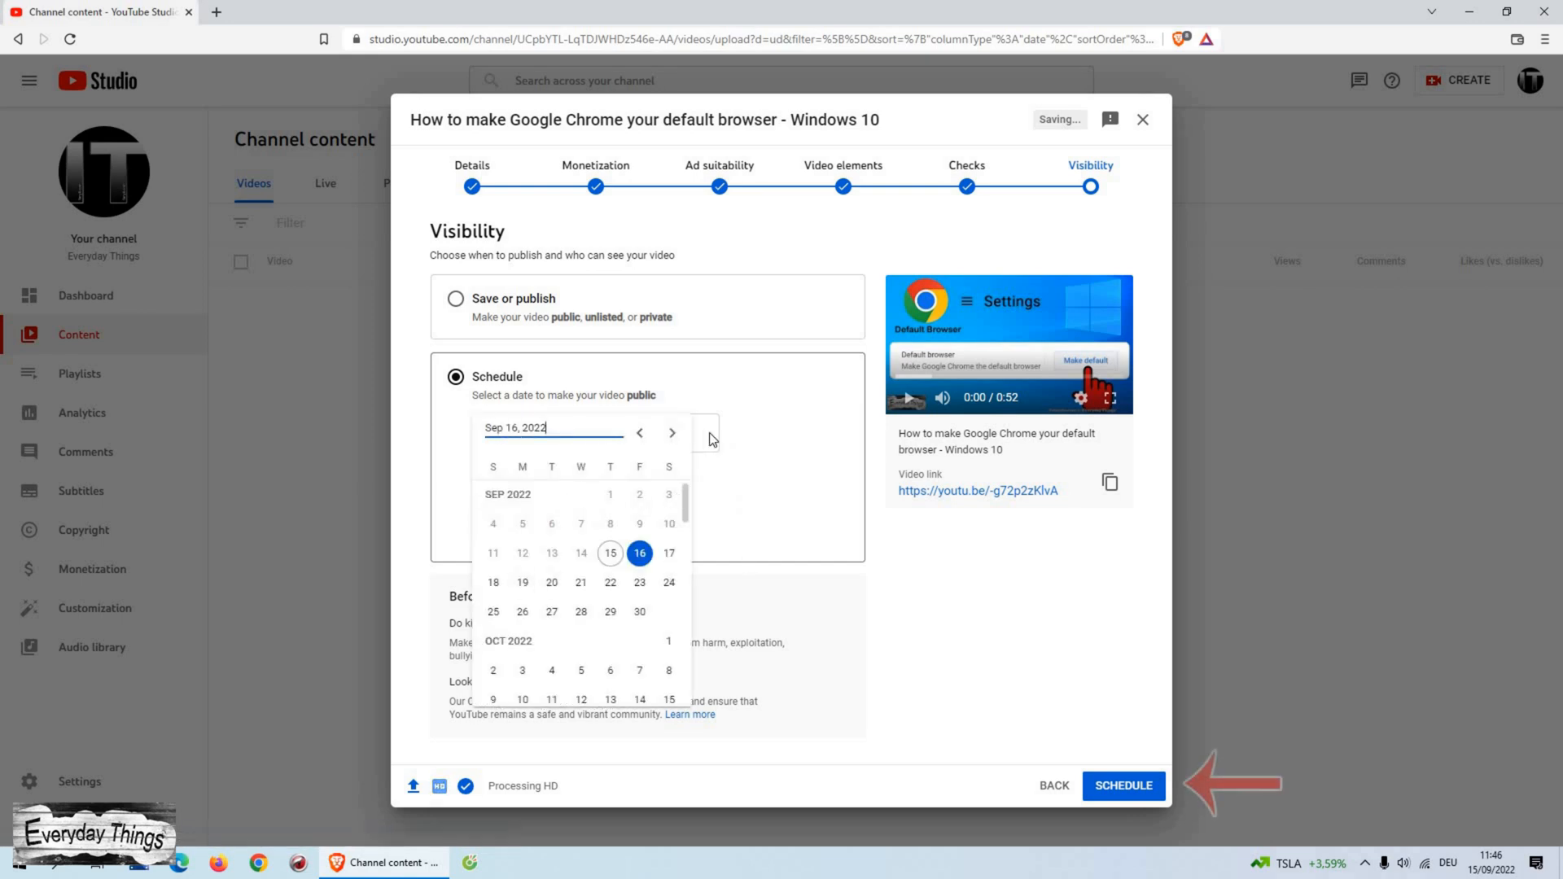
left_click(639, 553)
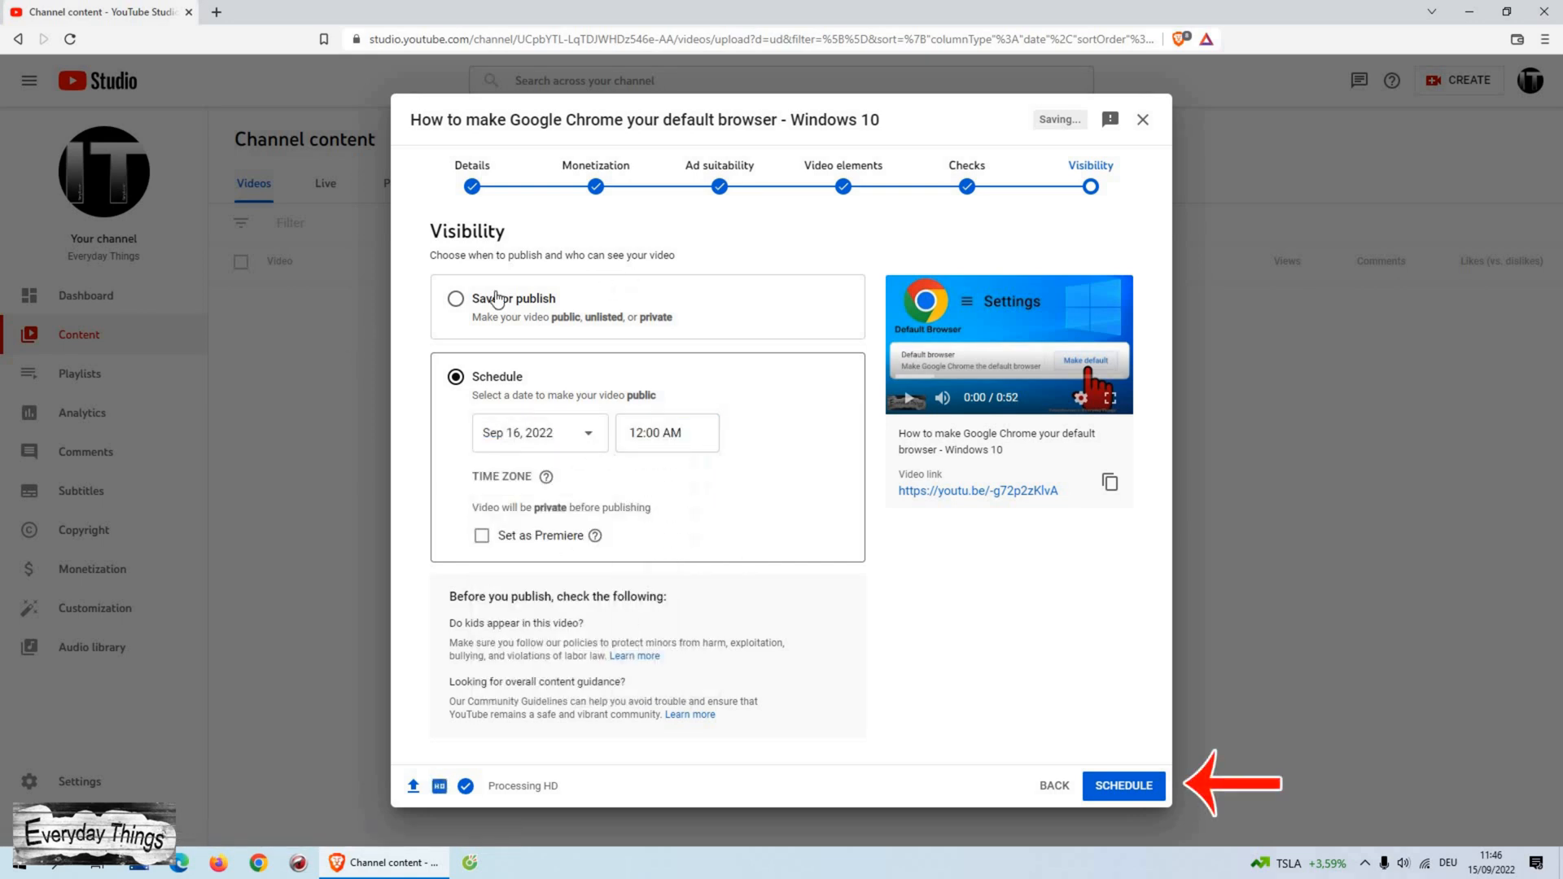
left_click(455, 298)
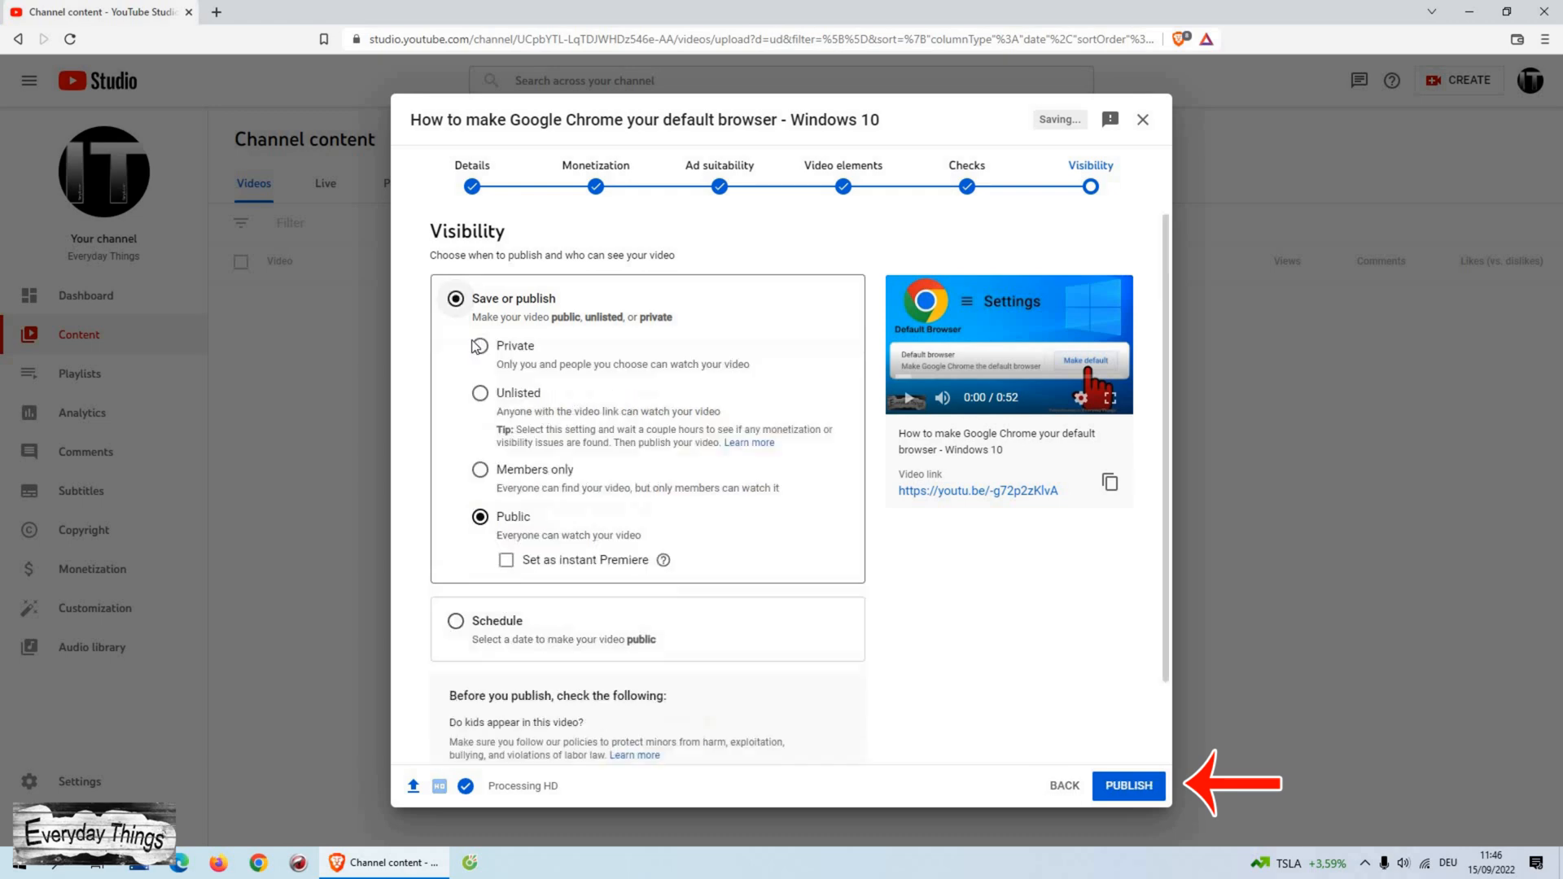